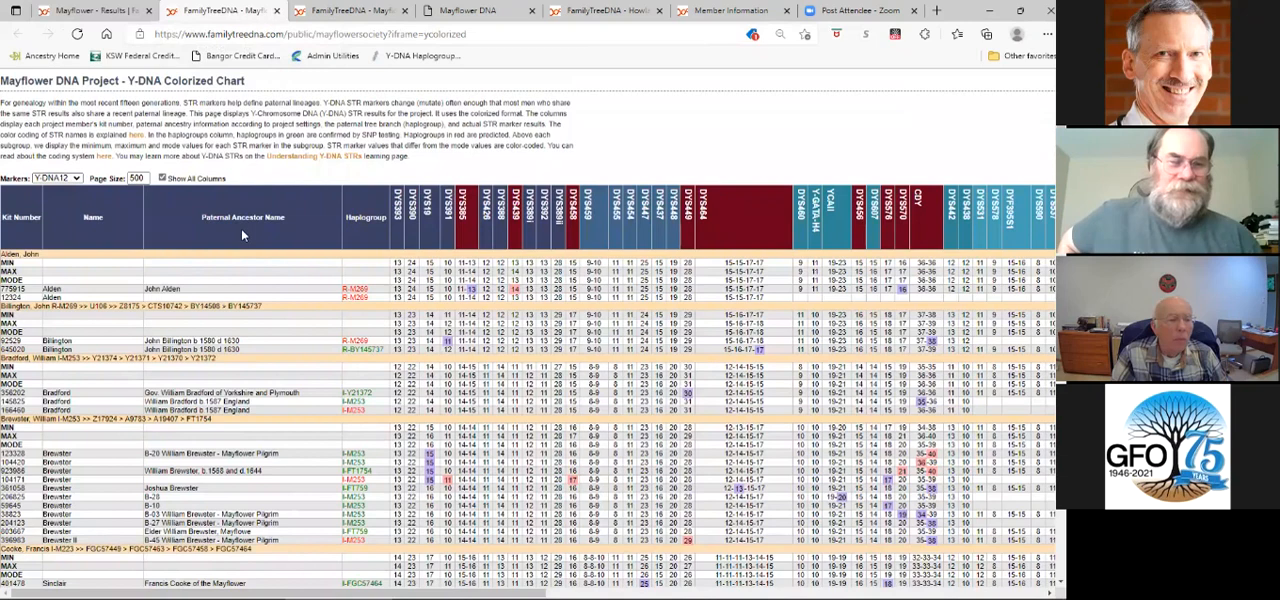
Look over the Y-DNA colorized chart, then show the mtDNA Test Results for Members page.
scroll(down, 3)
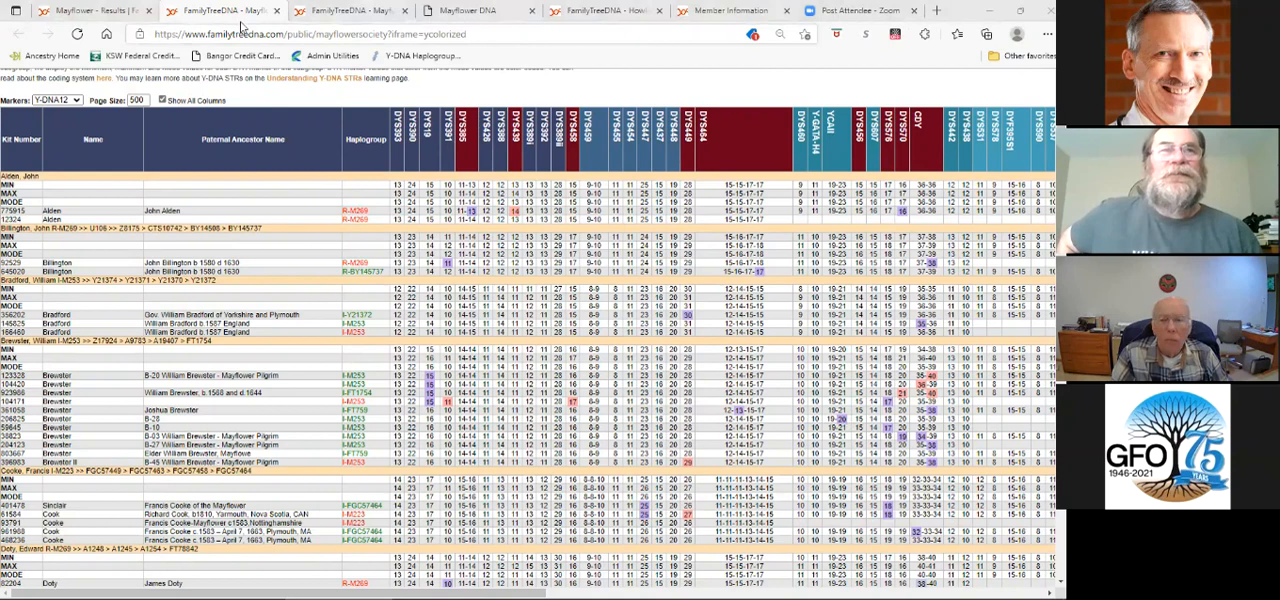
click(345, 10)
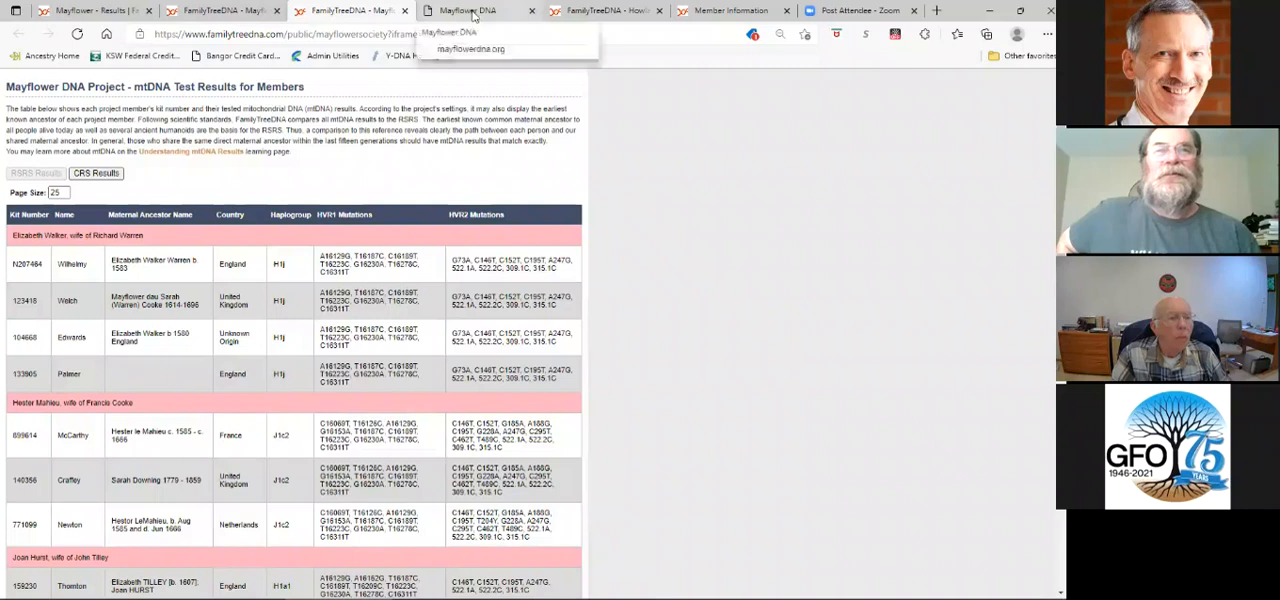
Show the Mayflower DNA Project page and review dashboard, Methodology, Contact us and References.
click(475, 10)
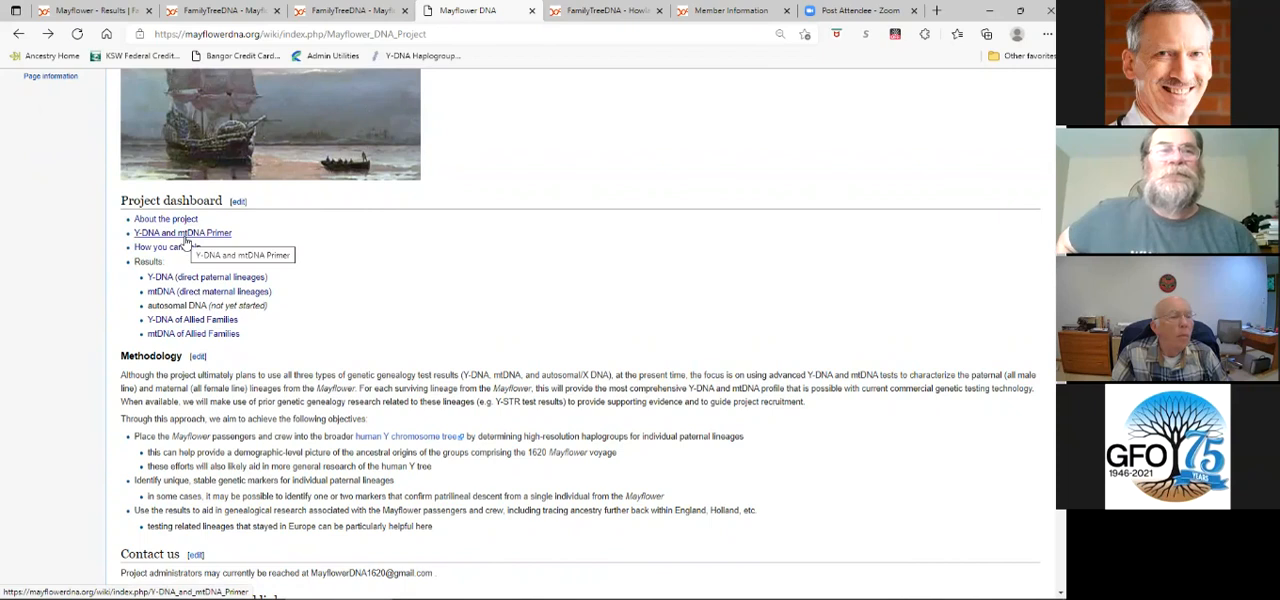
scroll(down, 3)
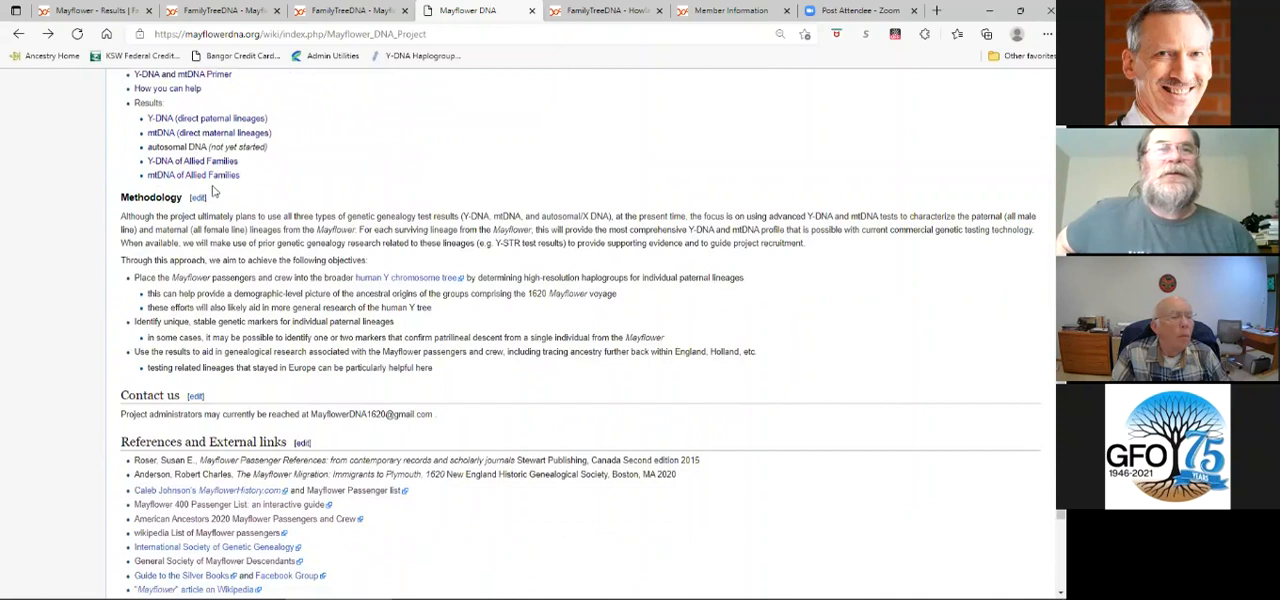
mouse_move(208, 132)
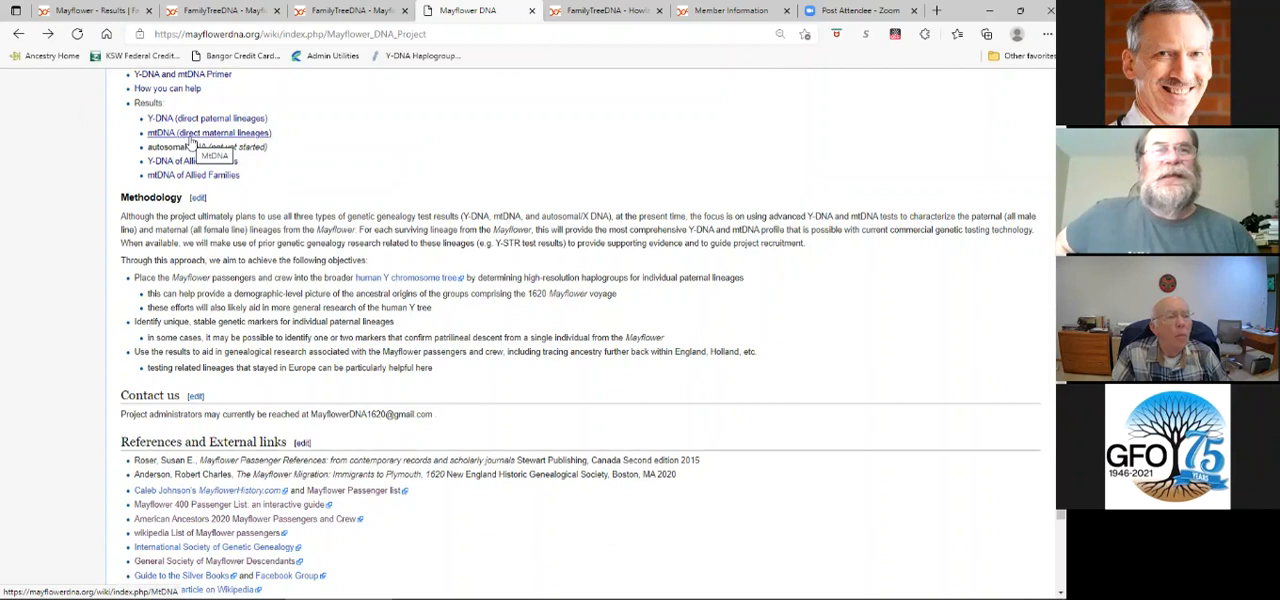
mouse_move(405, 178)
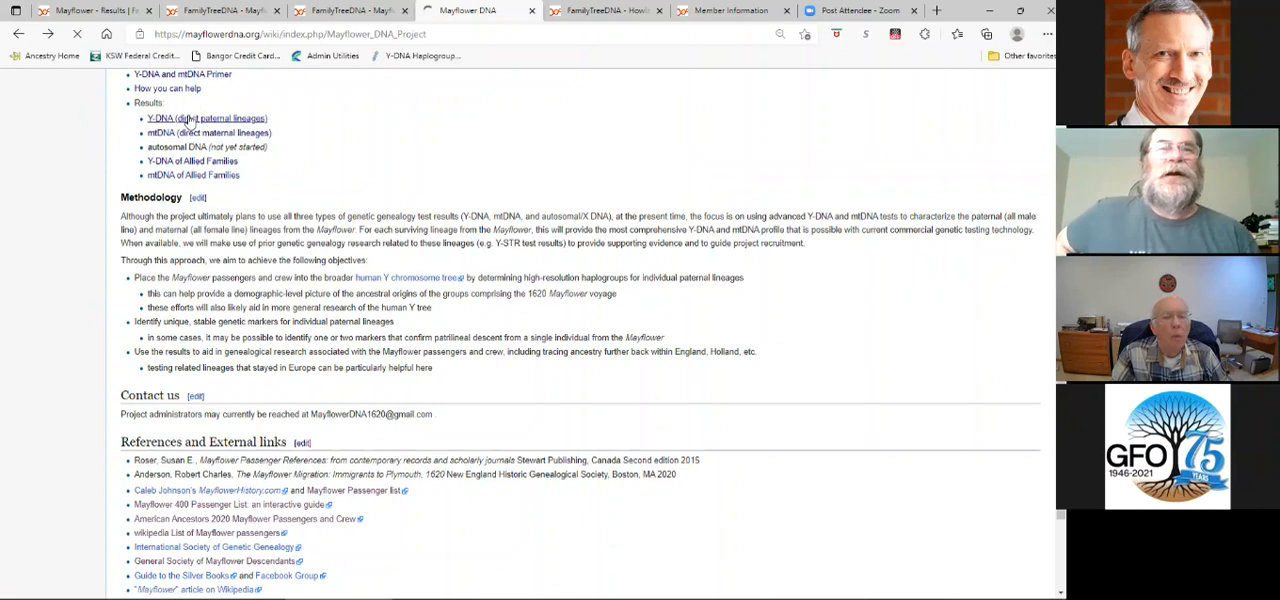
Open 'Y-DNA (direct paternal lineages)' and review the paternal lineages table of passengers and haplogroups.
click(206, 118)
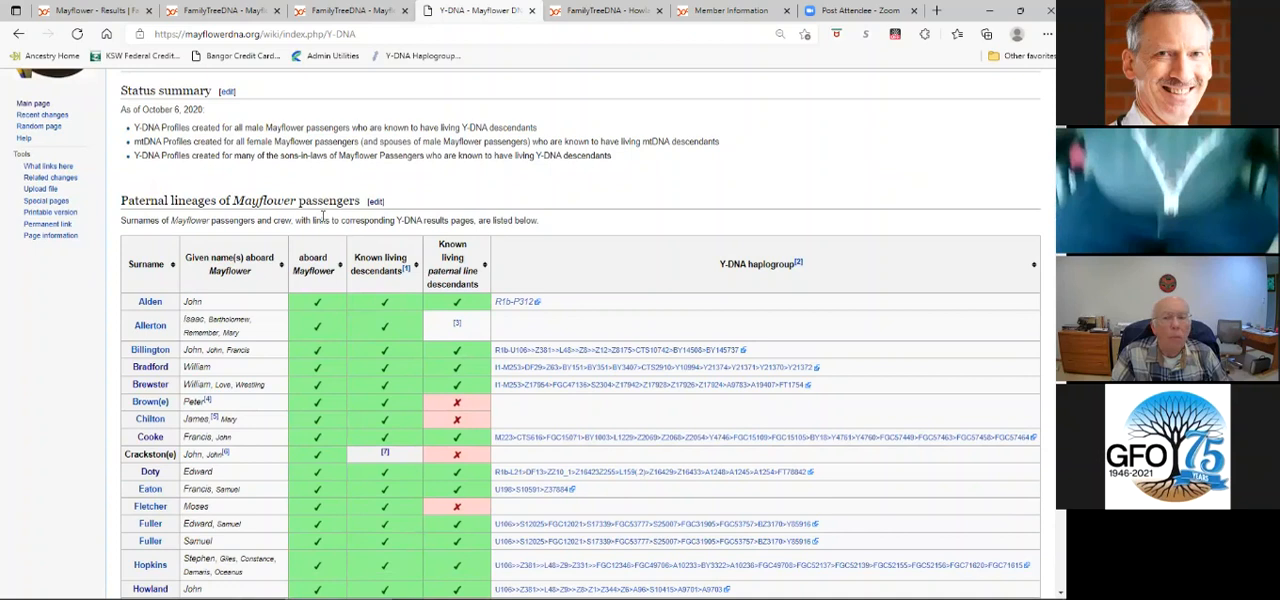
scroll(down, 3)
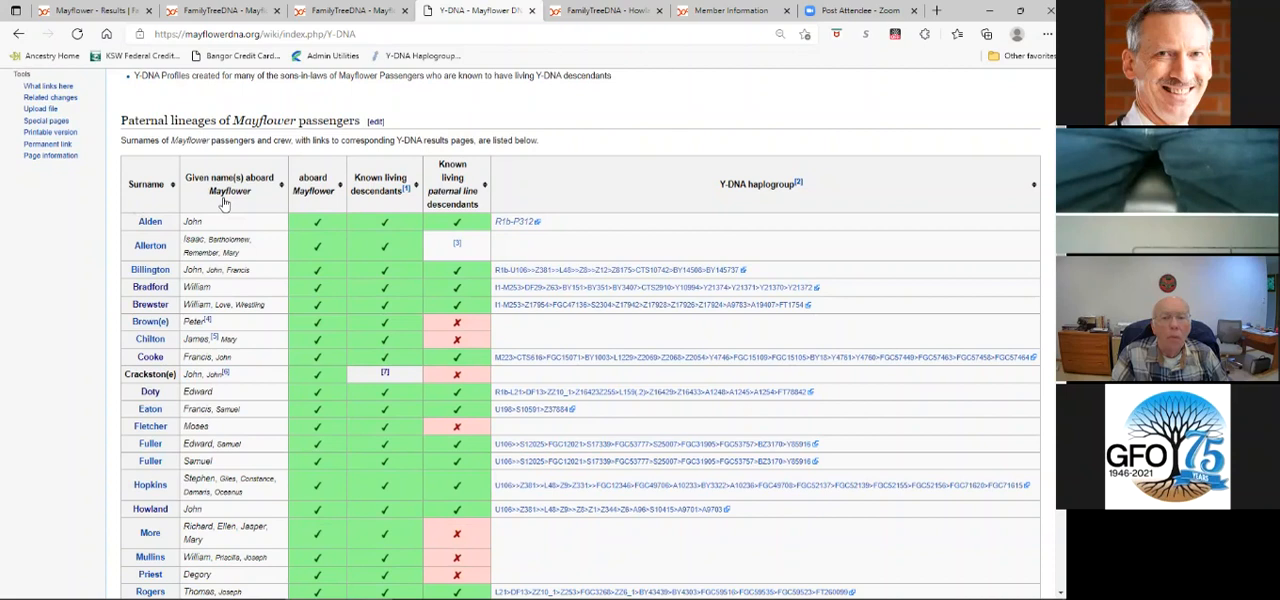
mouse_move(305, 190)
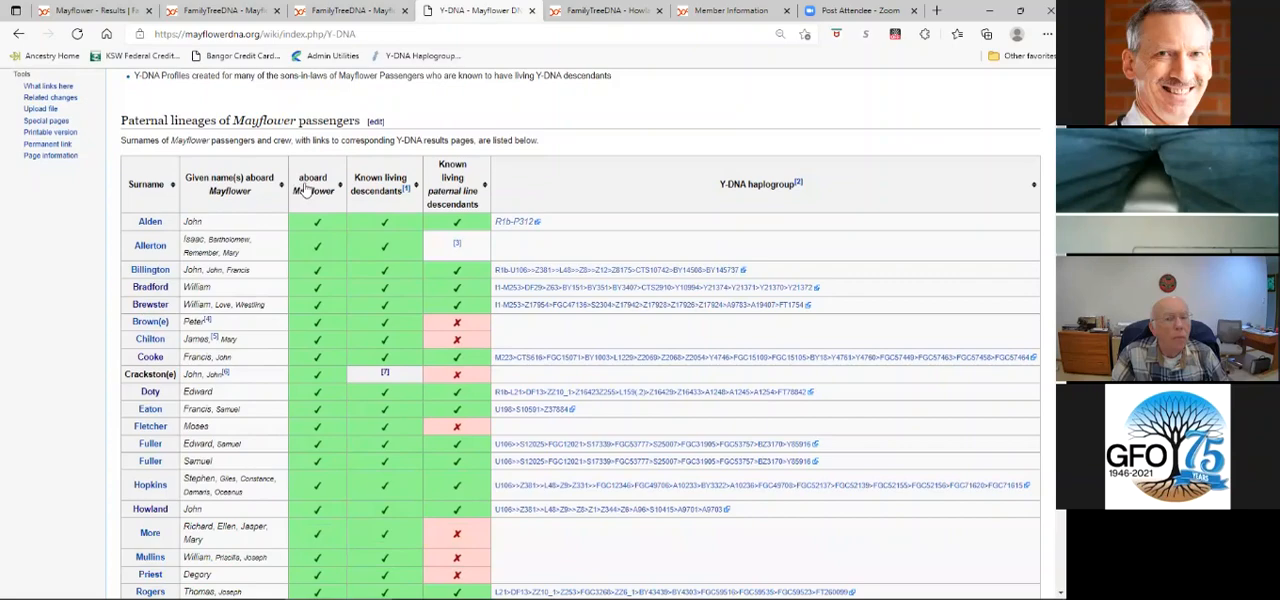
scroll(down, 3)
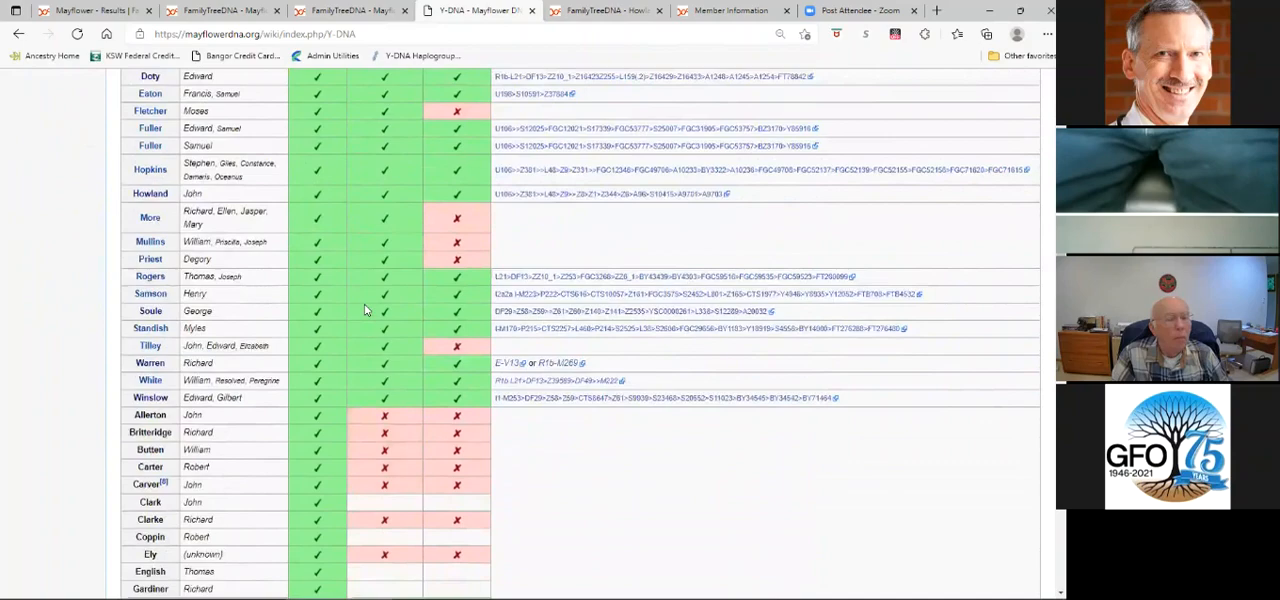
scroll(down, 3)
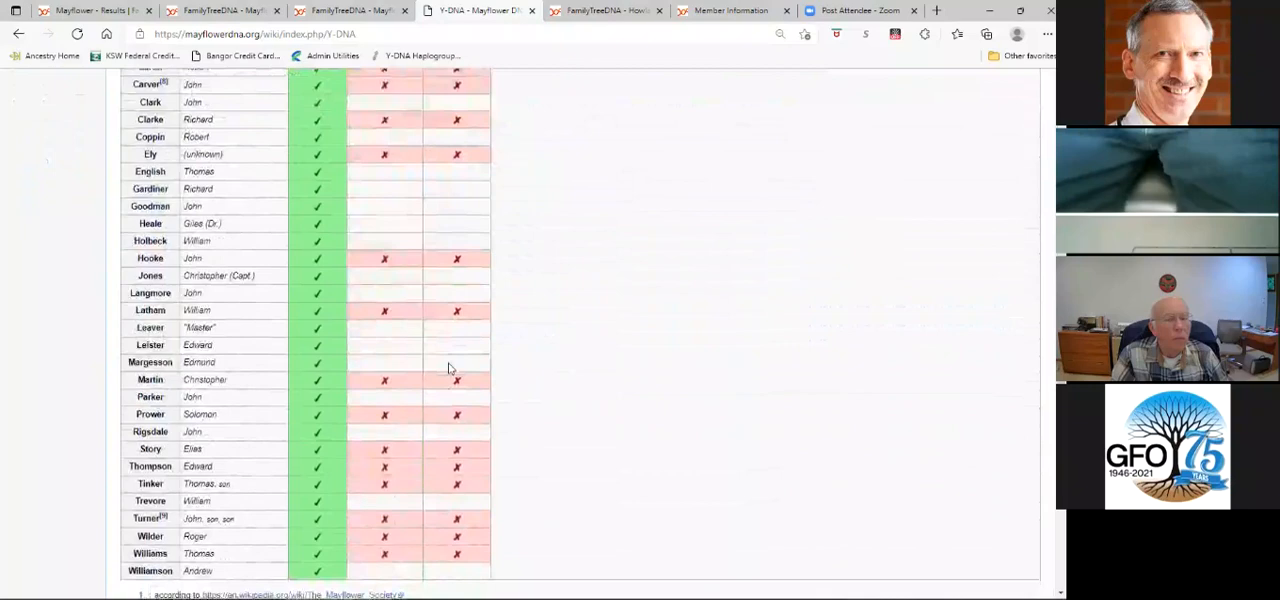
scroll(up, 3)
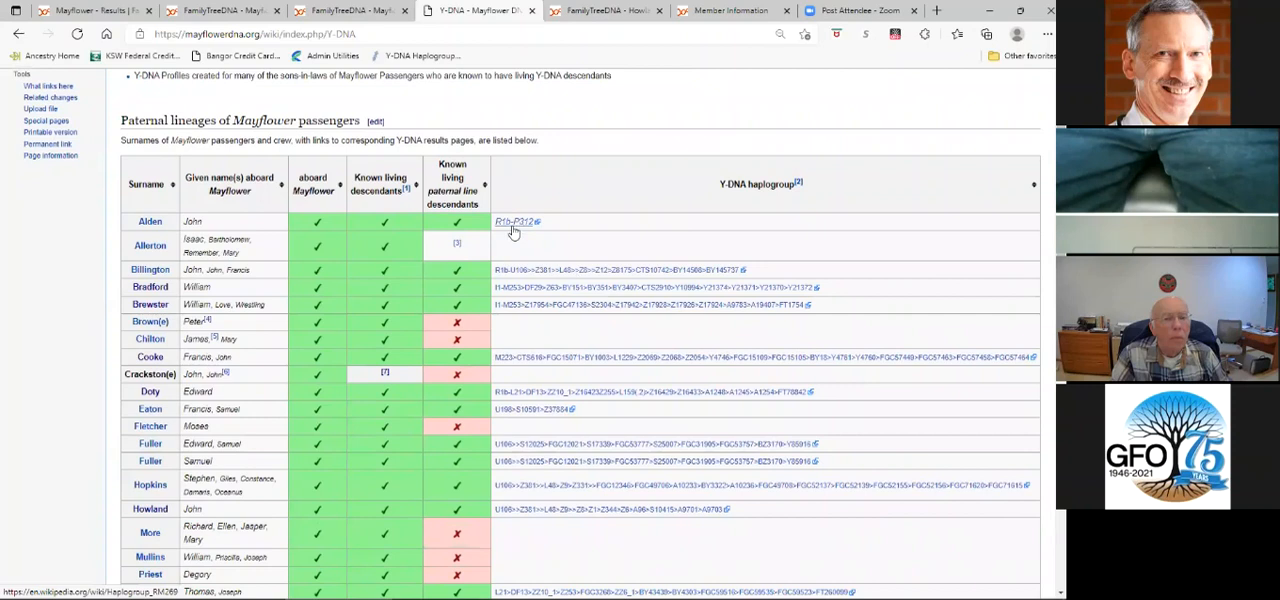
scroll(down, 3)
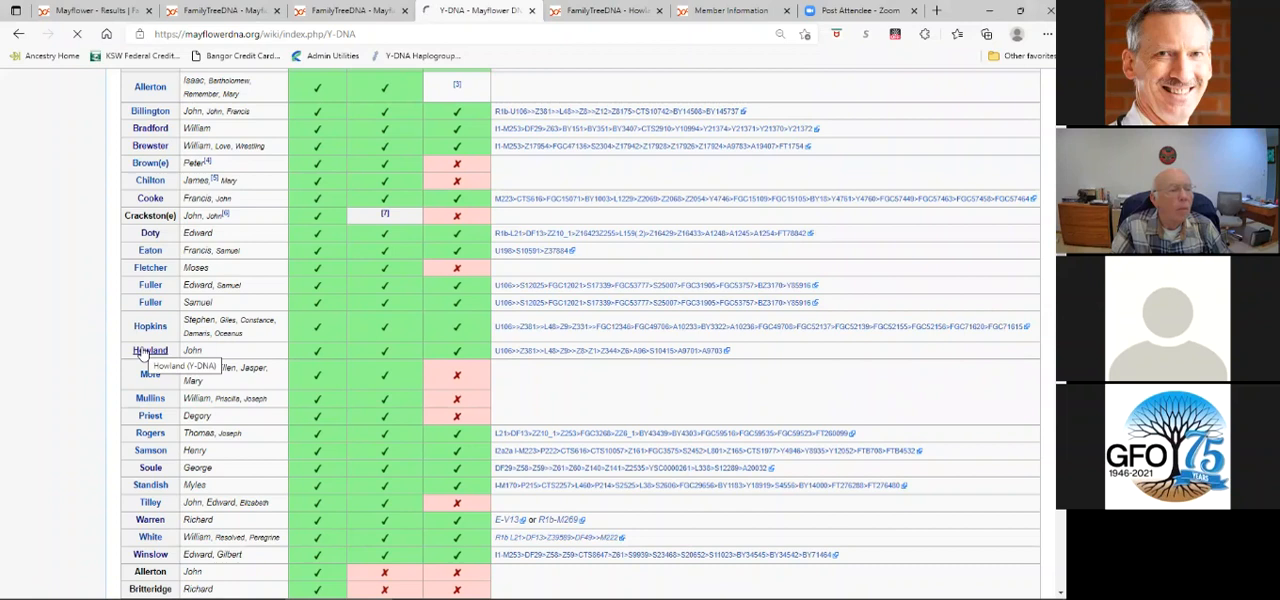
Open the Howland Y-DNA page and read its status summary and background.
click(149, 350)
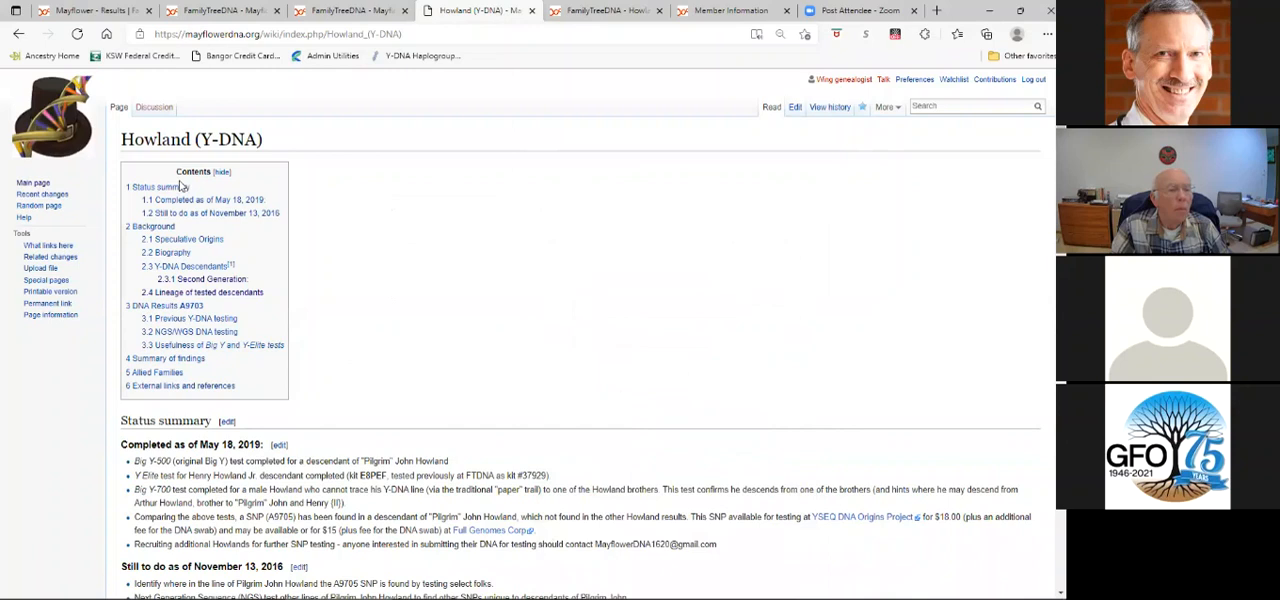
scroll(down, 3)
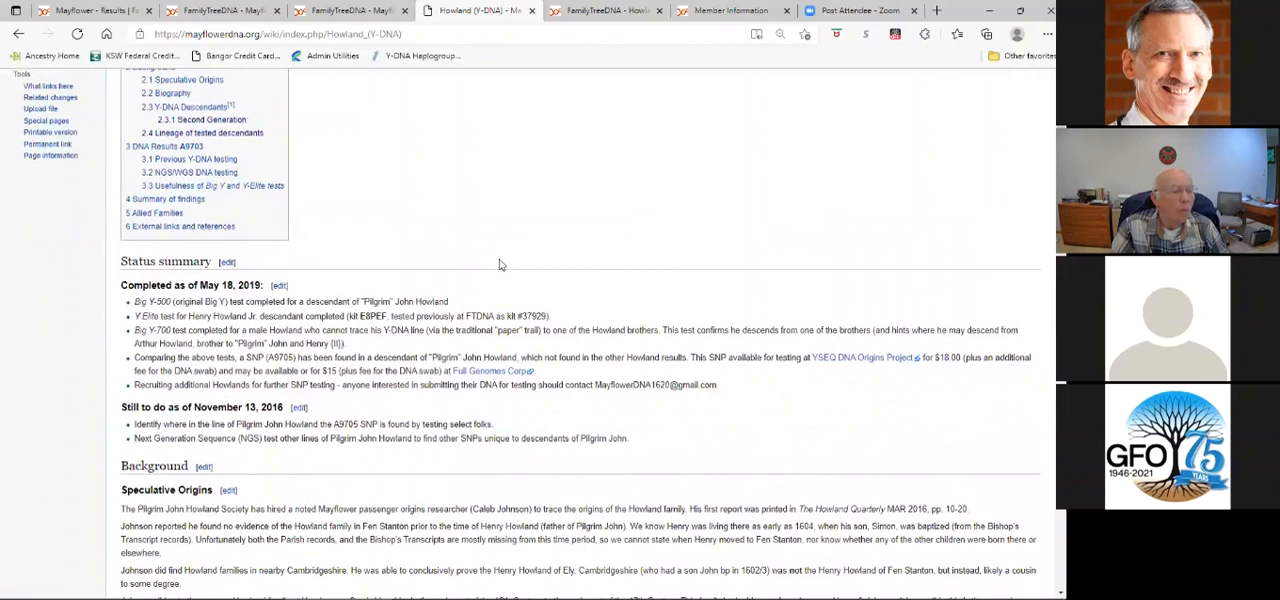
scroll(down, 3)
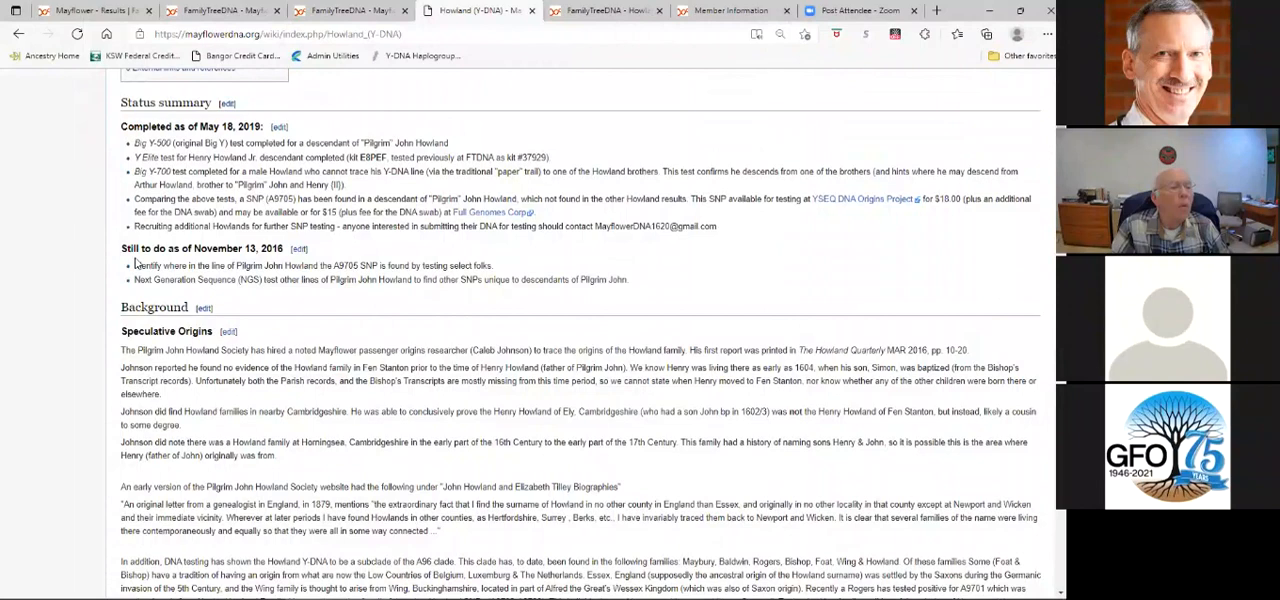
scroll(down, 3)
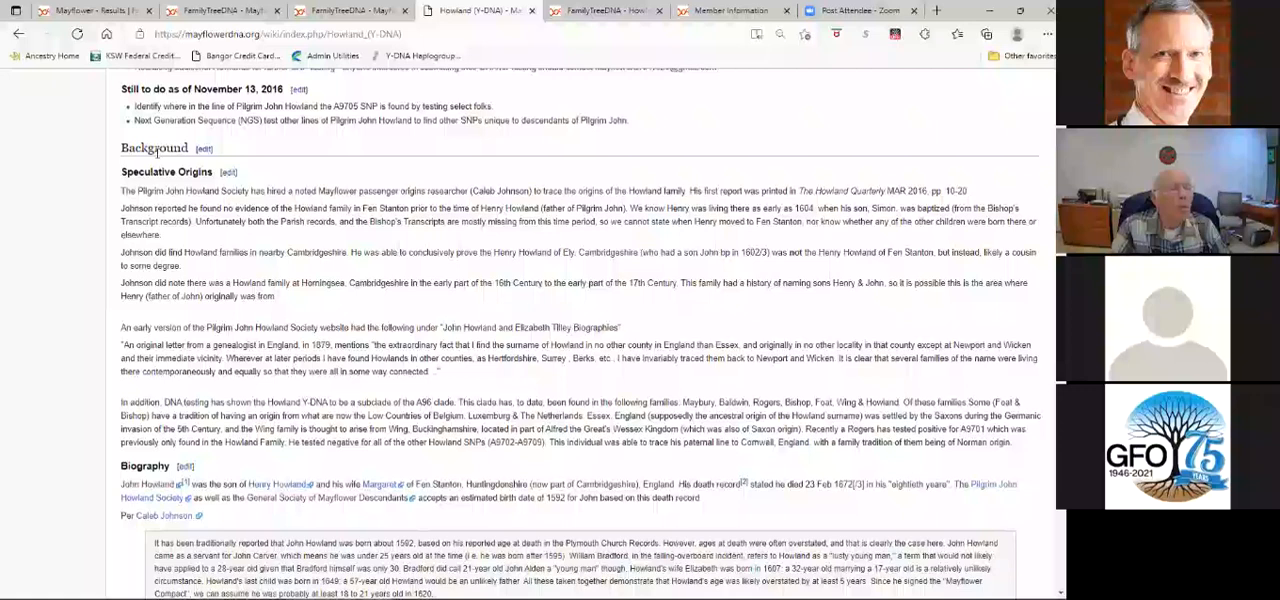
Read further down the Howland page through its biography and Y-DNA descendants sections.
scroll(down, 3)
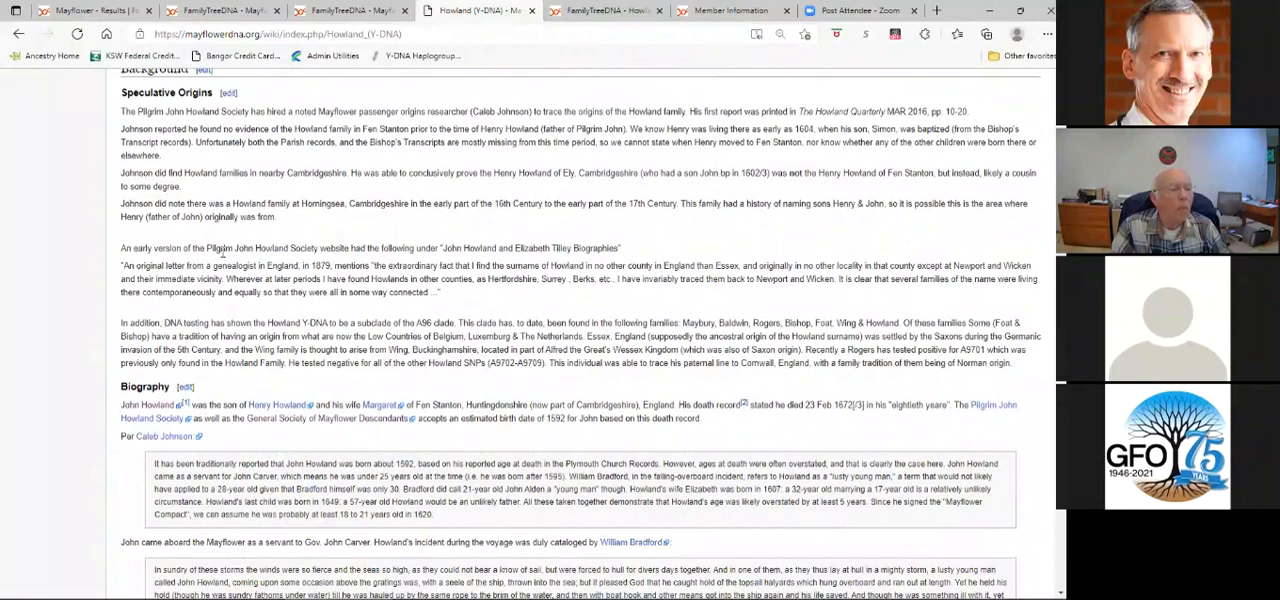
scroll(down, 3)
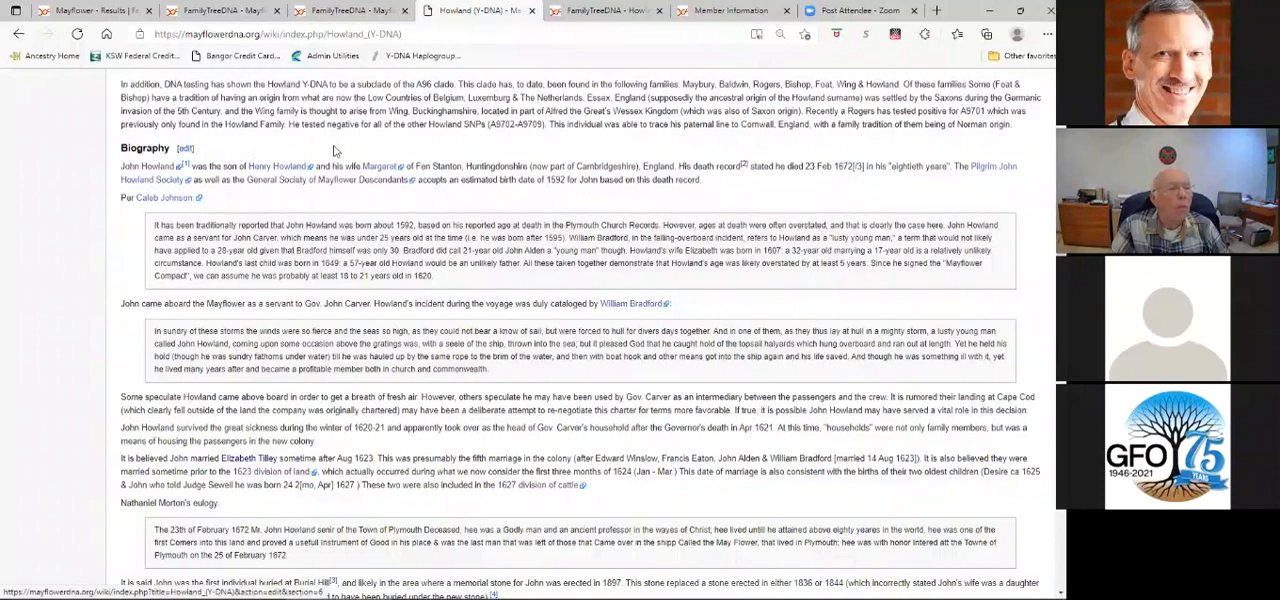
scroll(down, 3)
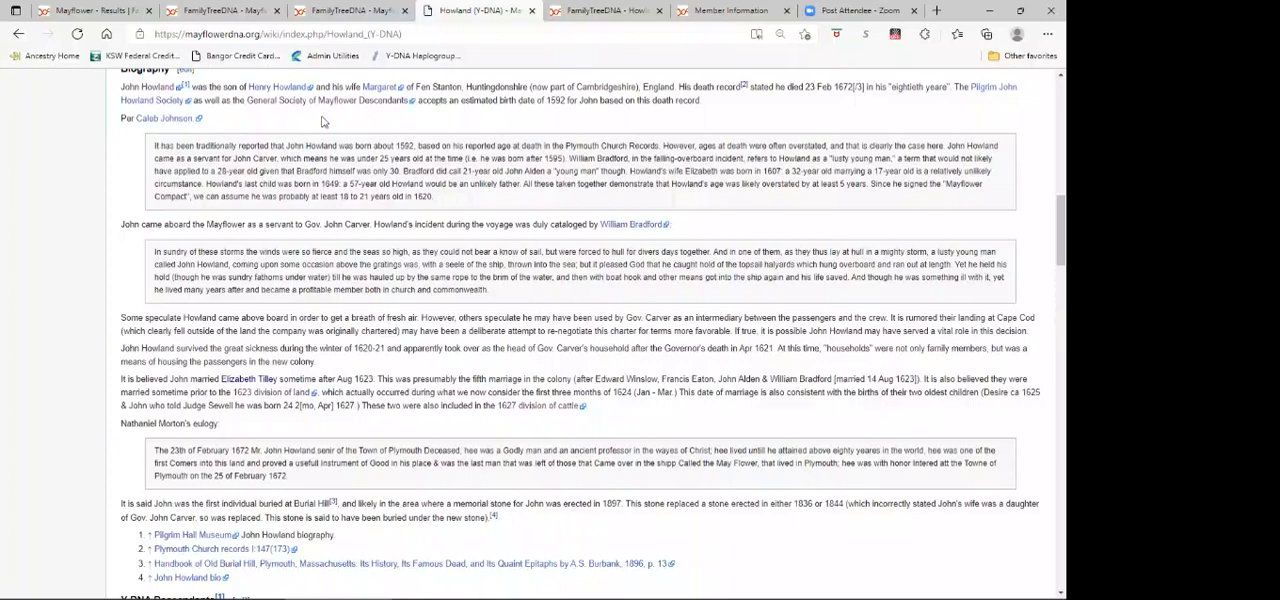
scroll(down, 3)
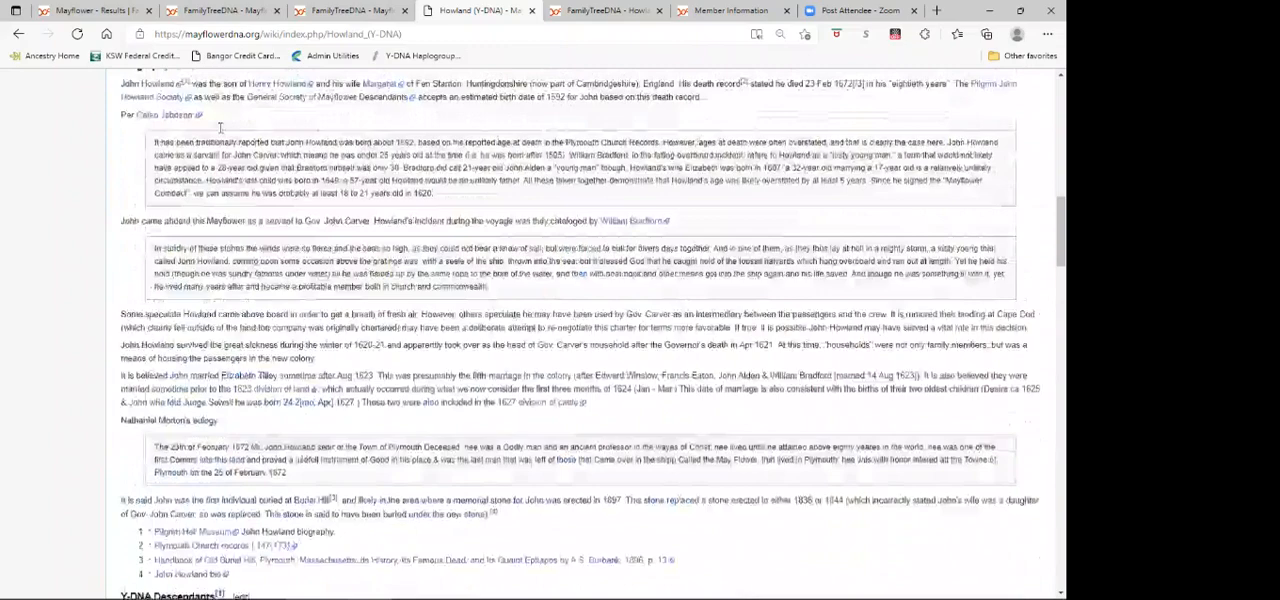
scroll(down, 3)
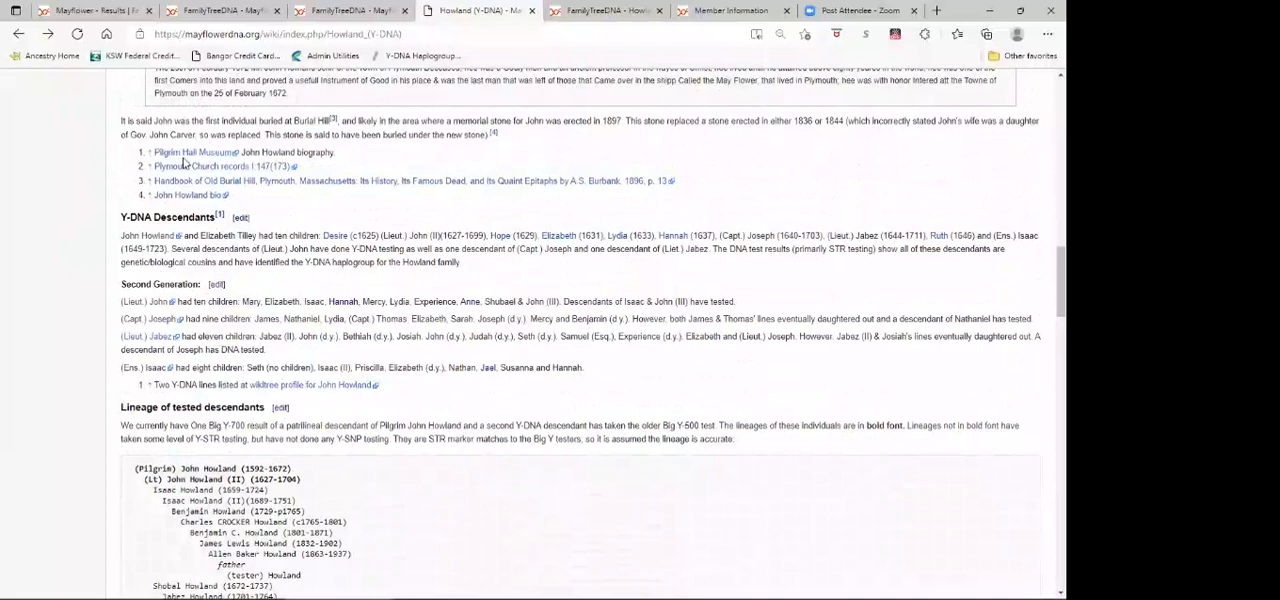
scroll(down, 3)
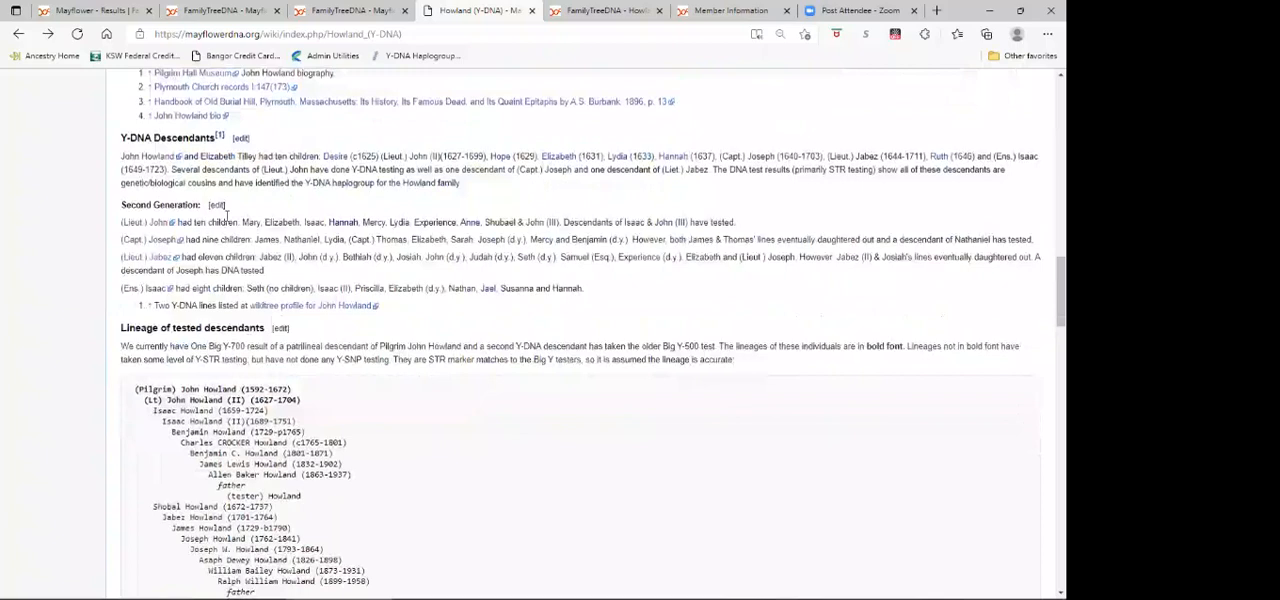
scroll(down, 3)
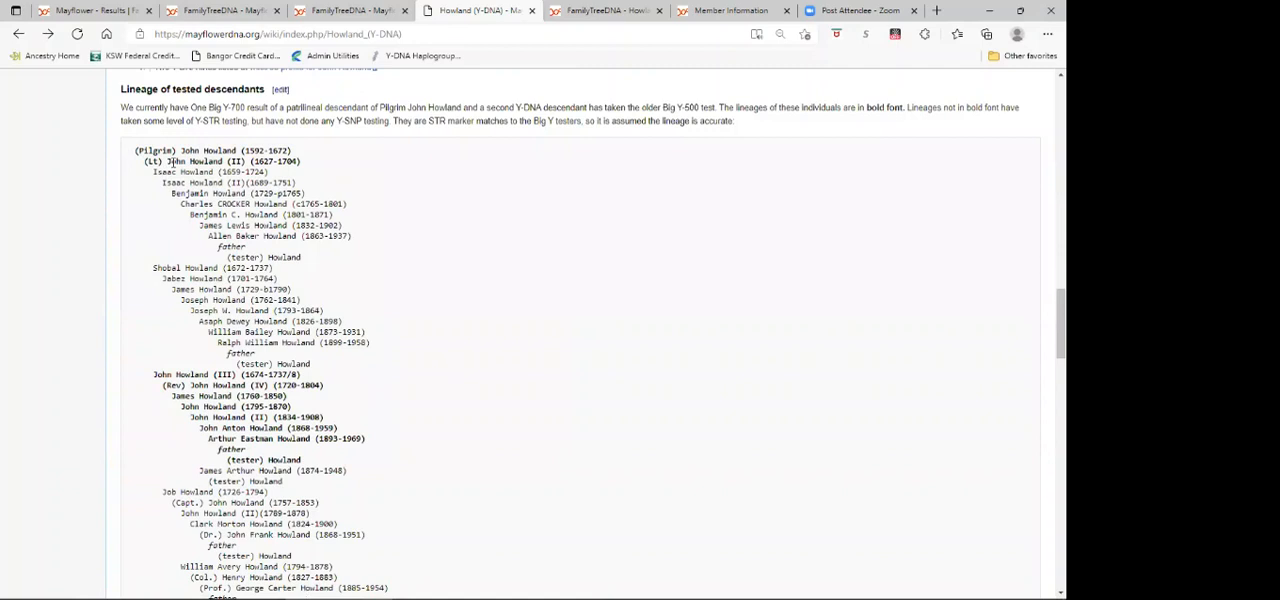
mouse_move(142, 176)
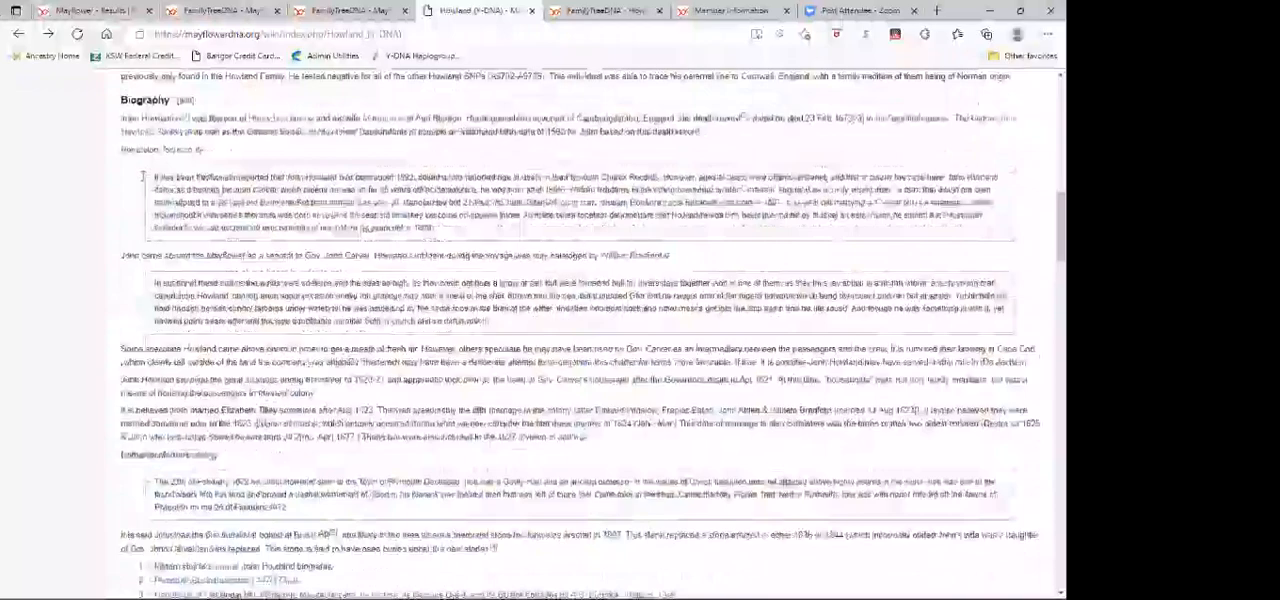
scroll(down, 3)
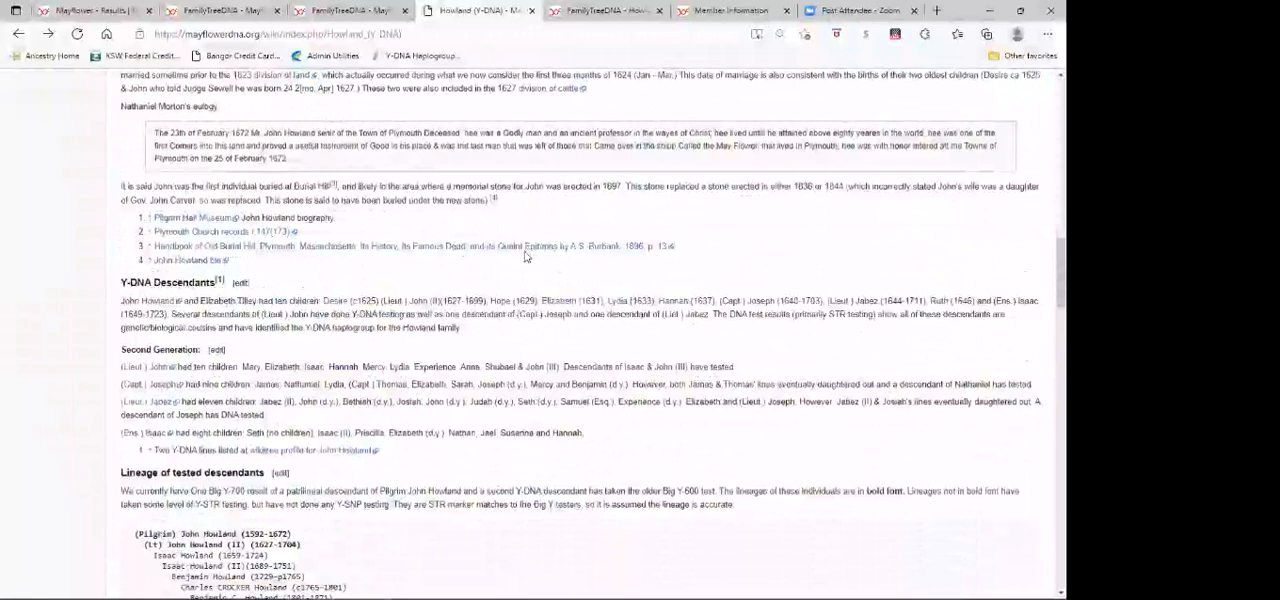
scroll(down, 3)
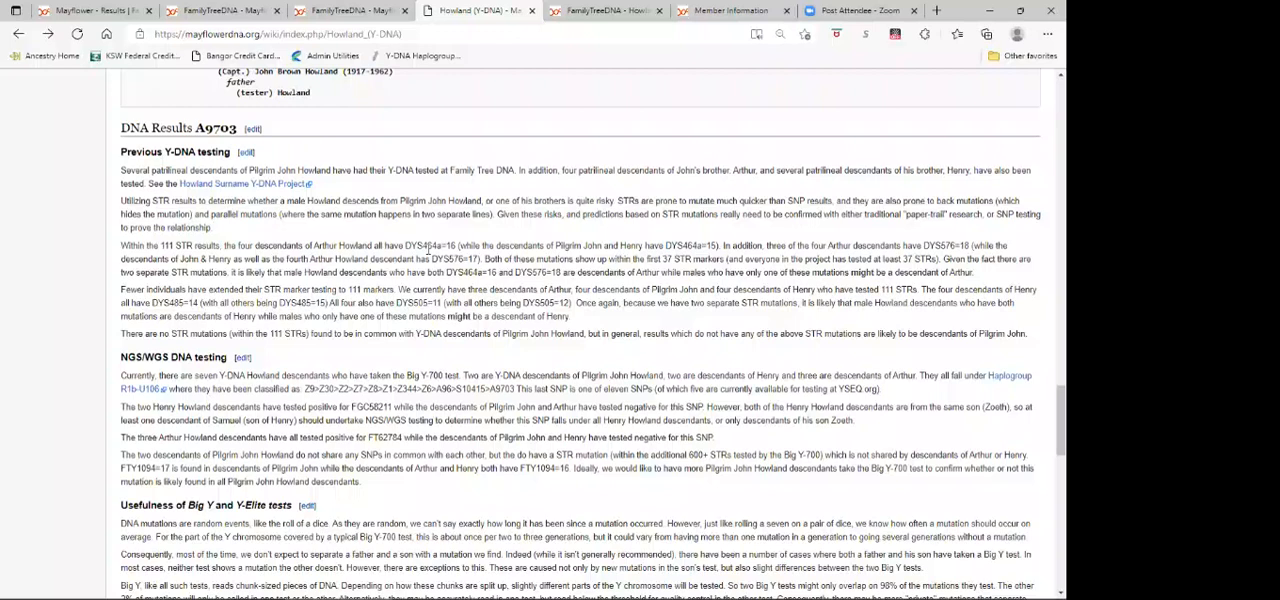
right_click(485, 240)
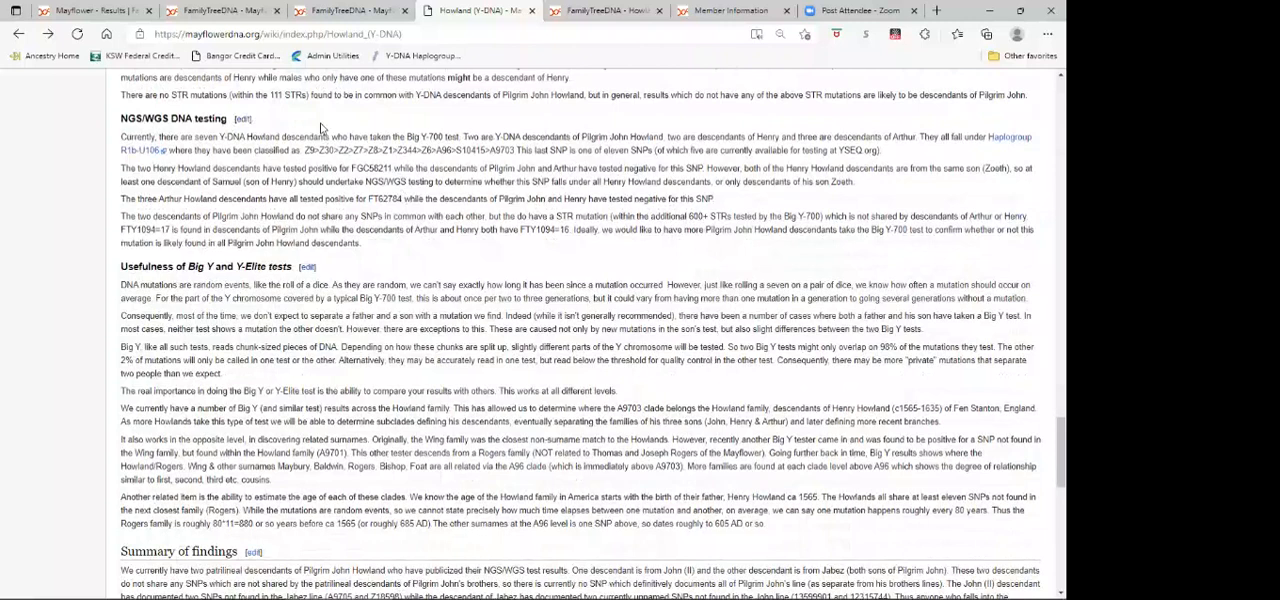
drag(310, 149, 378, 149)
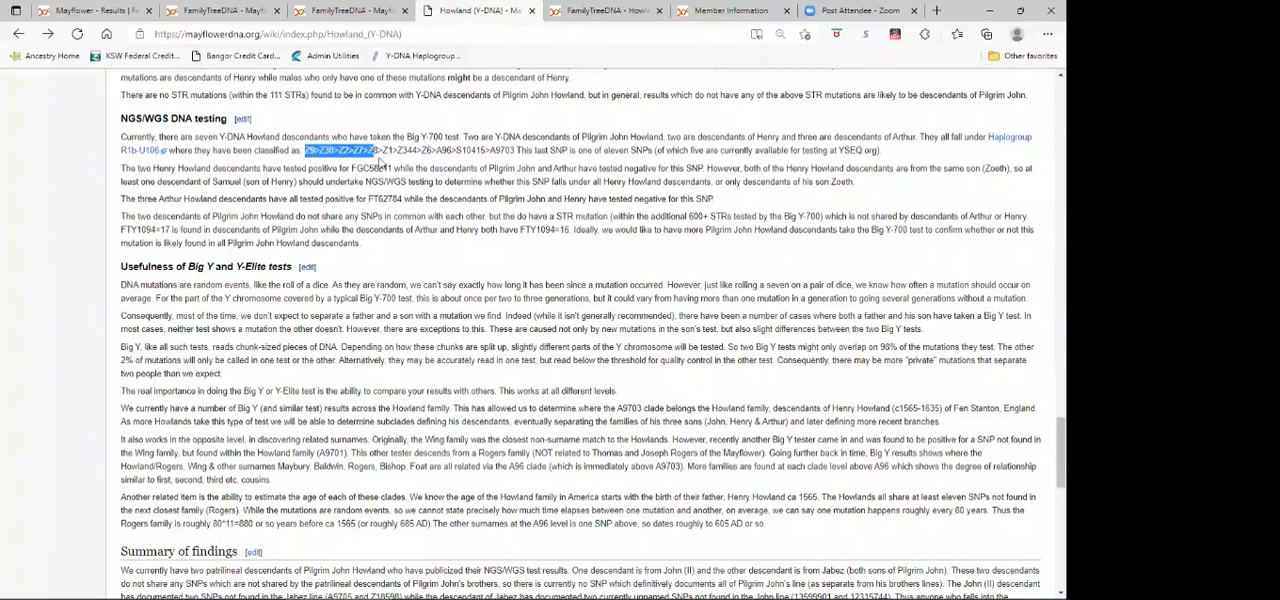
drag(308, 150, 513, 150)
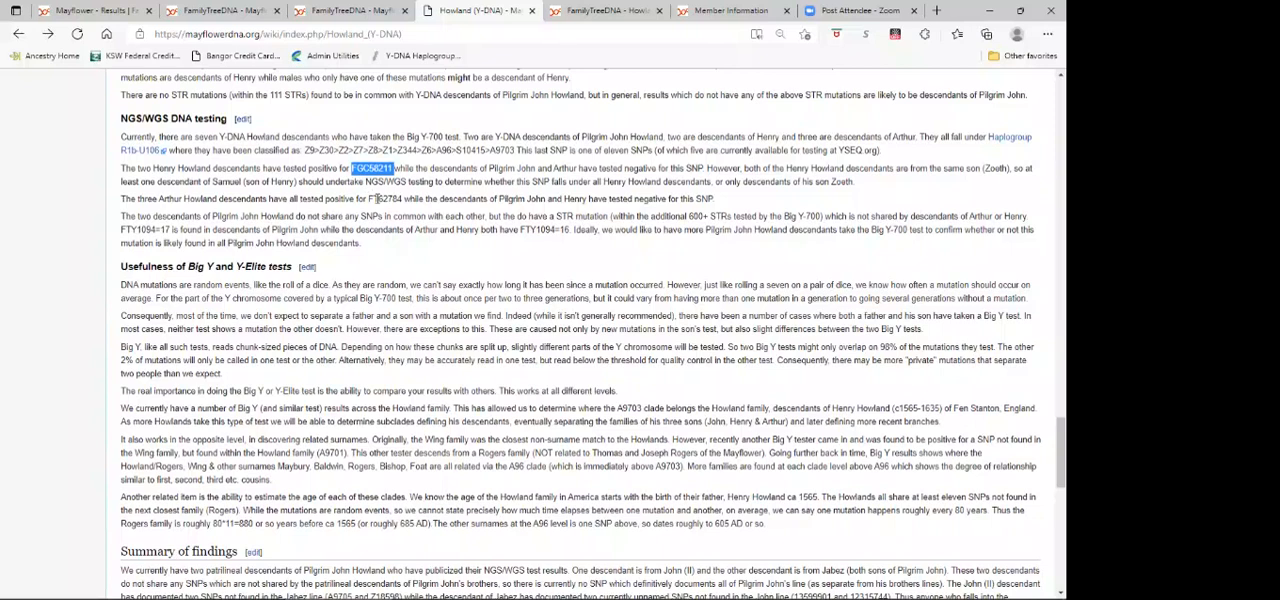
double_click(385, 199)
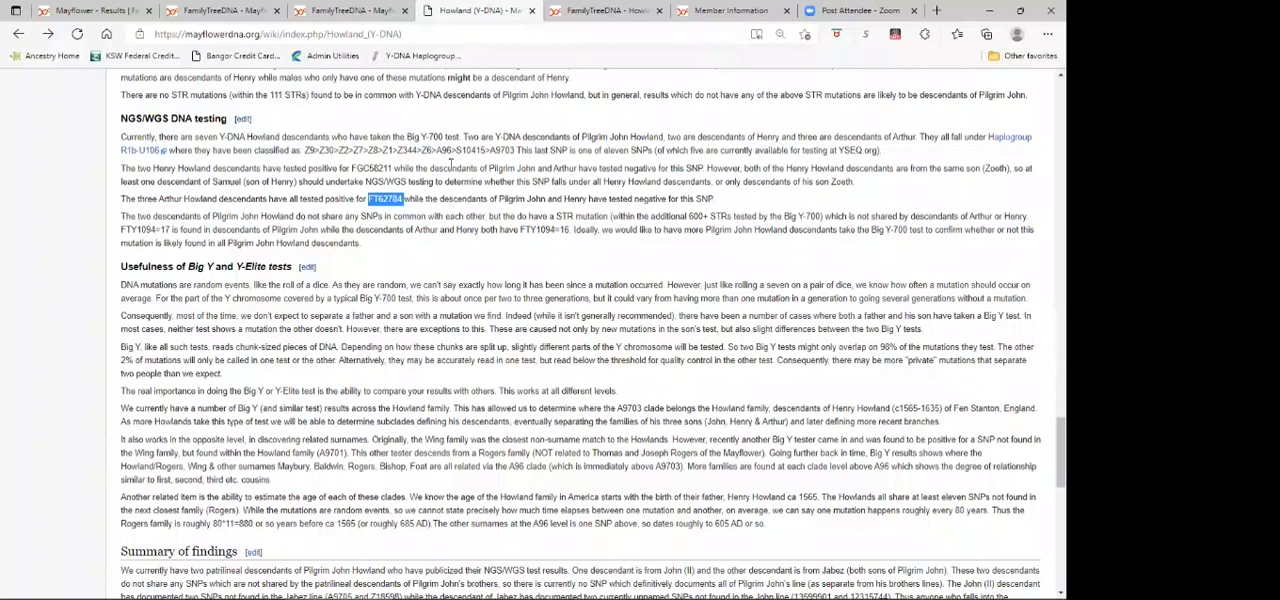
scroll(down, 3)
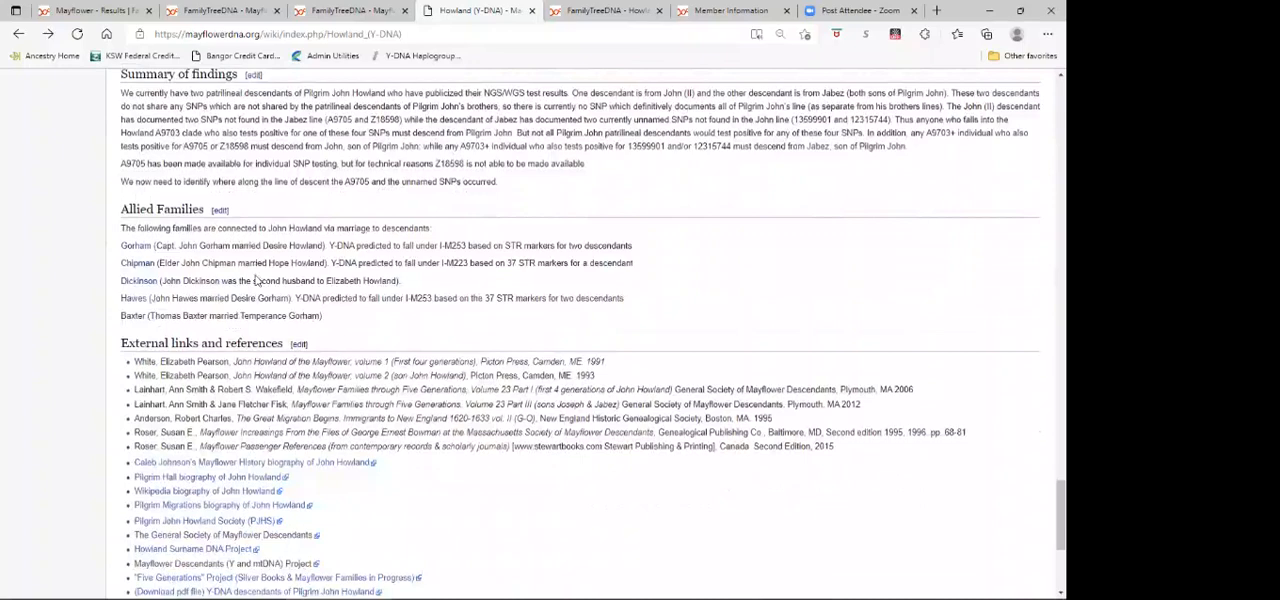
Read the Howland page to its end, through the list of external links.
scroll(down, 3)
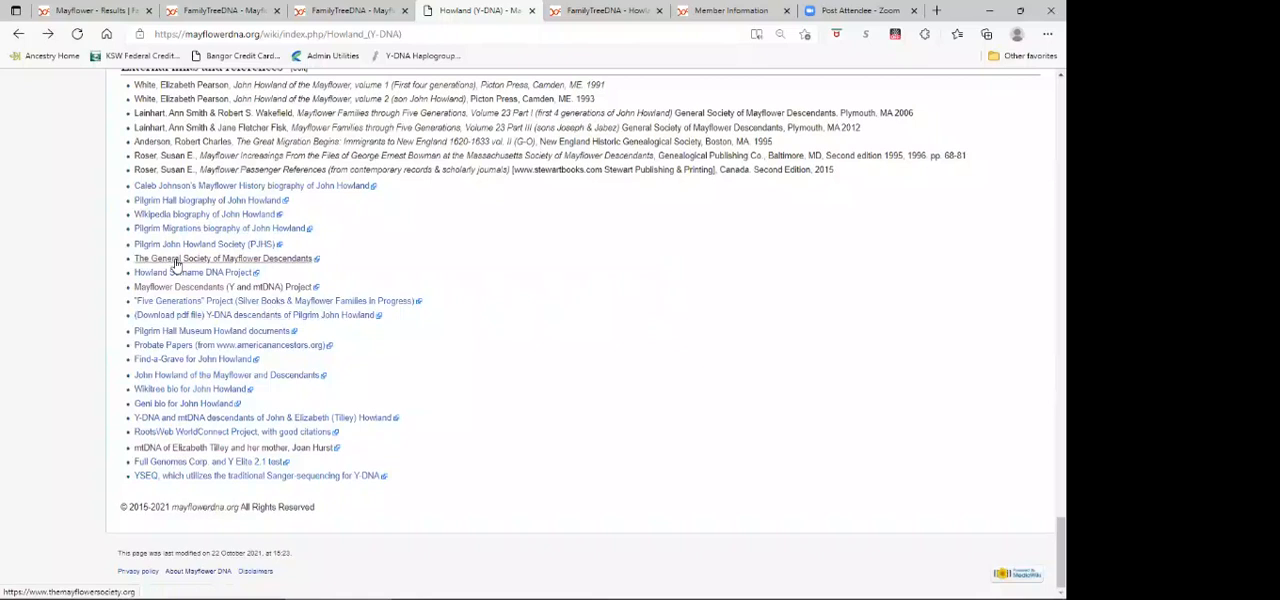
mouse_move(307, 233)
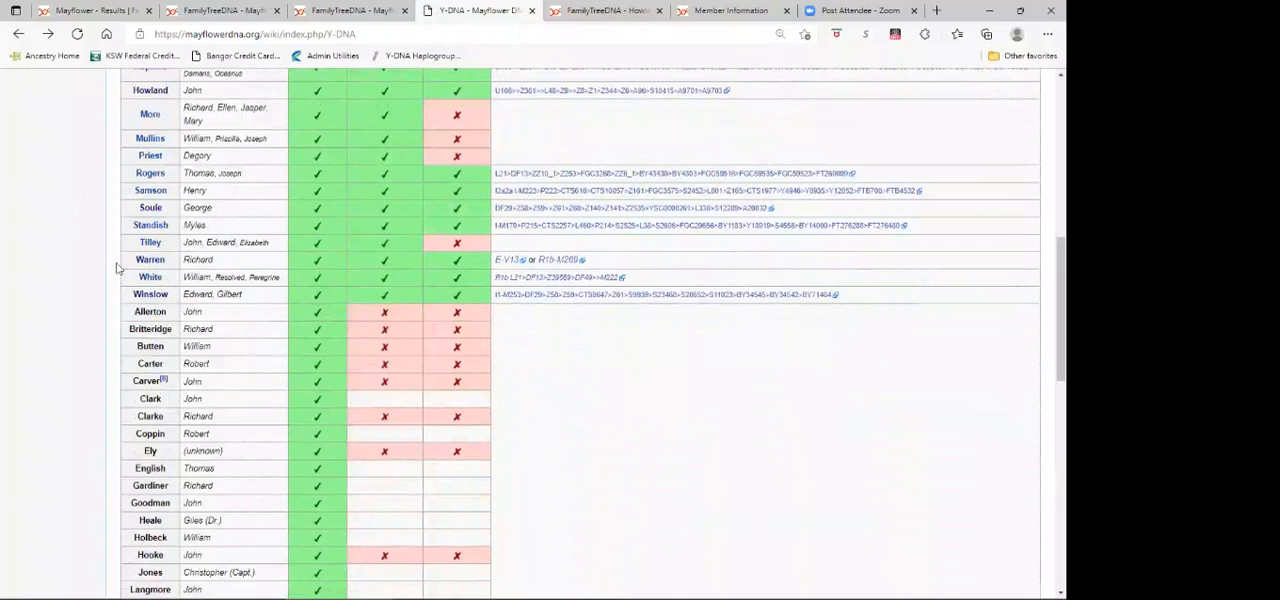
Look over the Y-DNA passenger table again on the way back to the project main page.
scroll(down, 3)
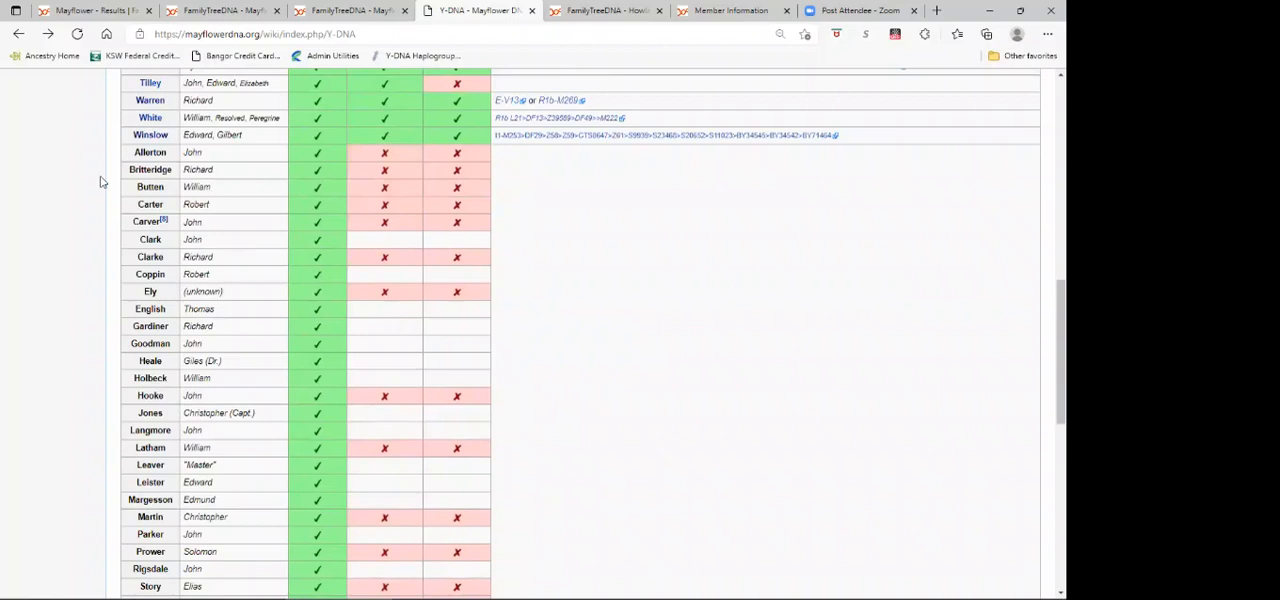
scroll(down, 3)
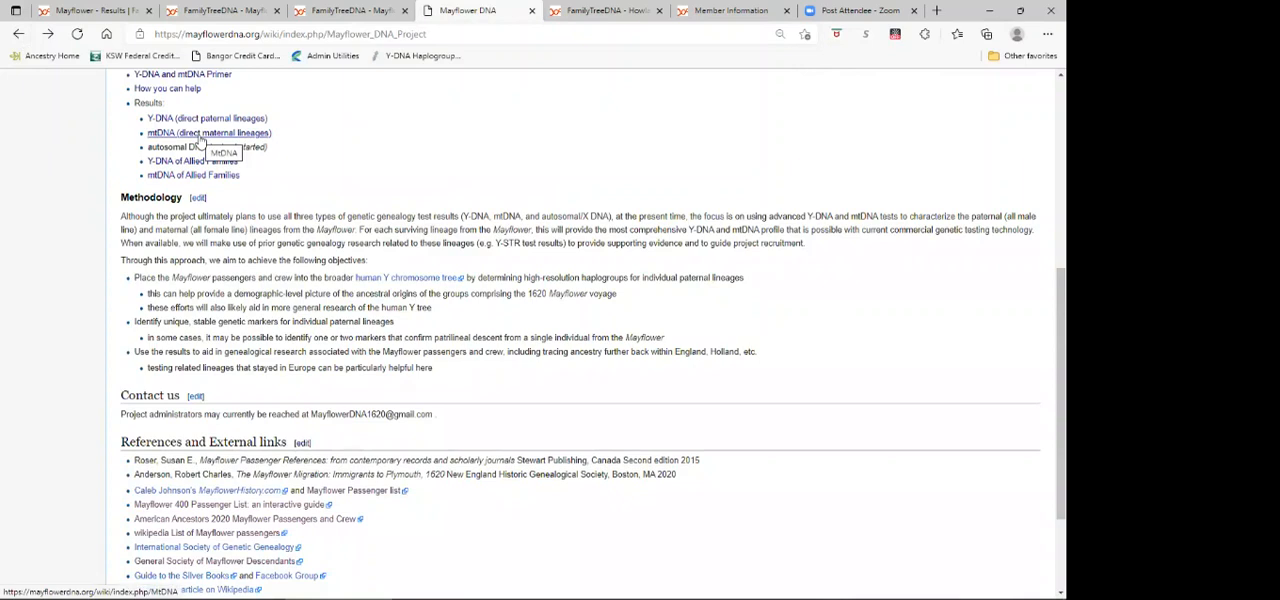
Open 'mtDNA (direct maternal lineages)' and review the table of passengers' wives and haplogroups.
click(208, 132)
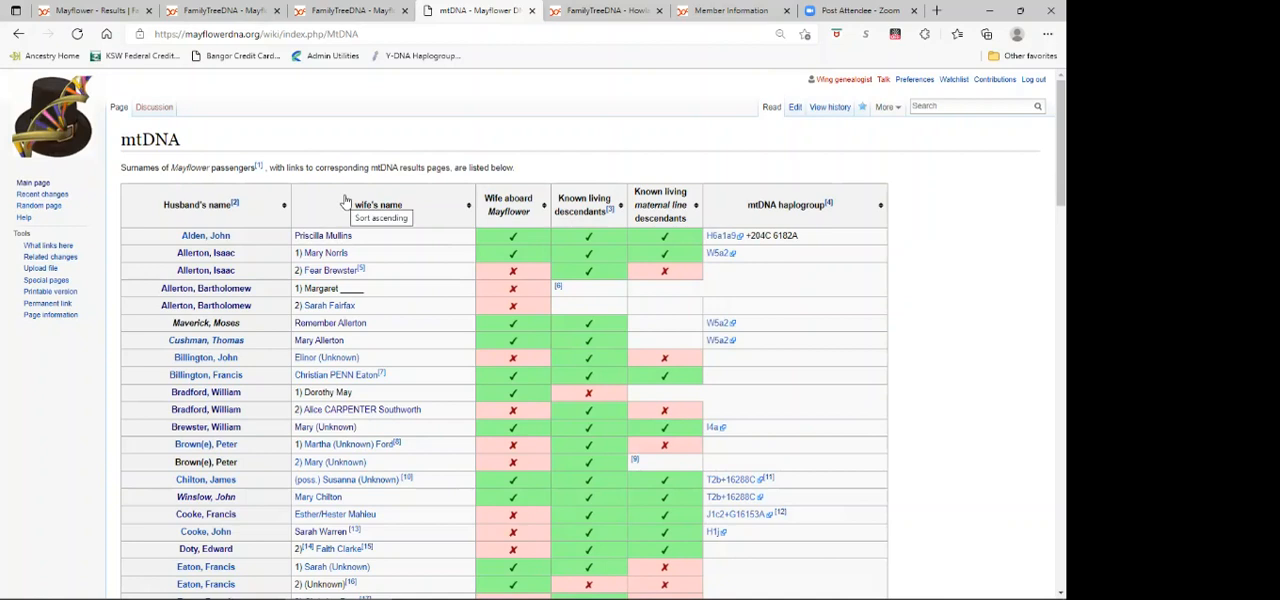
scroll(down, 3)
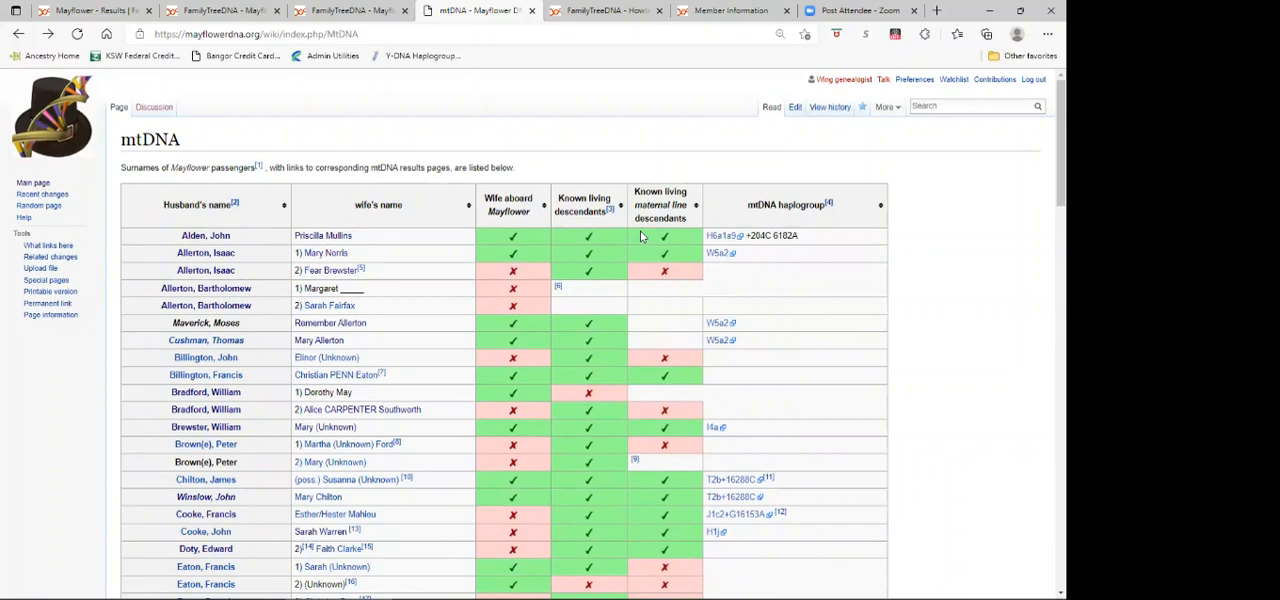
mouse_move(723, 237)
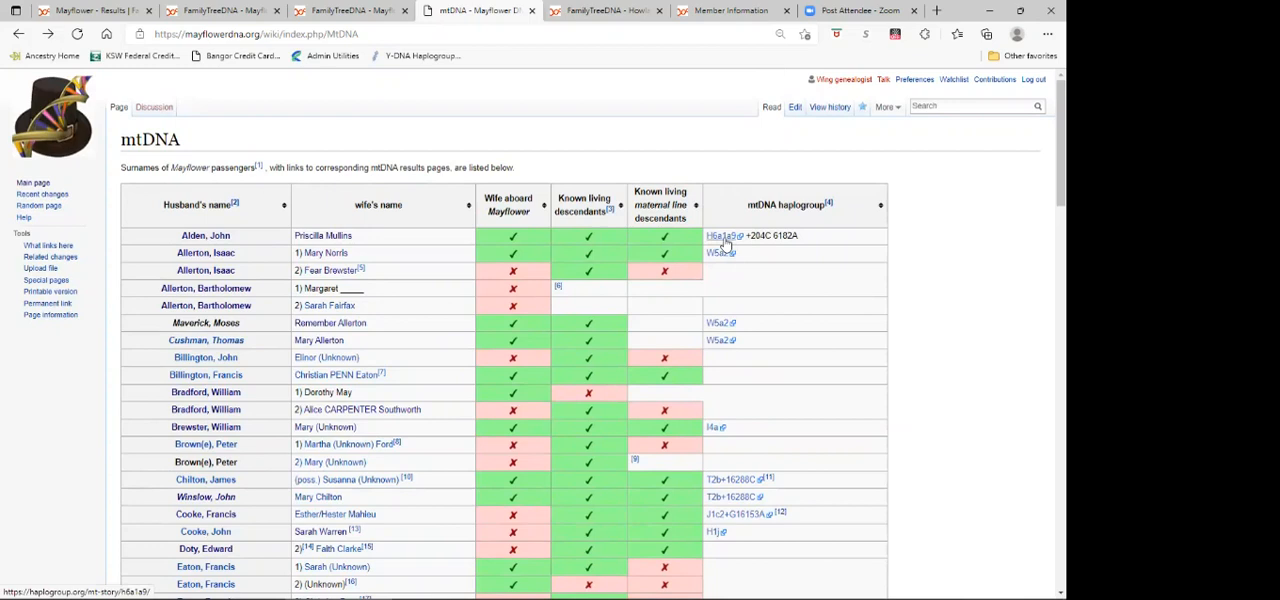
mouse_move(721, 245)
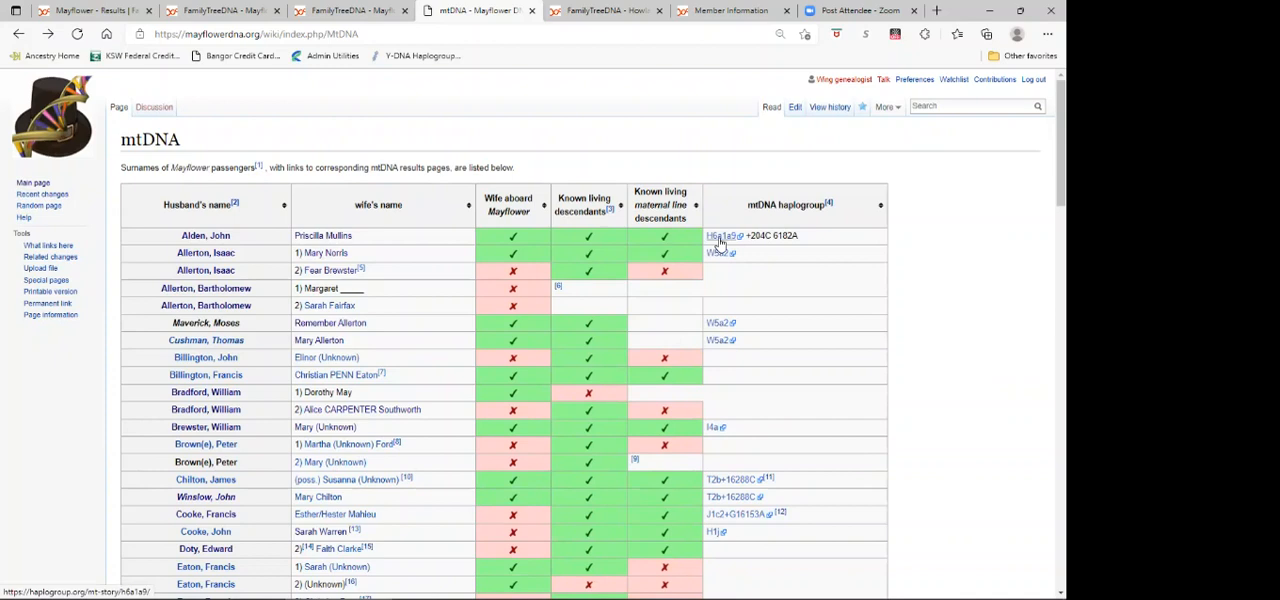
mouse_move(808, 237)
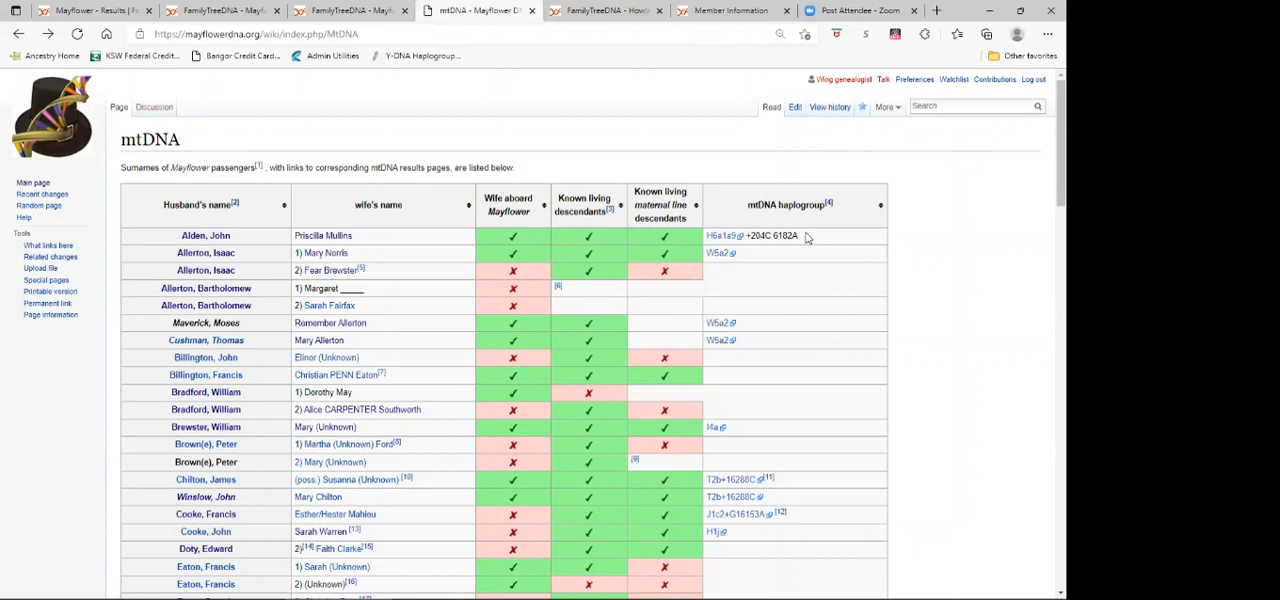
scroll(down, 3)
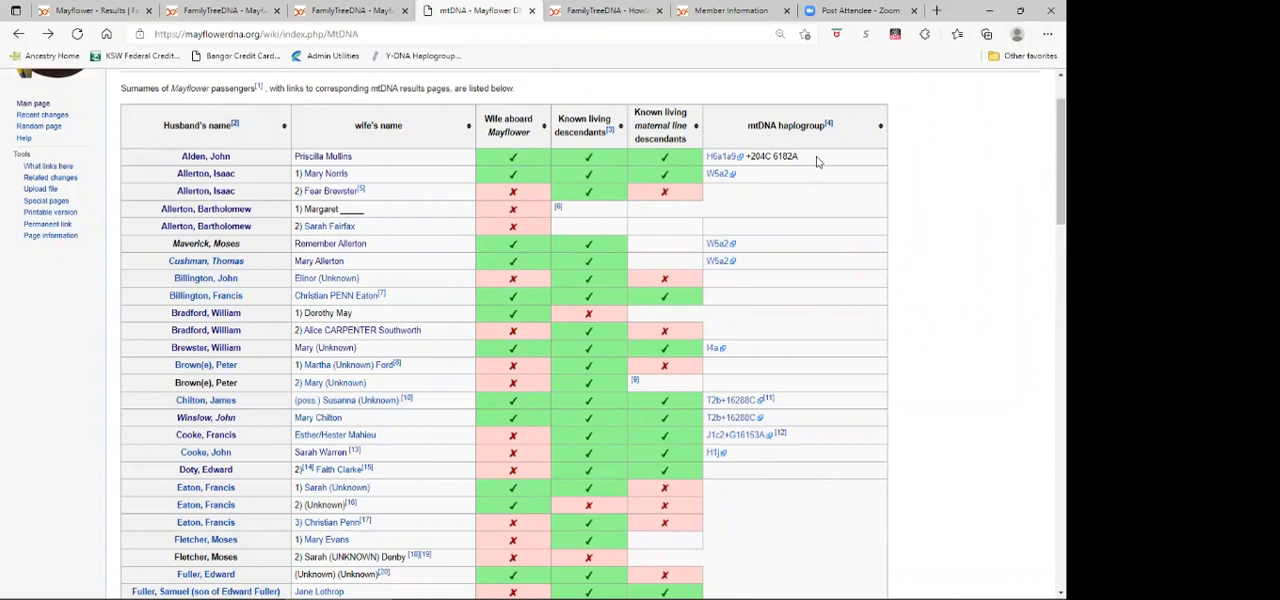
scroll(down, 3)
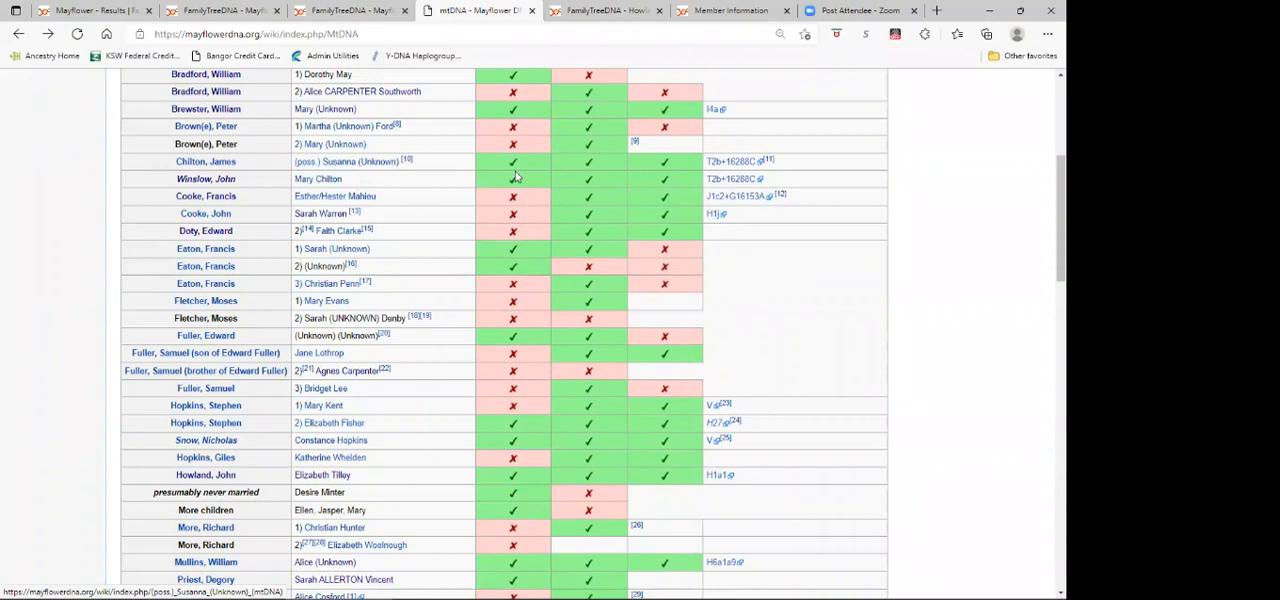
Read the '(poss.) Susanna (Unknown)' page for James Chilton's wife, then return to the mtDNA table.
click(346, 161)
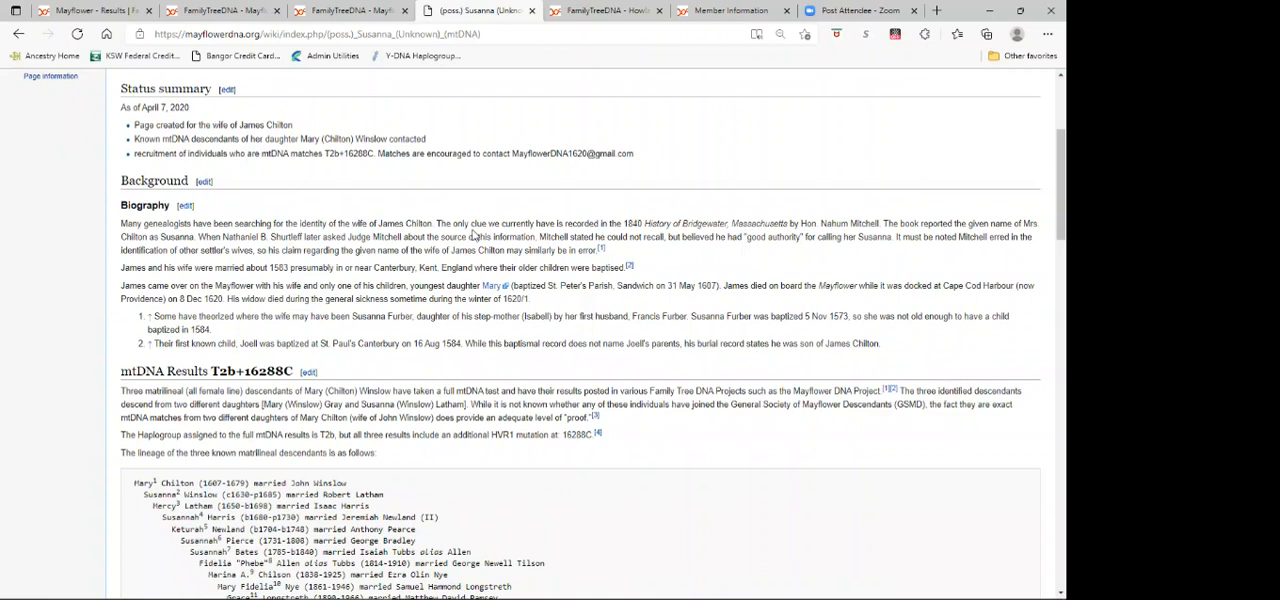
mouse_move(620, 222)
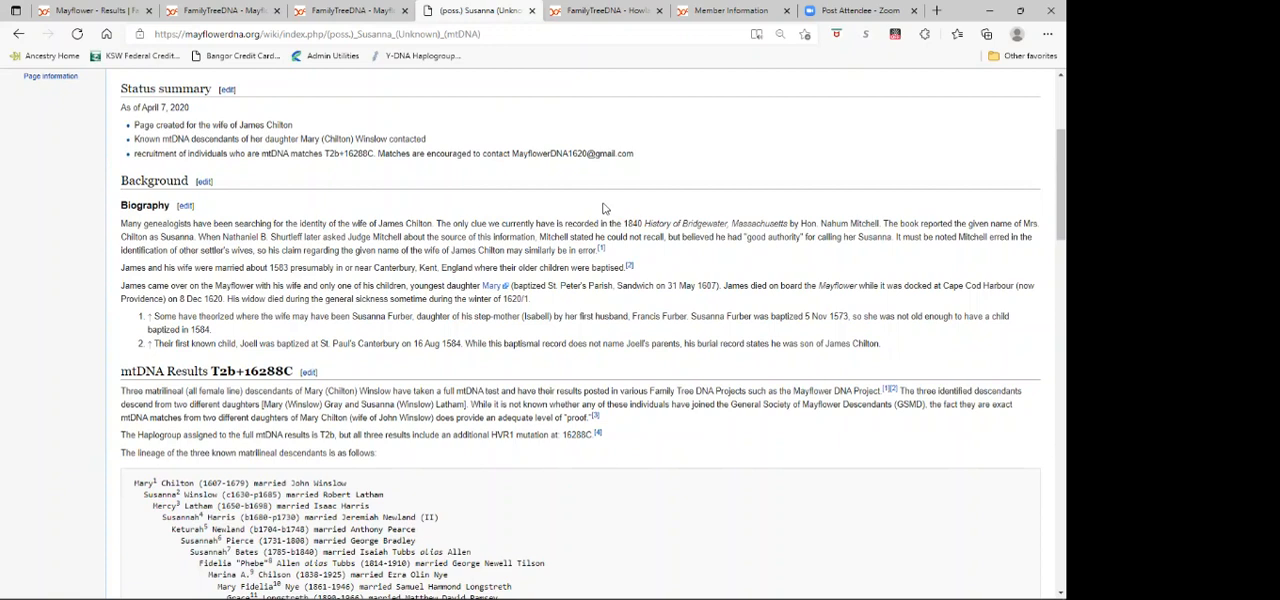
scroll(up, 3)
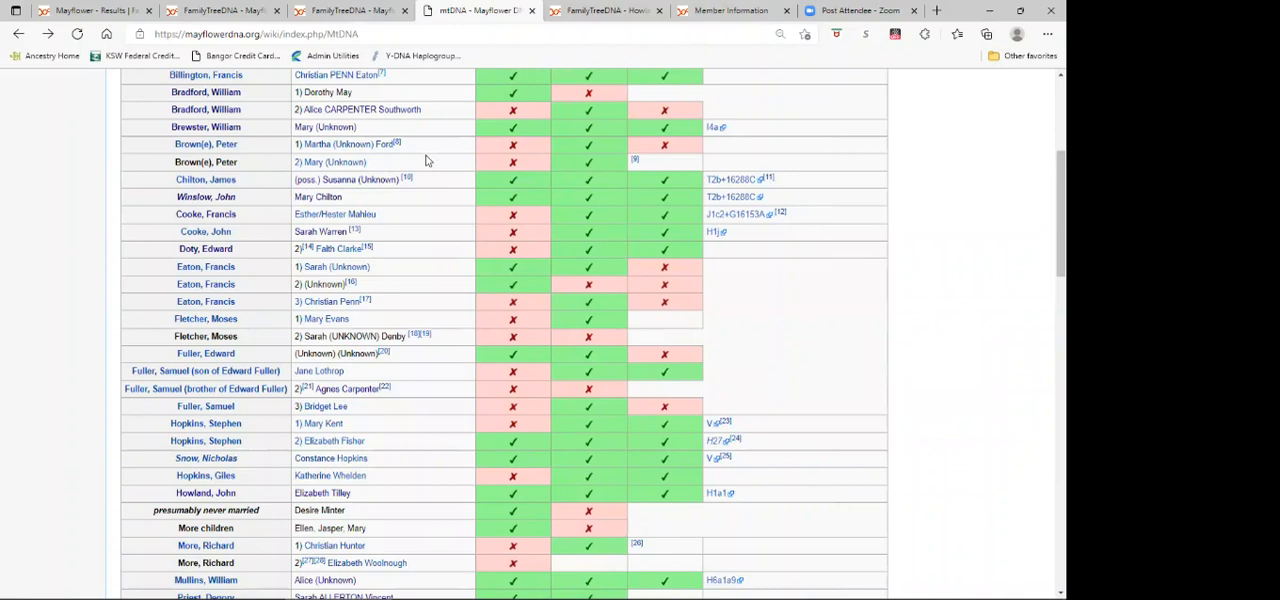
Look further down the mtDNA table, through Soule's wife Mary Buckett and her haplogroup.
scroll(down, 3)
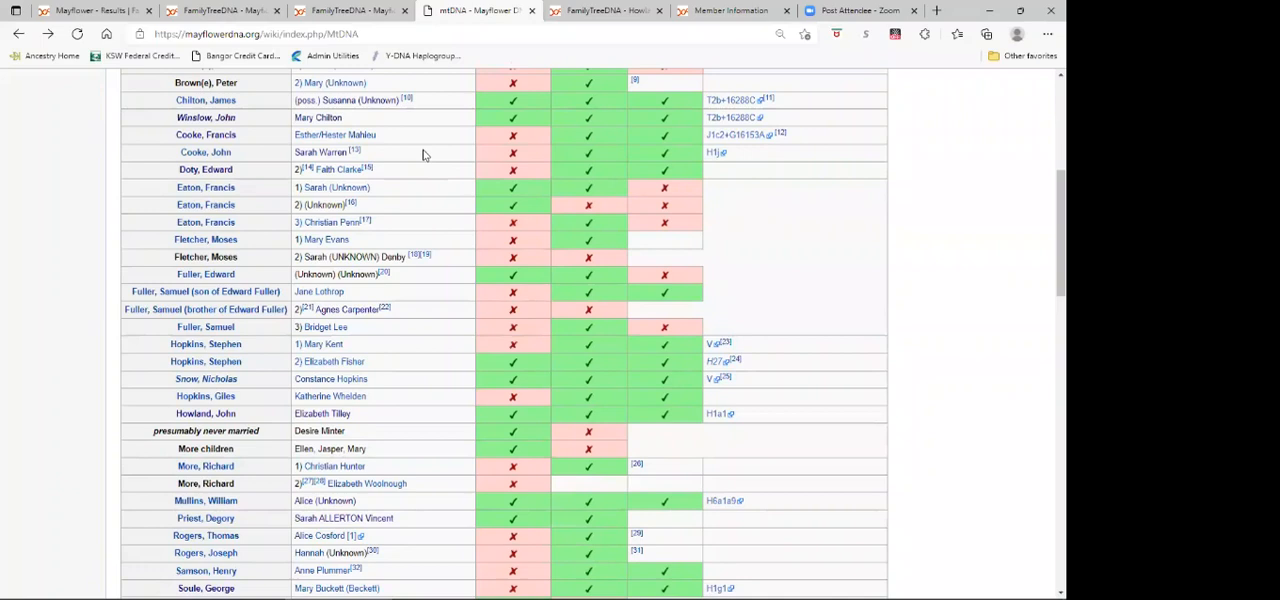
mouse_move(414, 190)
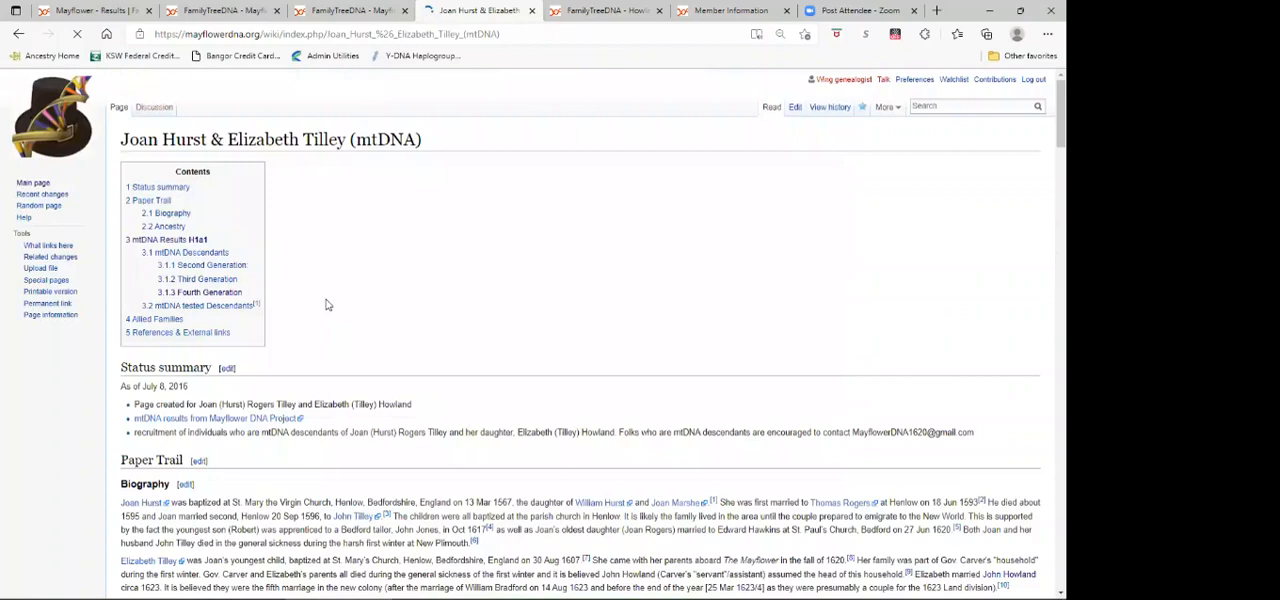
scroll(down, 3)
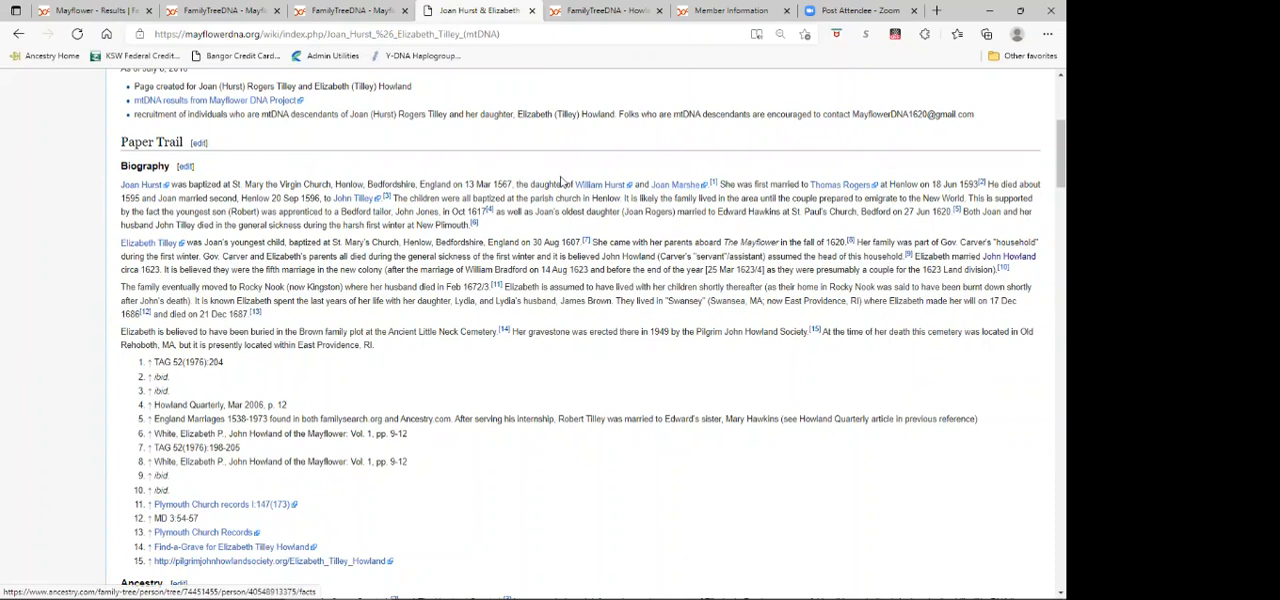
right_click(810, 161)
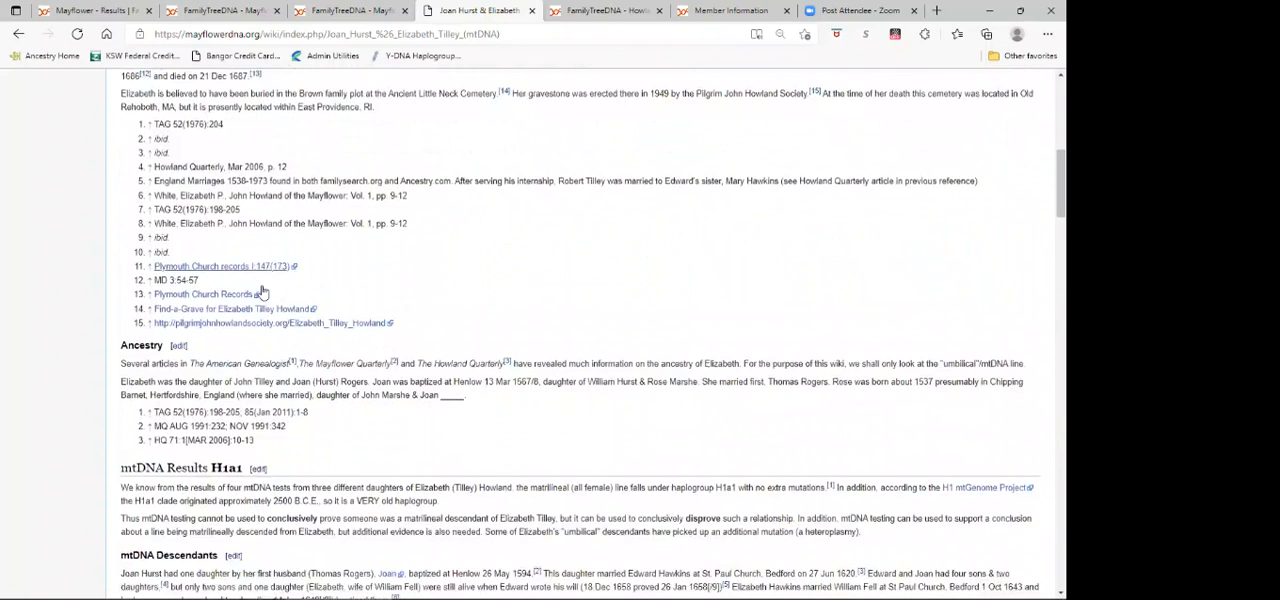
scroll(down, 3)
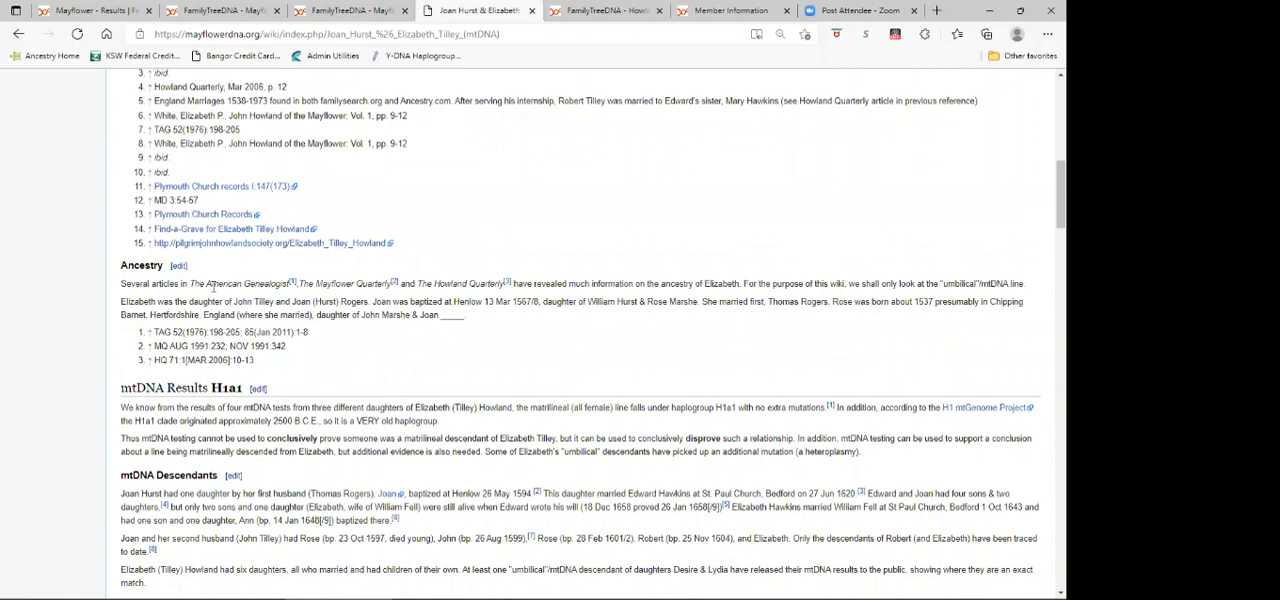
mouse_move(489, 231)
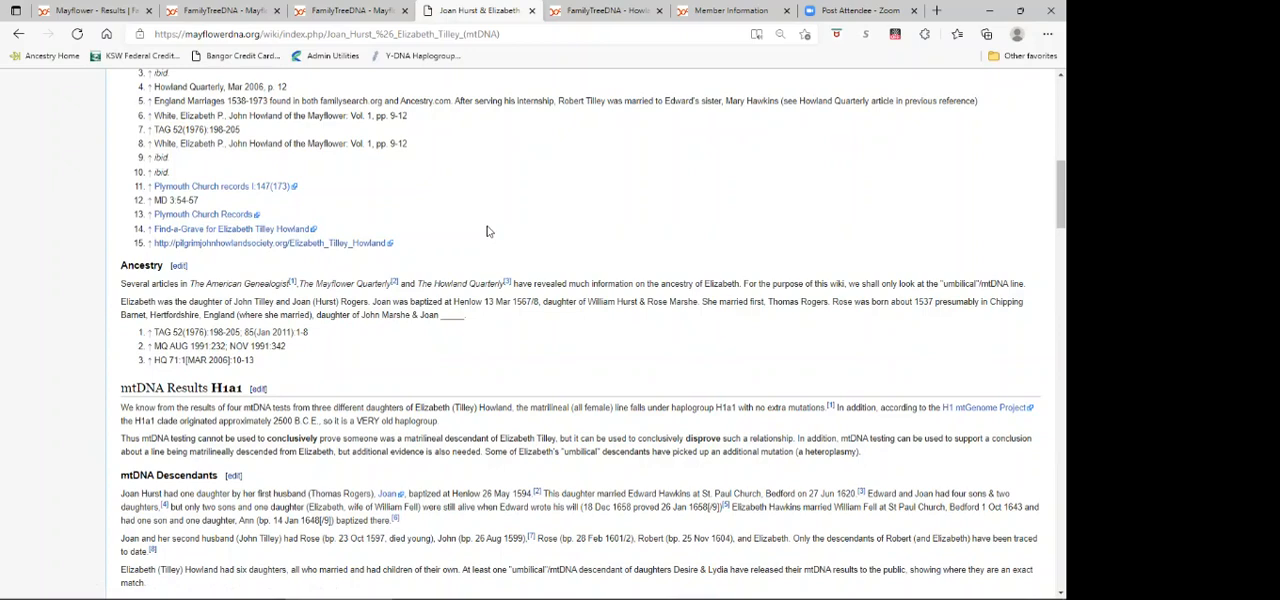
scroll(down, 3)
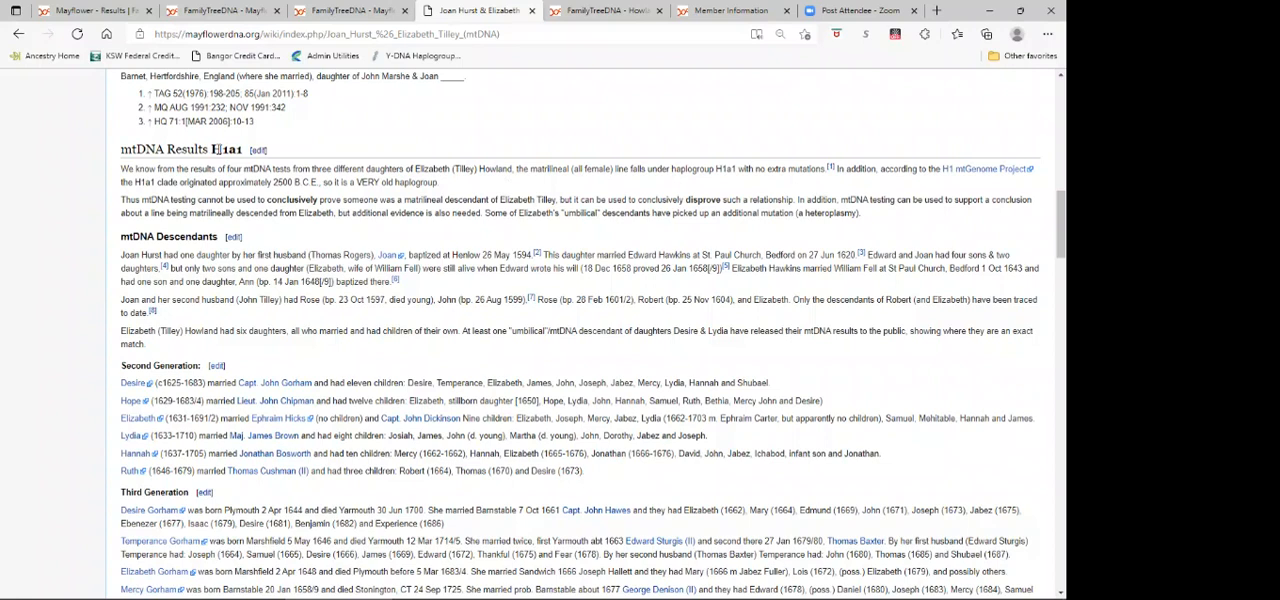
double_click(224, 149)
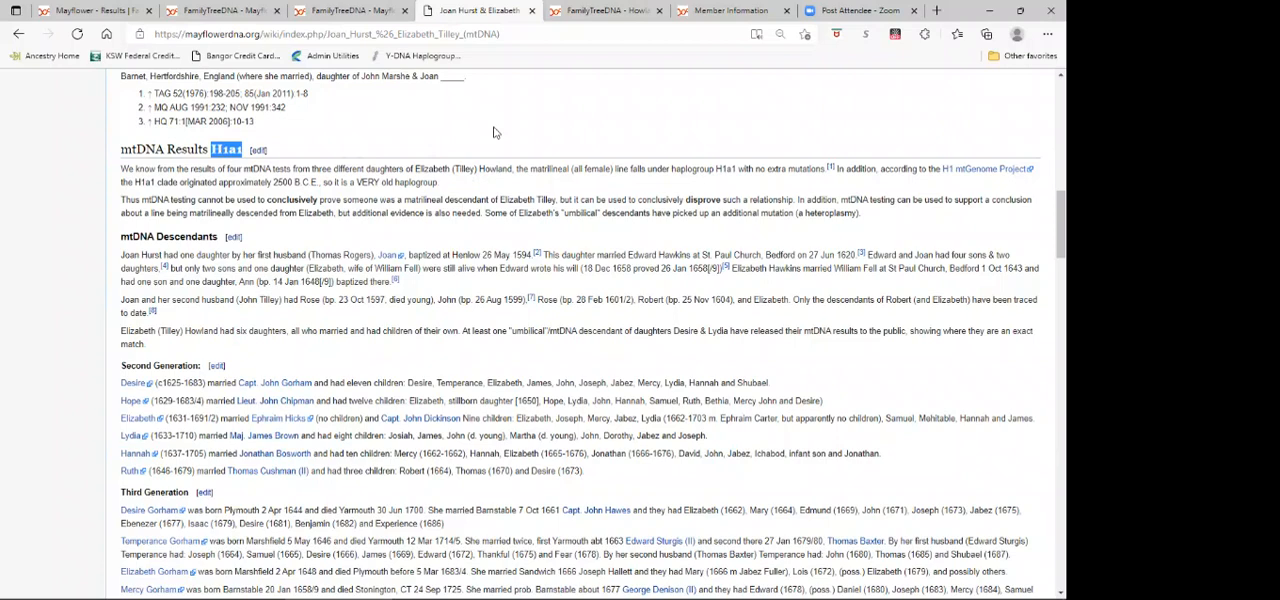
scroll(down, 3)
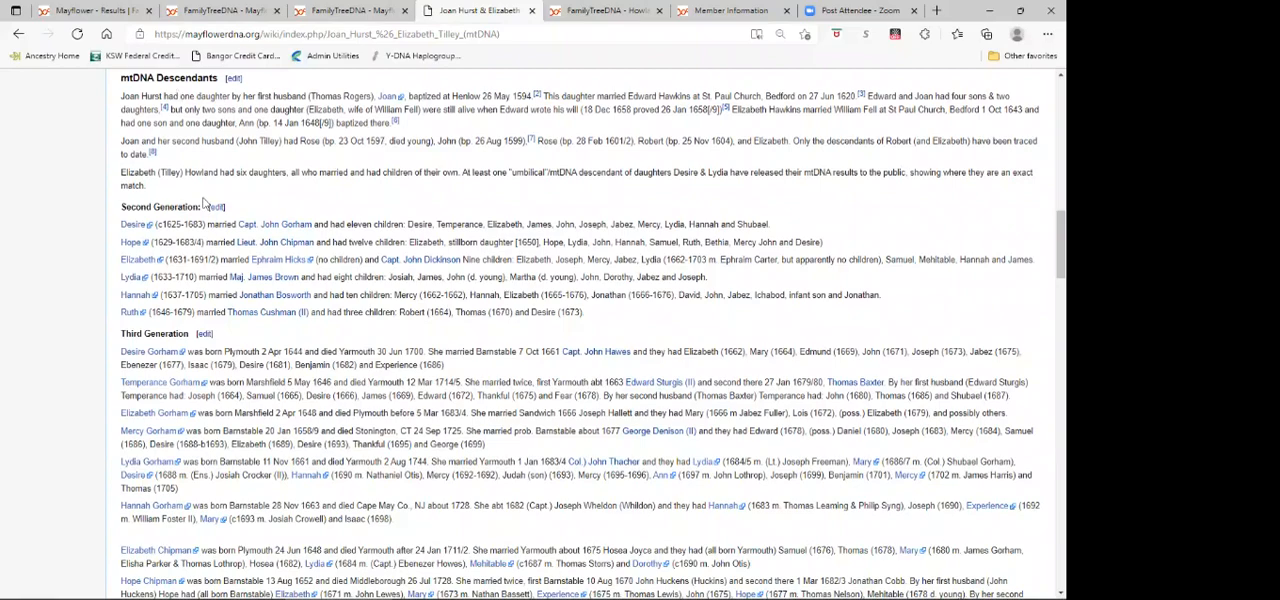
scroll(down, 3)
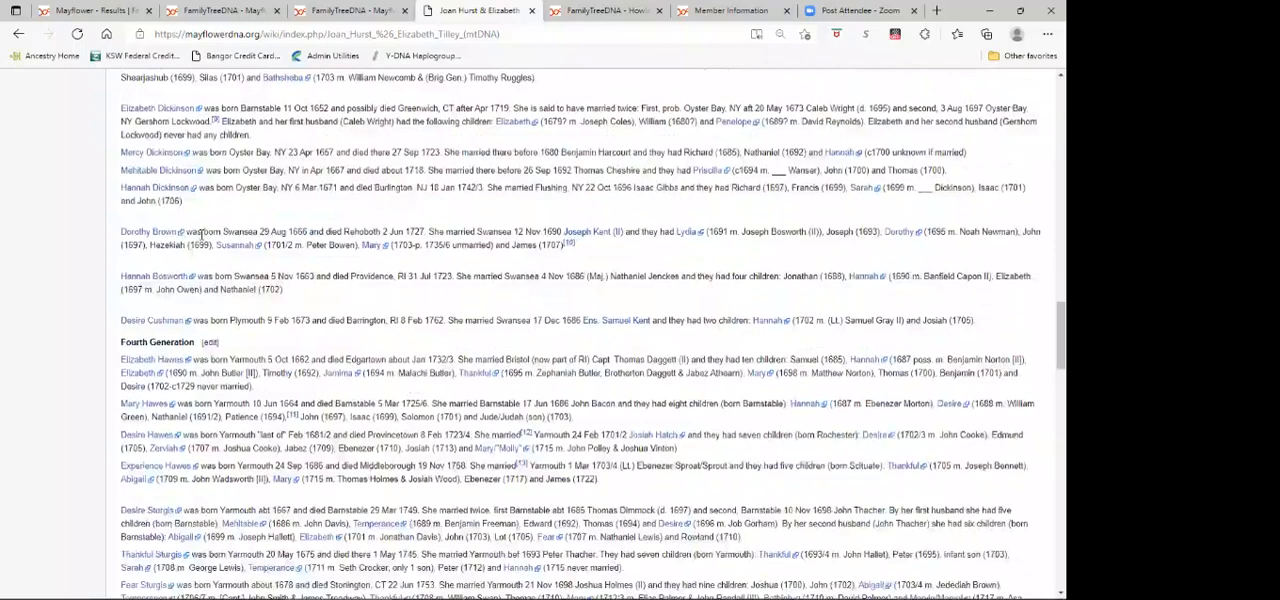
scroll(down, 3)
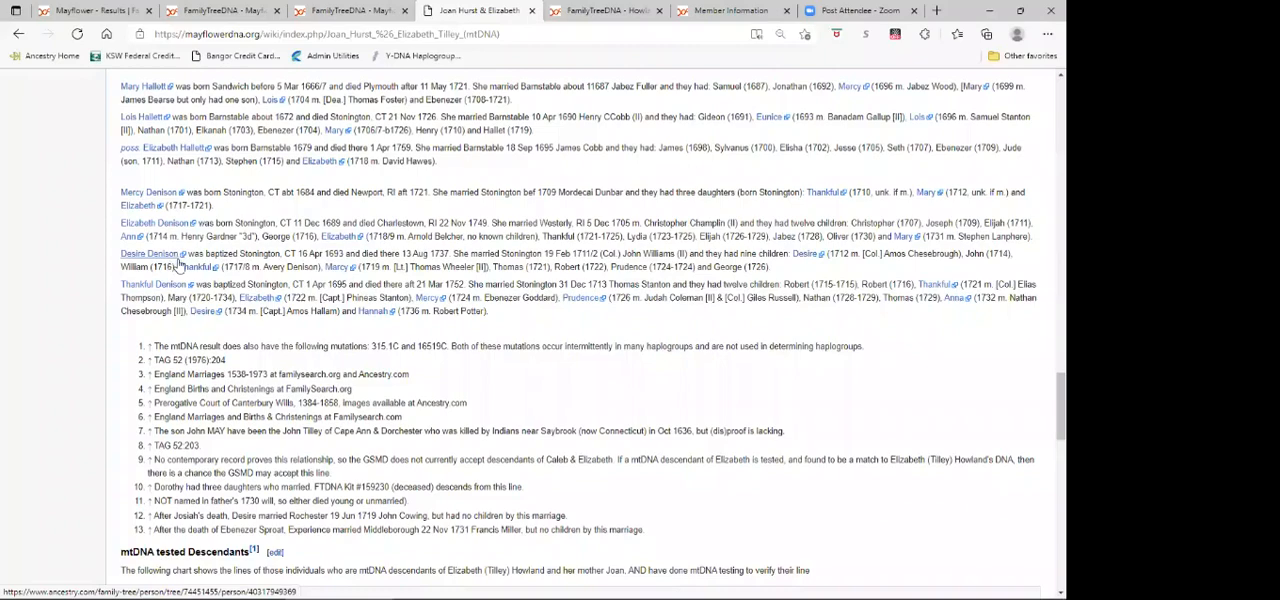
scroll(down, 3)
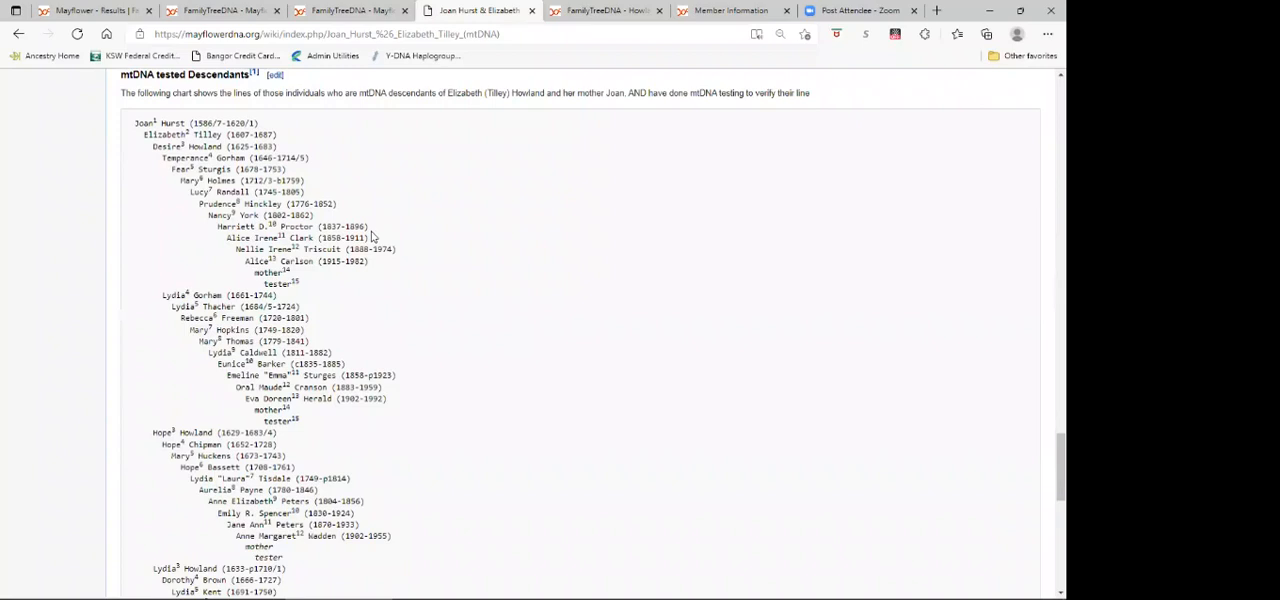
Read through the Tilley page's tested-descendants chart before returning to the project main page.
scroll(down, 3)
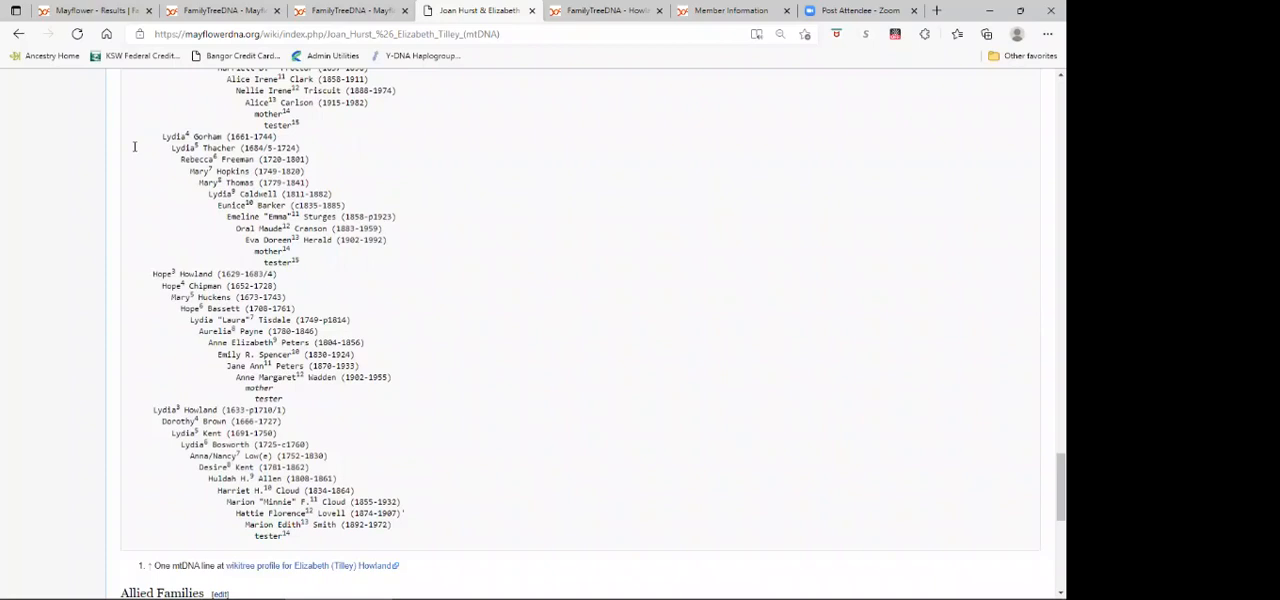
scroll(up, 3)
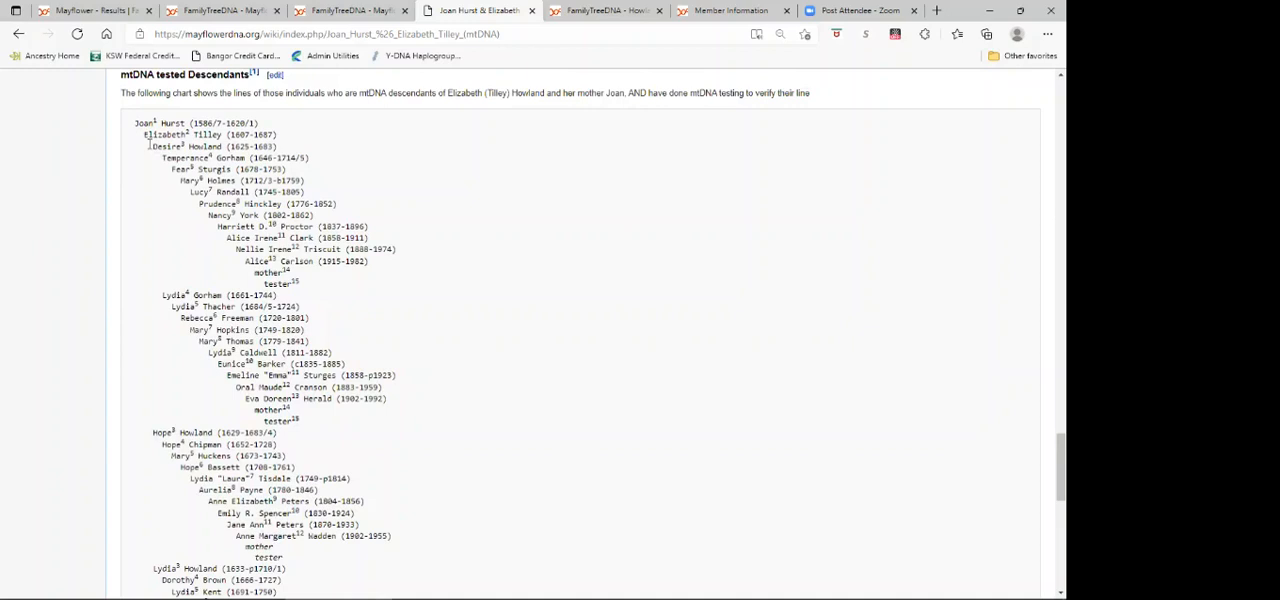
scroll(down, 3)
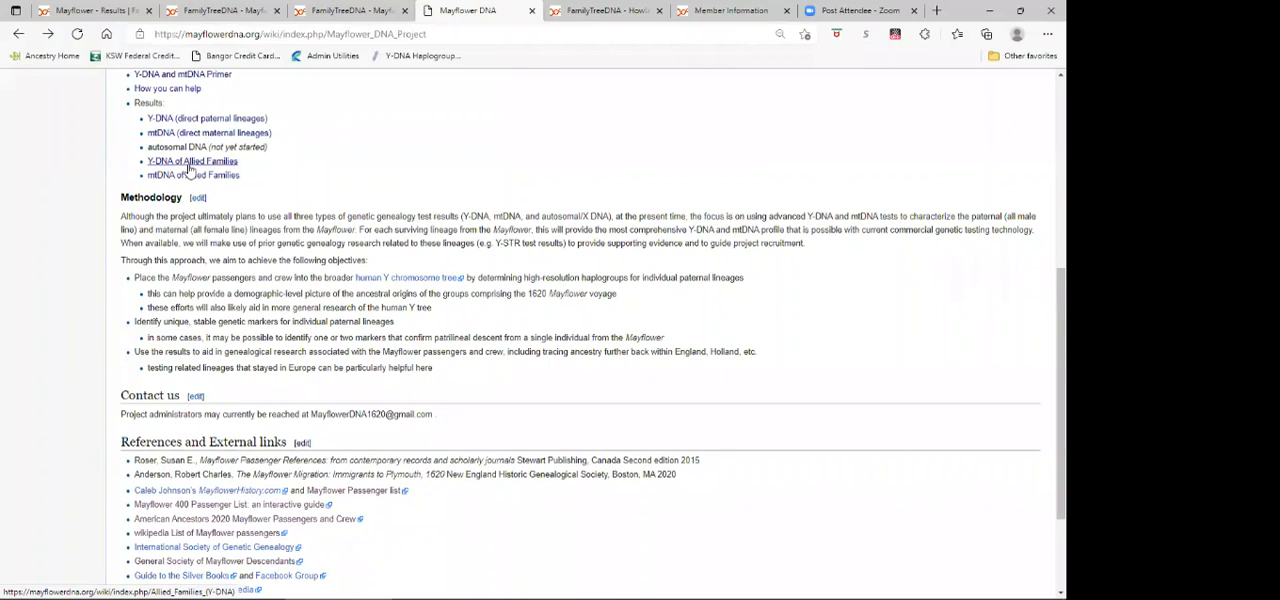
Go to the HOWLAND table on Allied Families Y-DNA and open John Gorham's Gorham page.
click(191, 161)
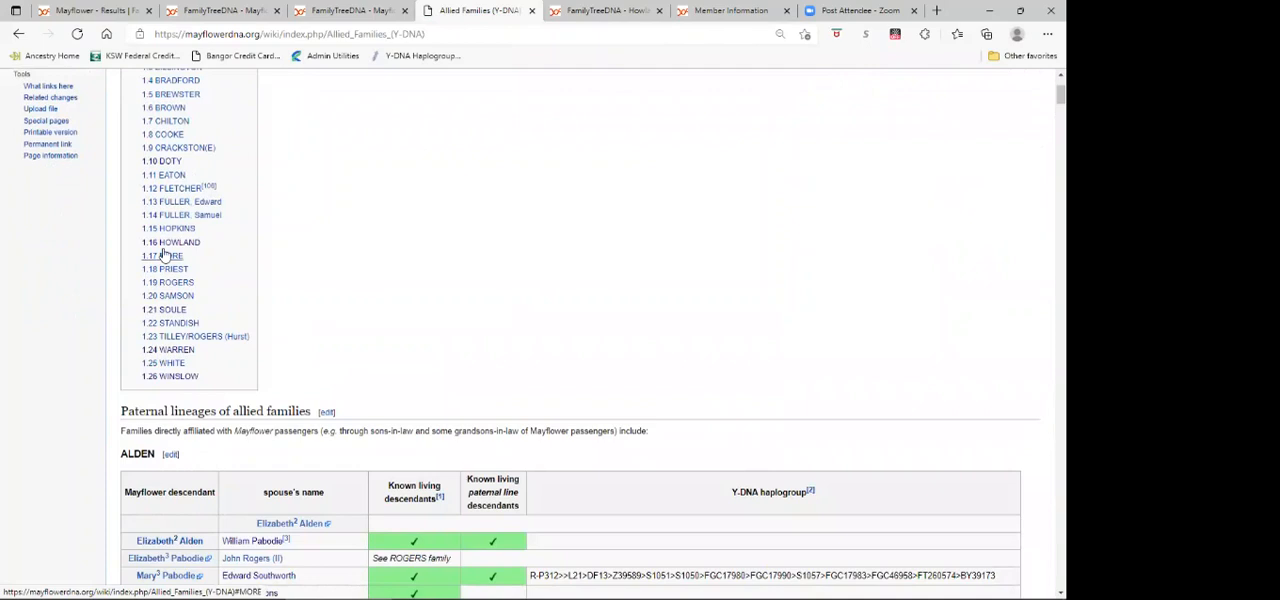
click(178, 242)
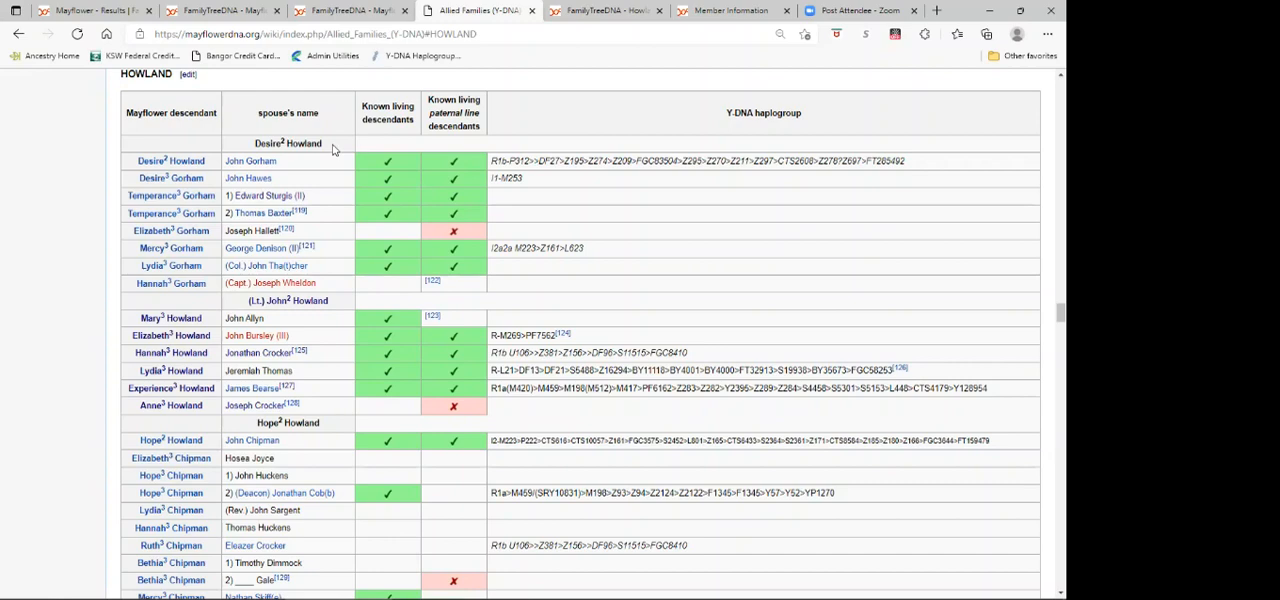
scroll(down, 3)
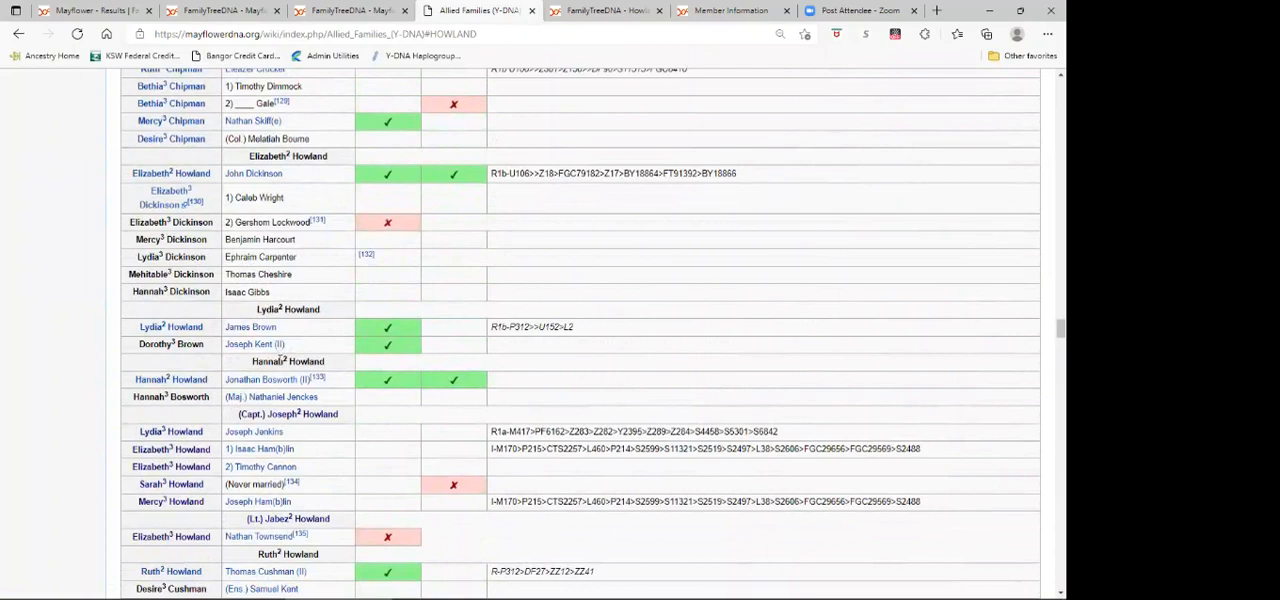
scroll(down, 3)
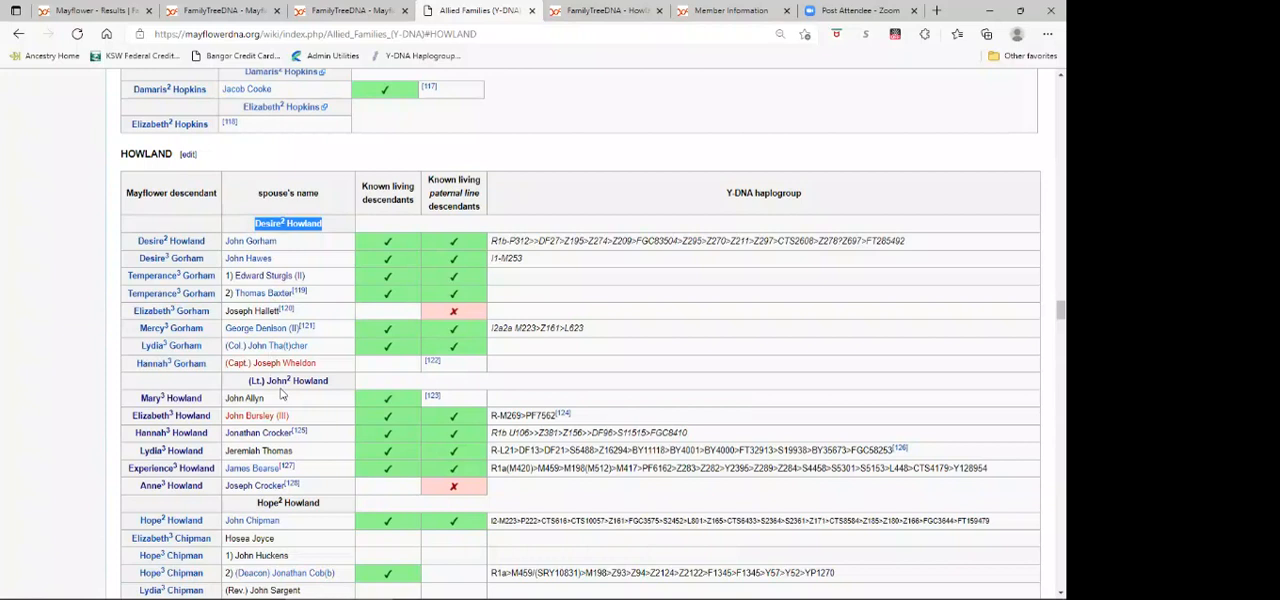
mouse_move(465, 313)
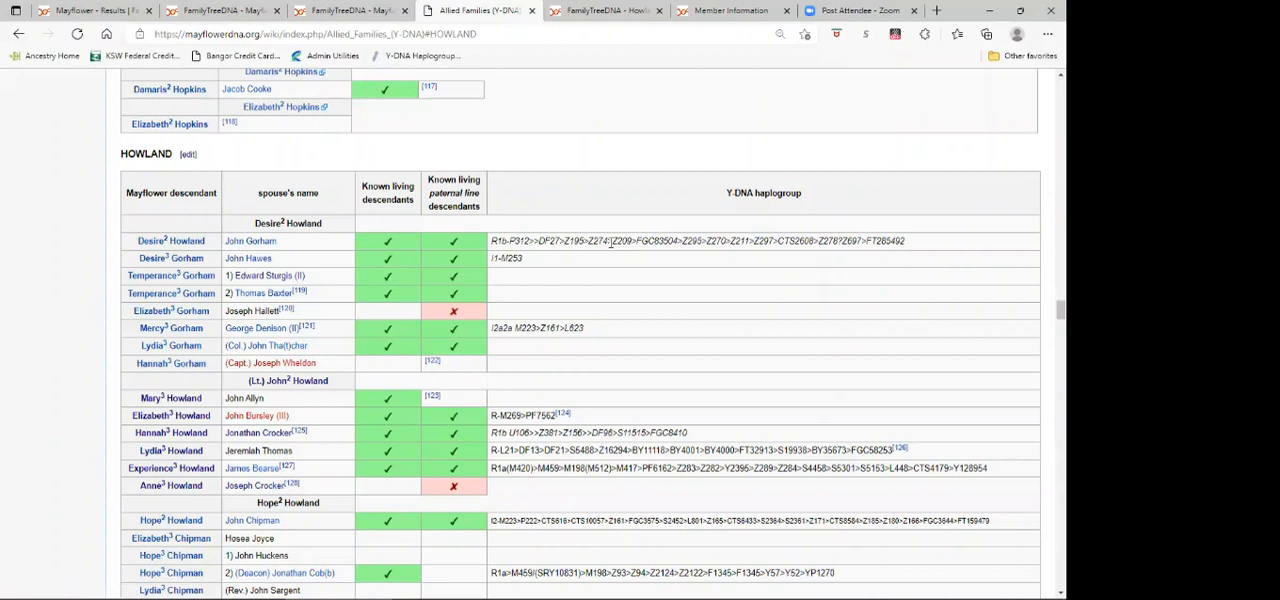
click(250, 241)
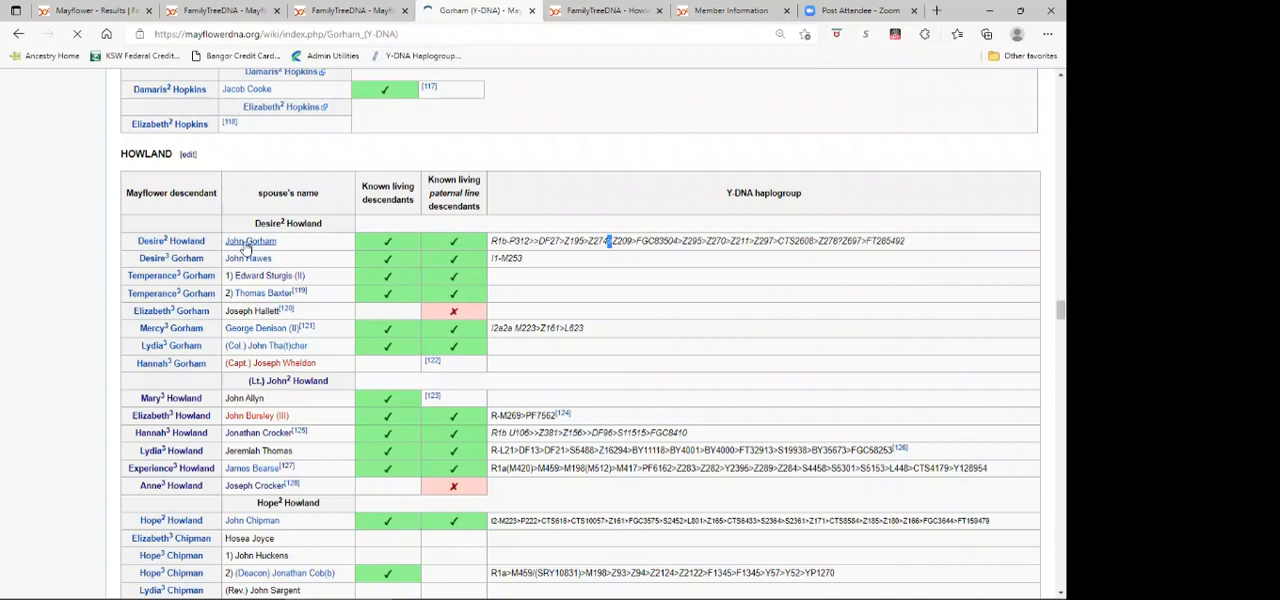
Scroll through the Gorham Y-DNA results, then head back to the Howland table.
scroll(down, 3)
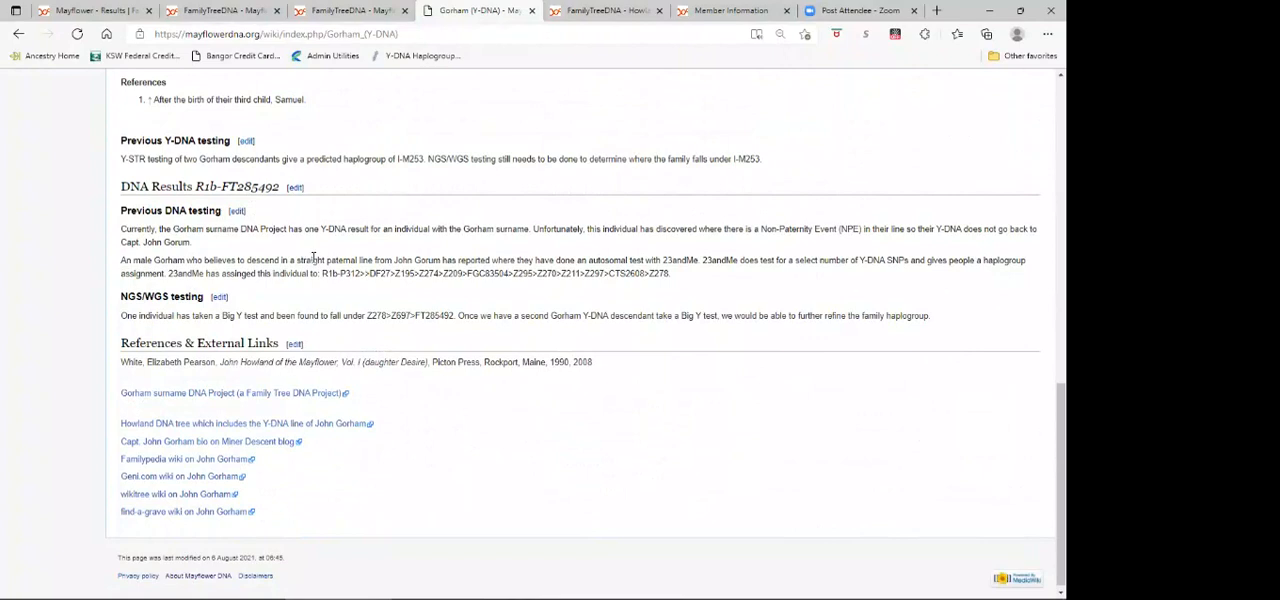
mouse_move(679, 261)
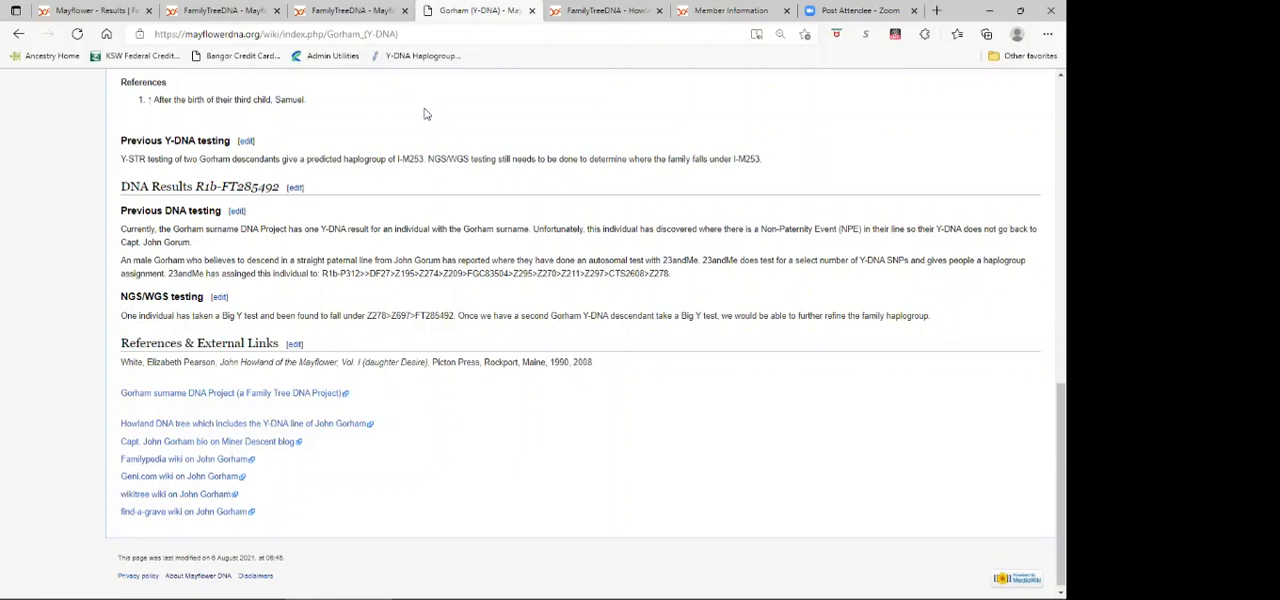
right_click(423, 113)
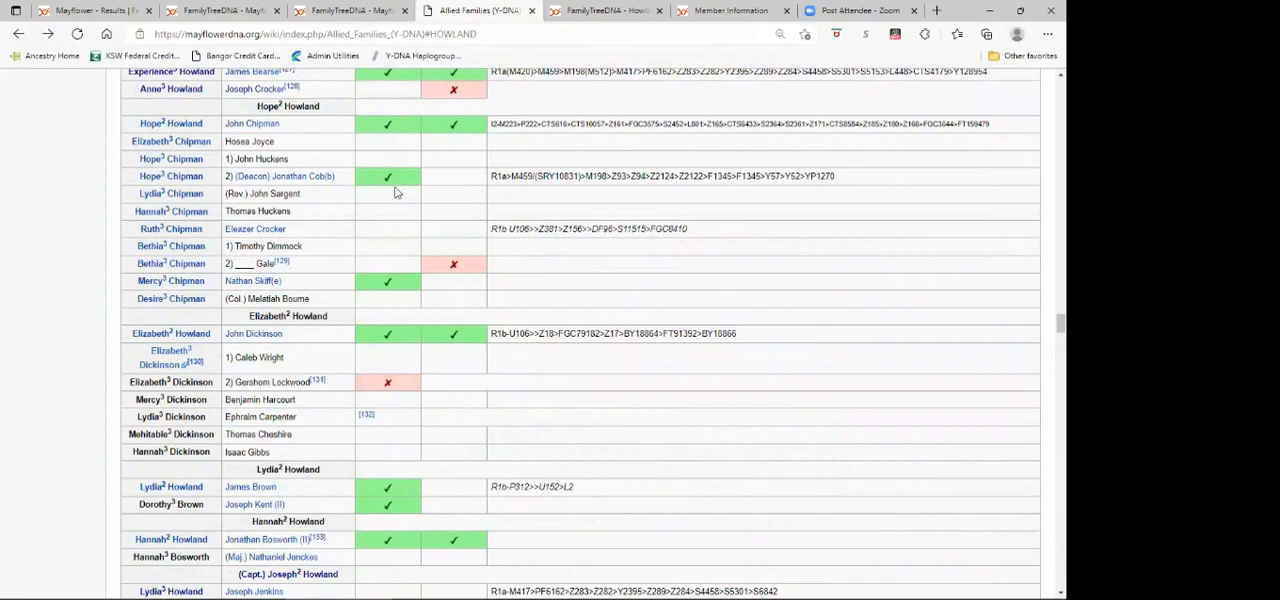
Scroll down the Howland Y-DNA table toward the Allied Families (mtDNA) link.
scroll(down, 3)
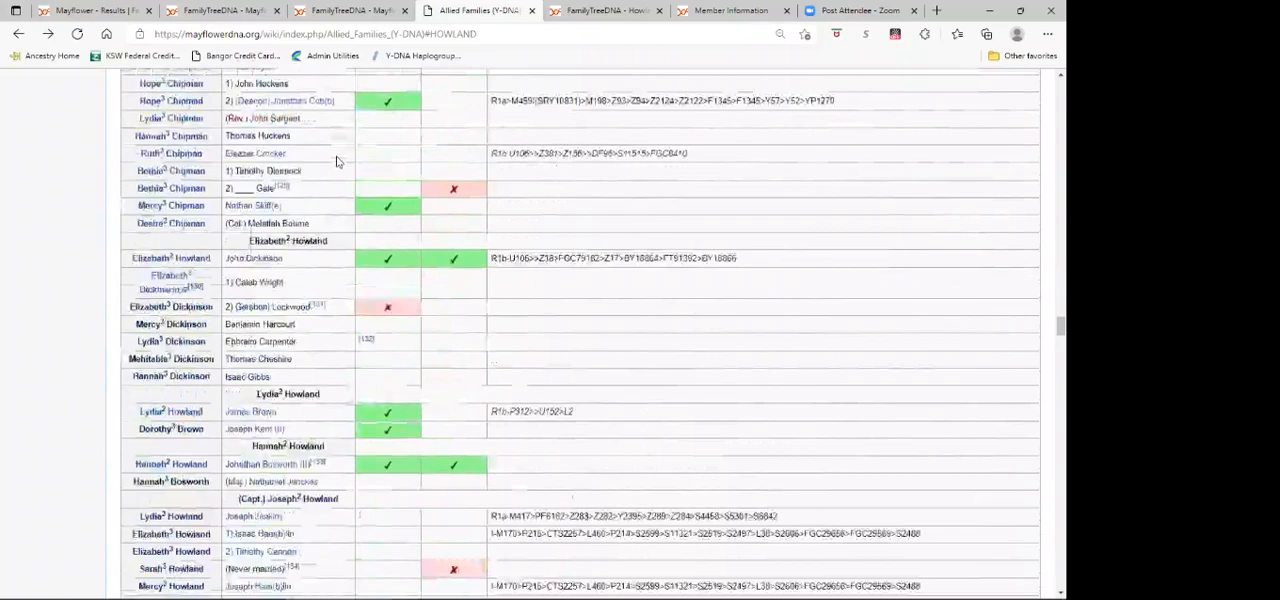
scroll(down, 3)
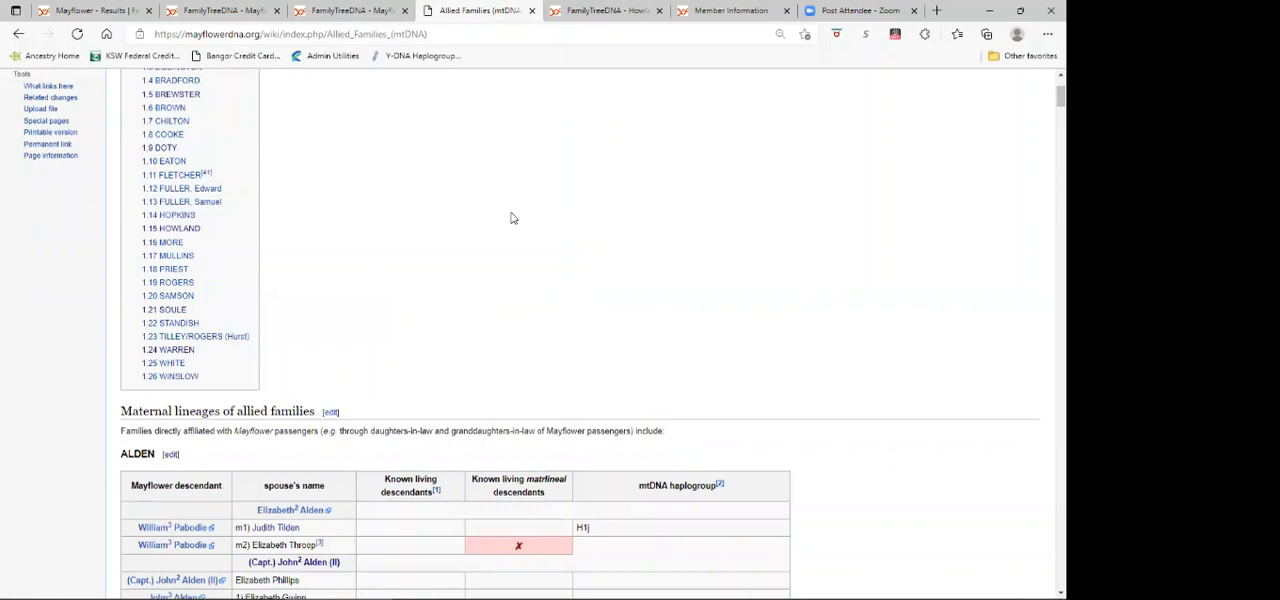
Scroll past the ALDEN mtDNA table into the ALLERTON maternal lineages.
scroll(down, 3)
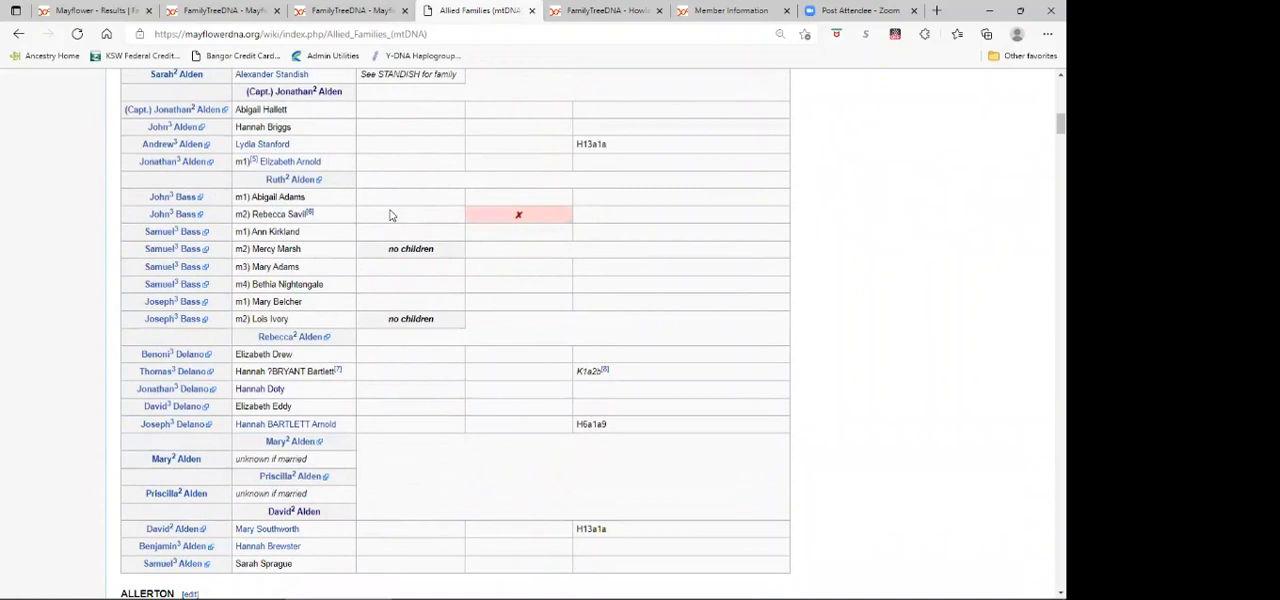
scroll(down, 3)
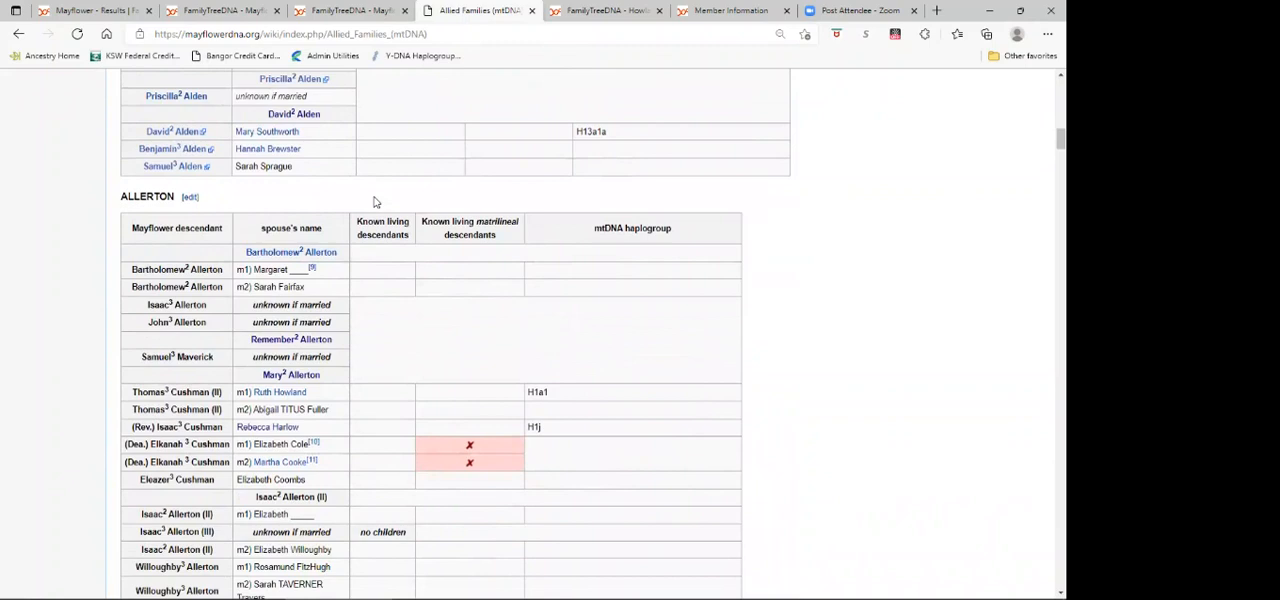
mouse_move(571, 256)
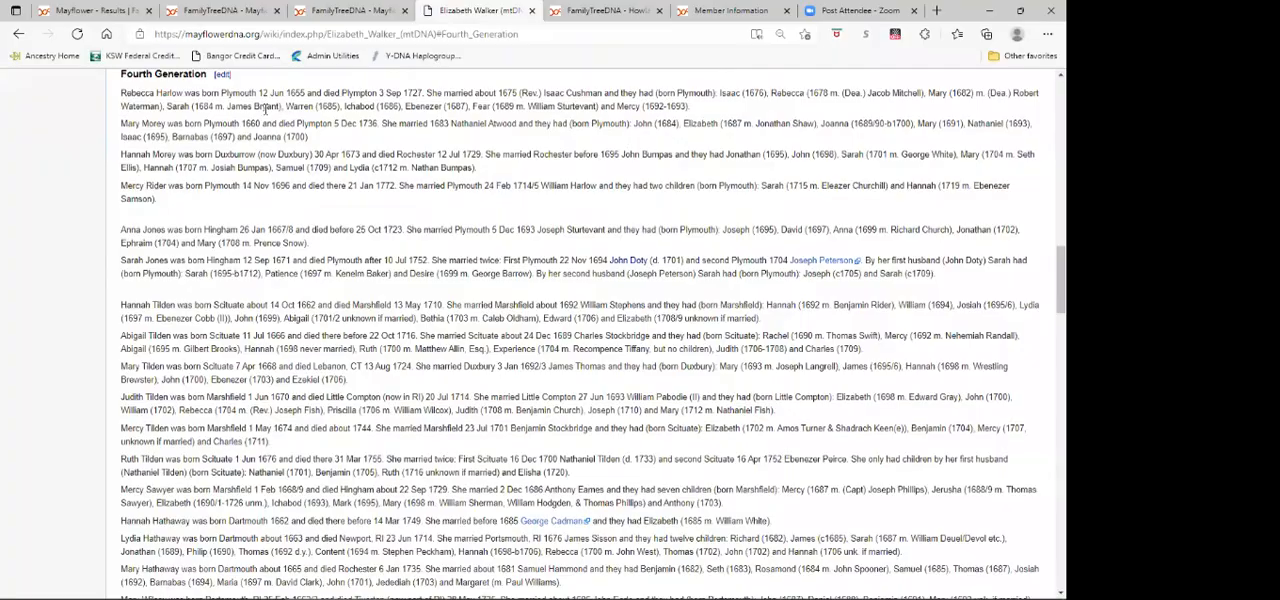
scroll(down, 3)
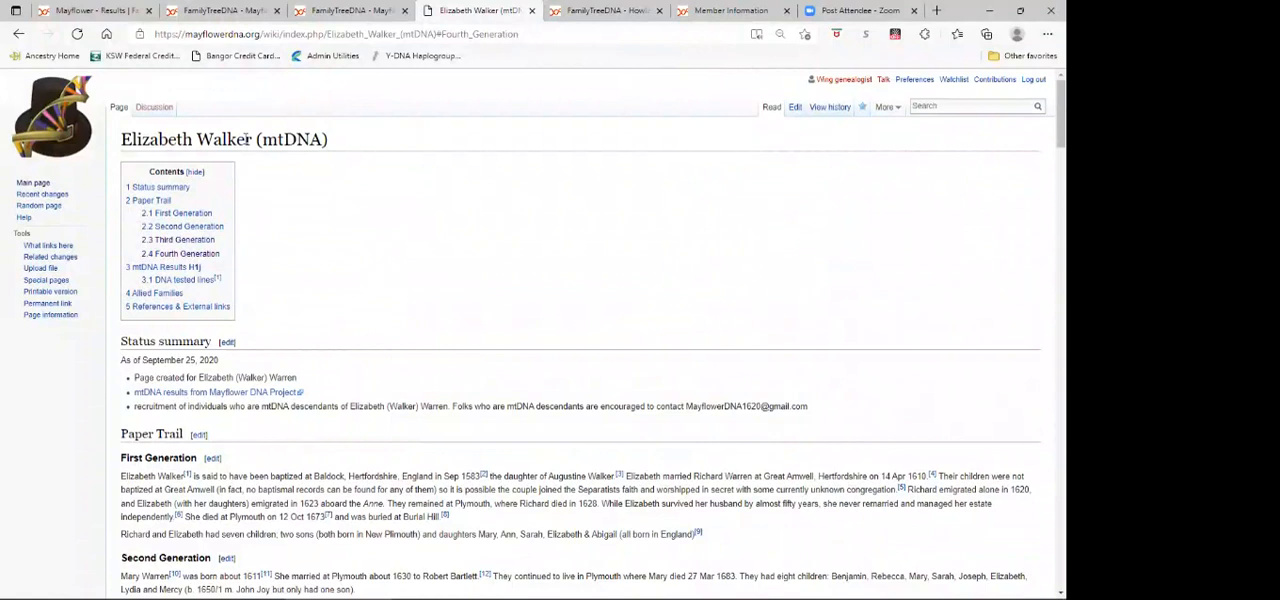
click(345, 10)
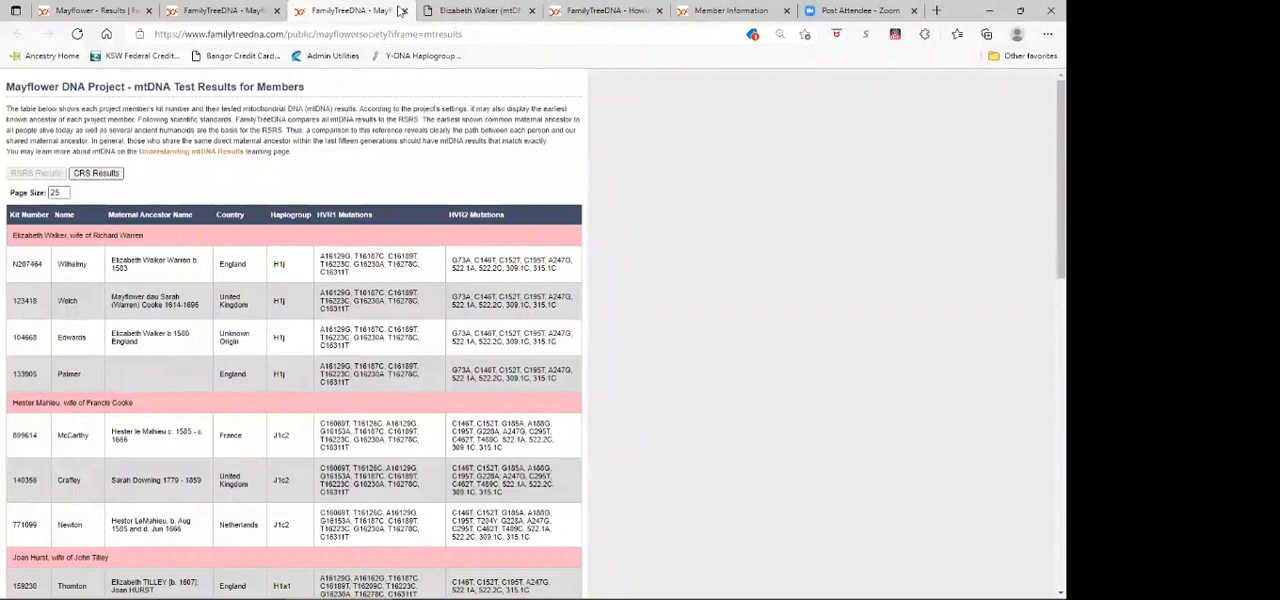
click(480, 10)
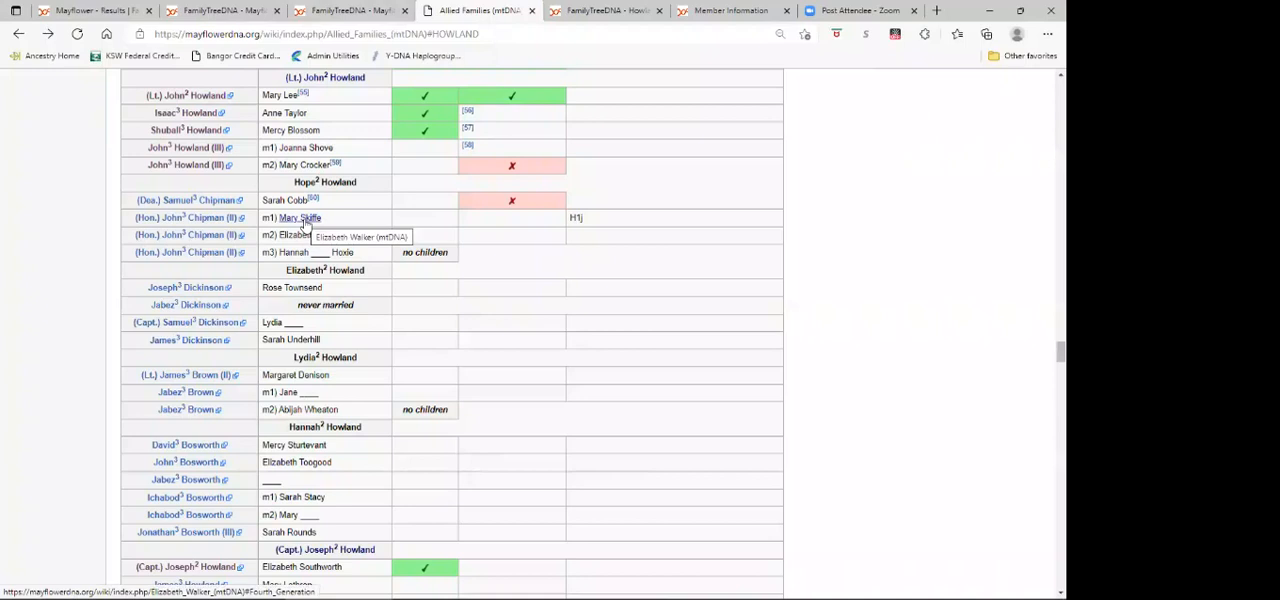
click(295, 217)
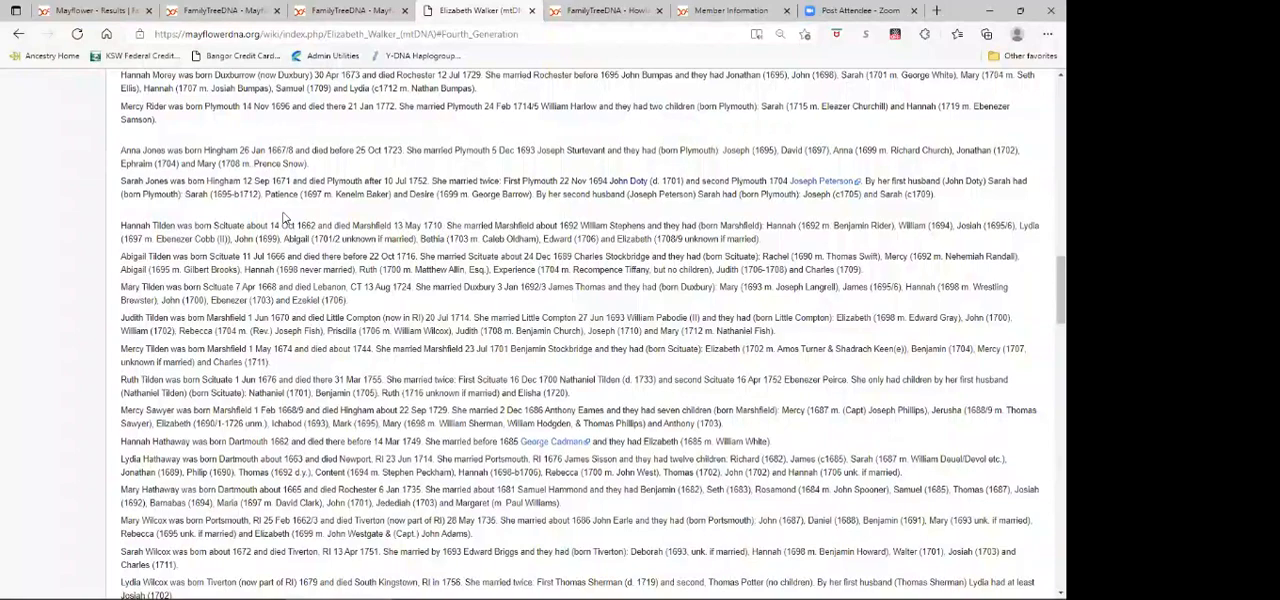
scroll(down, 3)
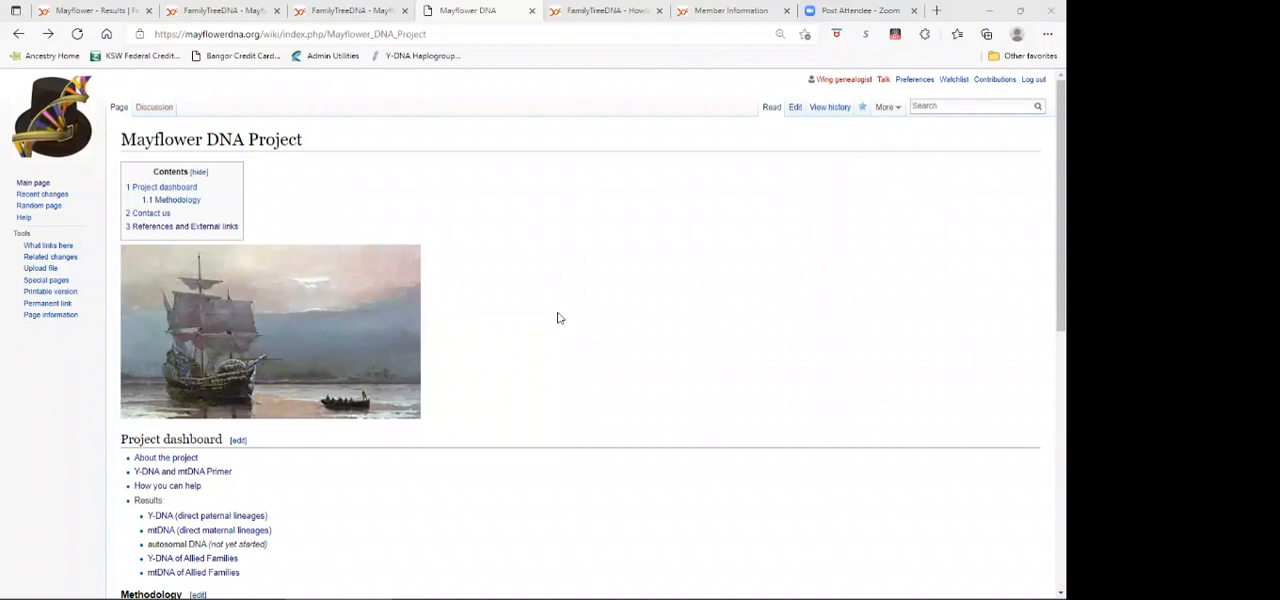
mouse_move(758, 307)
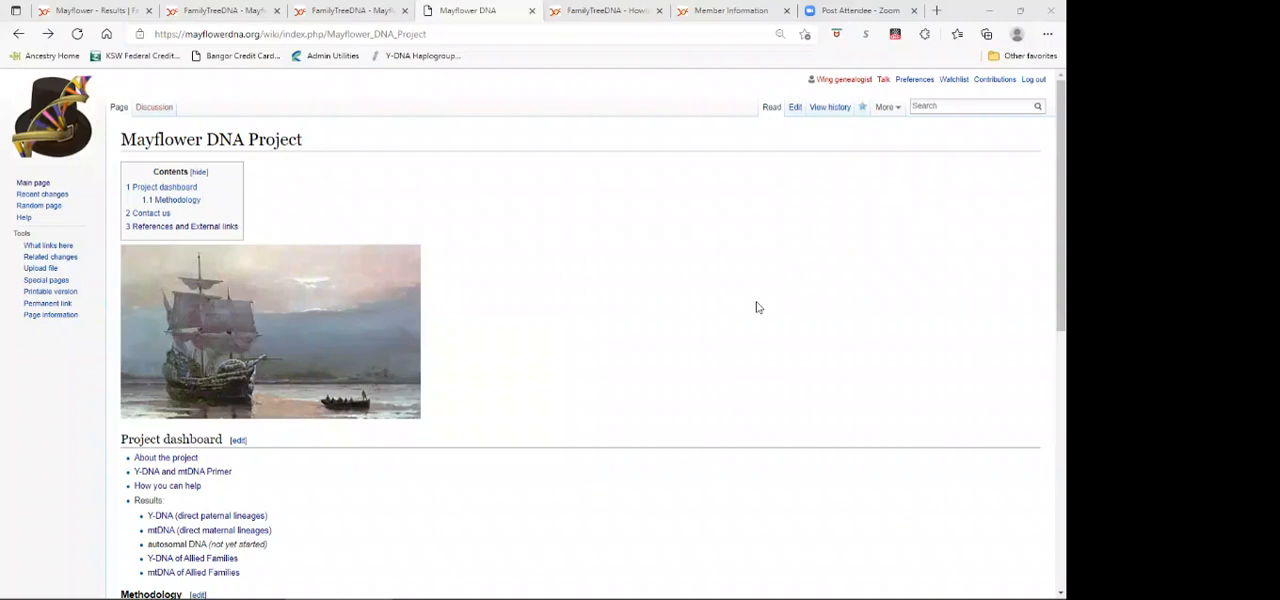
mouse_move(605, 280)
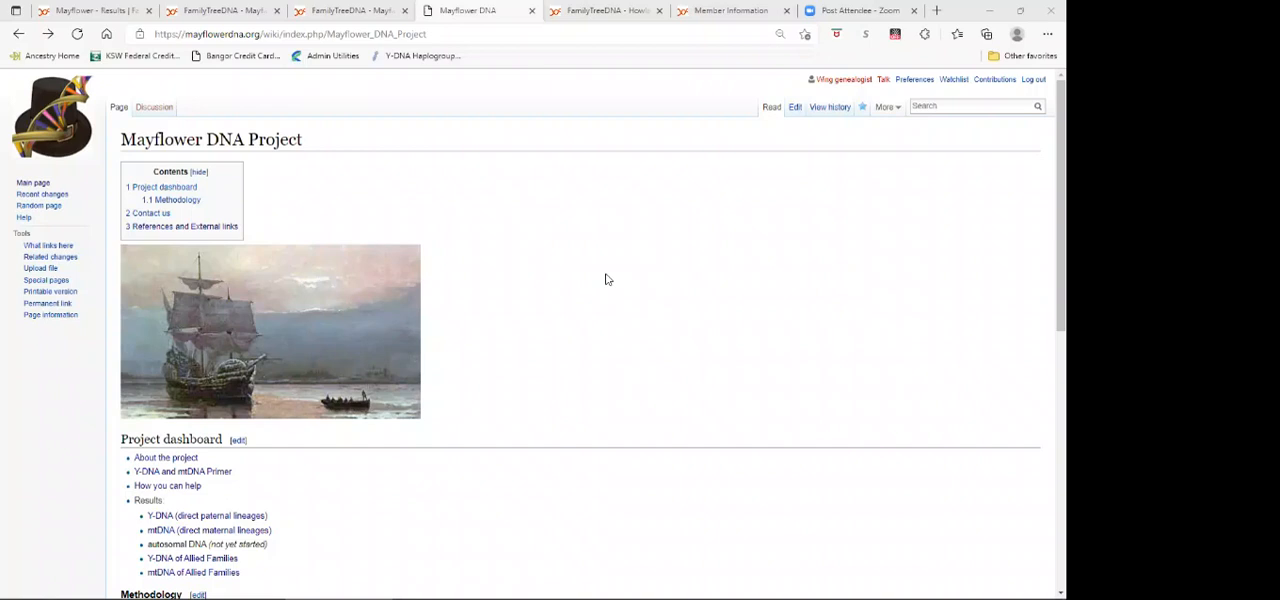
mouse_move(658, 225)
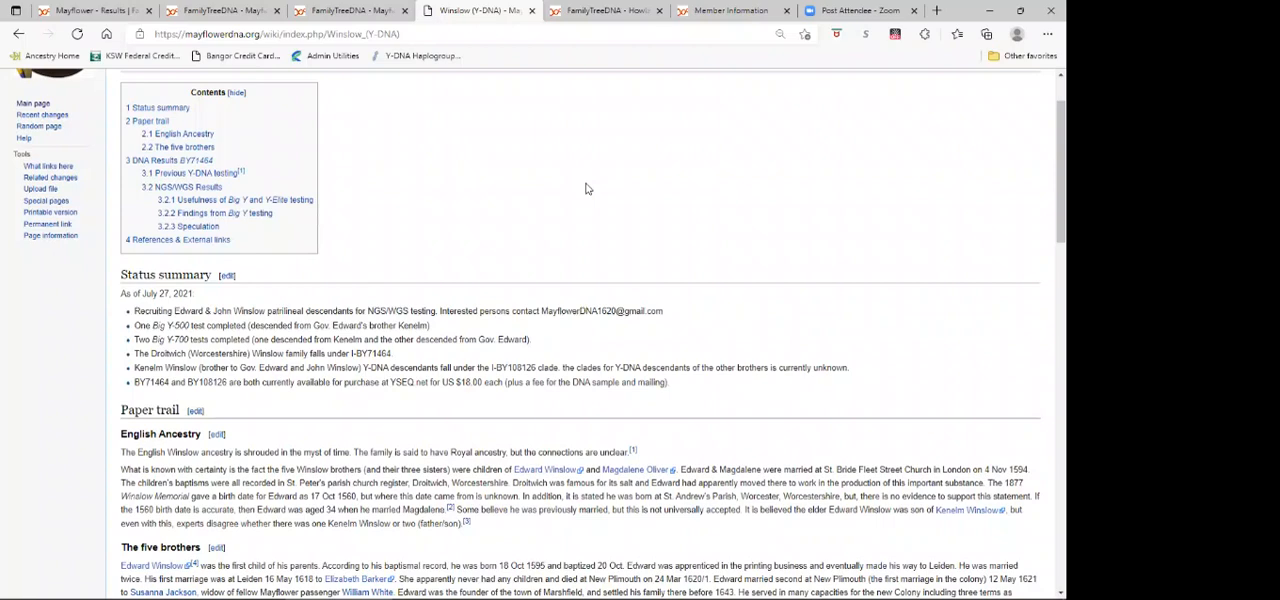
Scroll to Winslow's paper trail and highlight 'Peter's' in the English Ancestry paragraph.
scroll(down, 3)
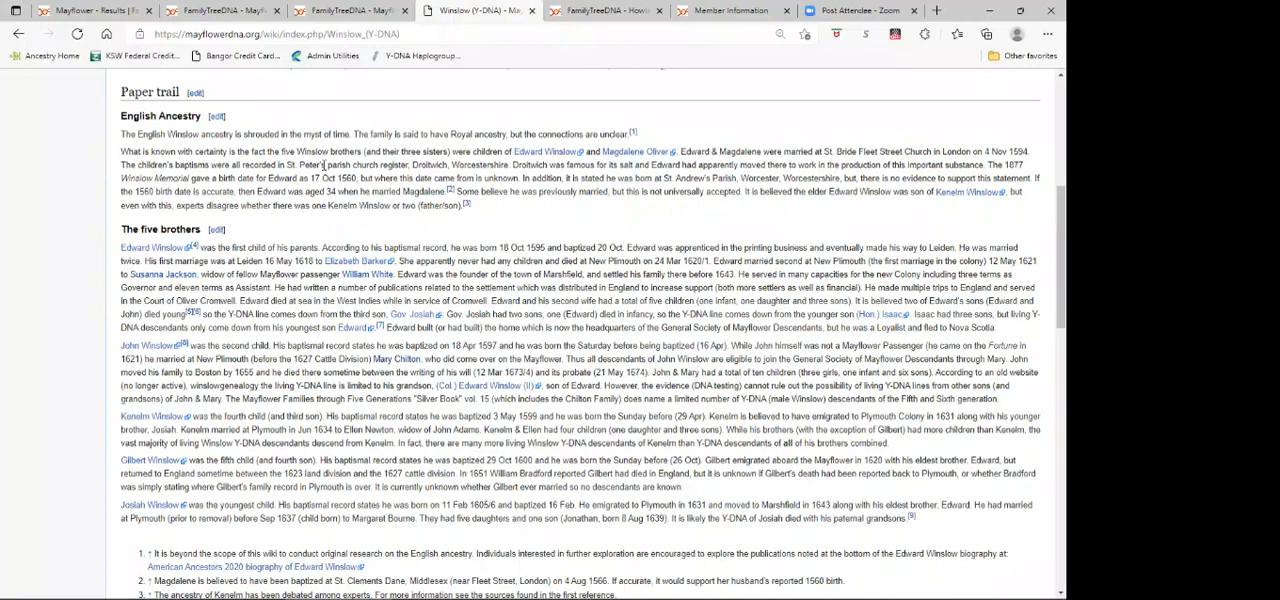
double_click(313, 165)
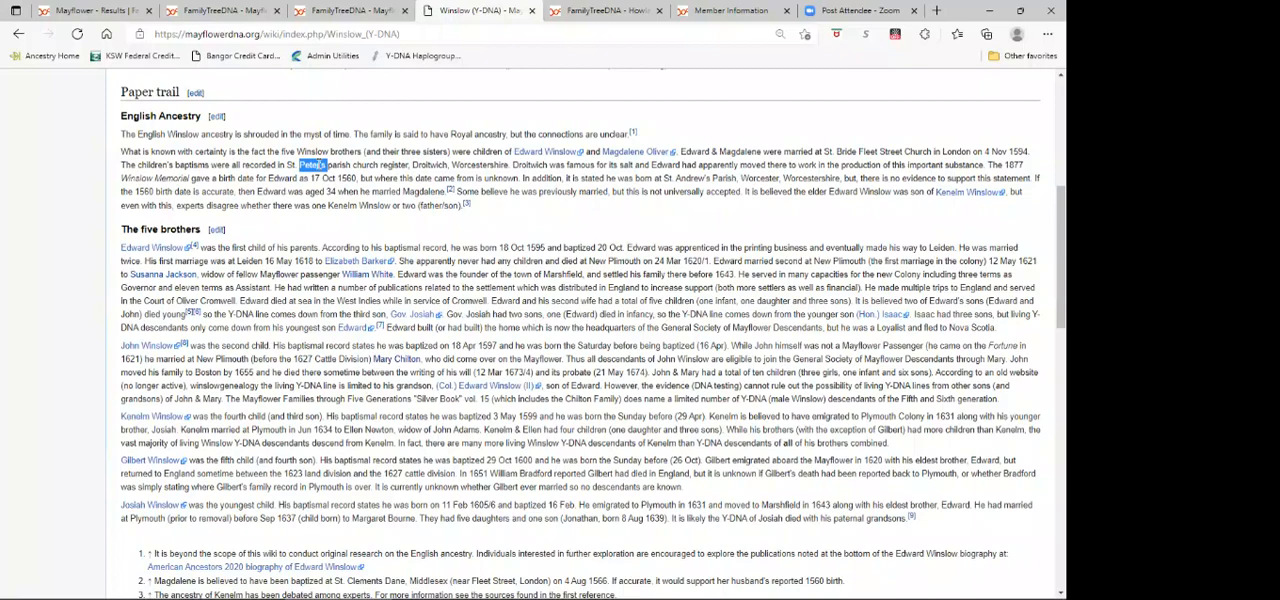
scroll(down, 3)
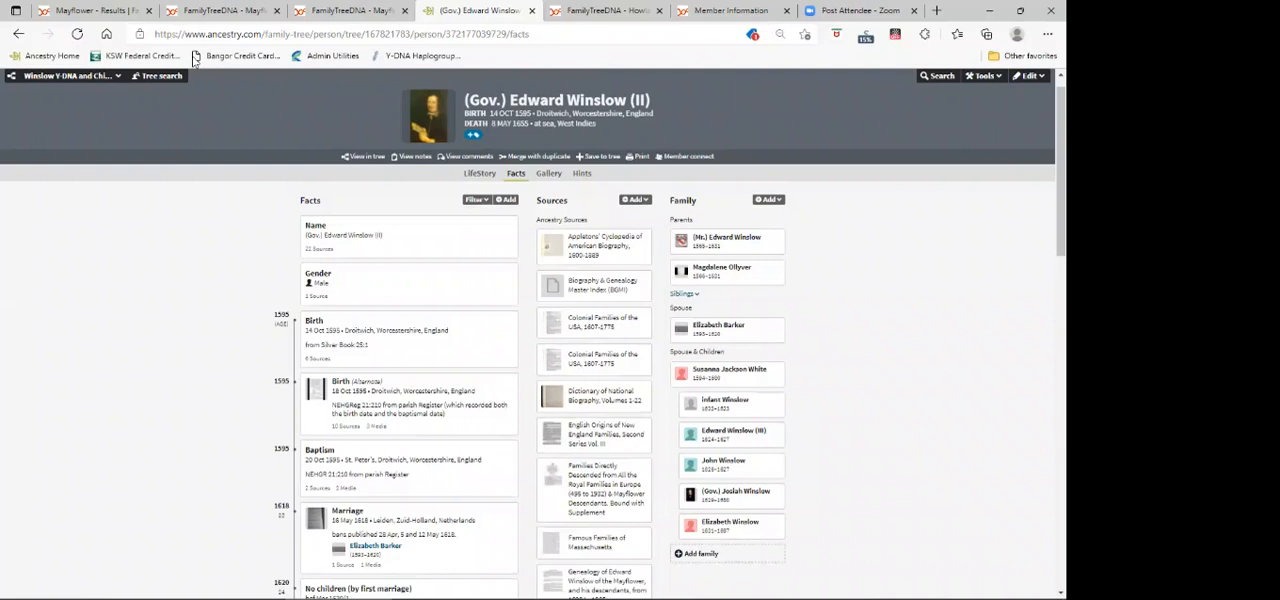
mouse_move(17, 33)
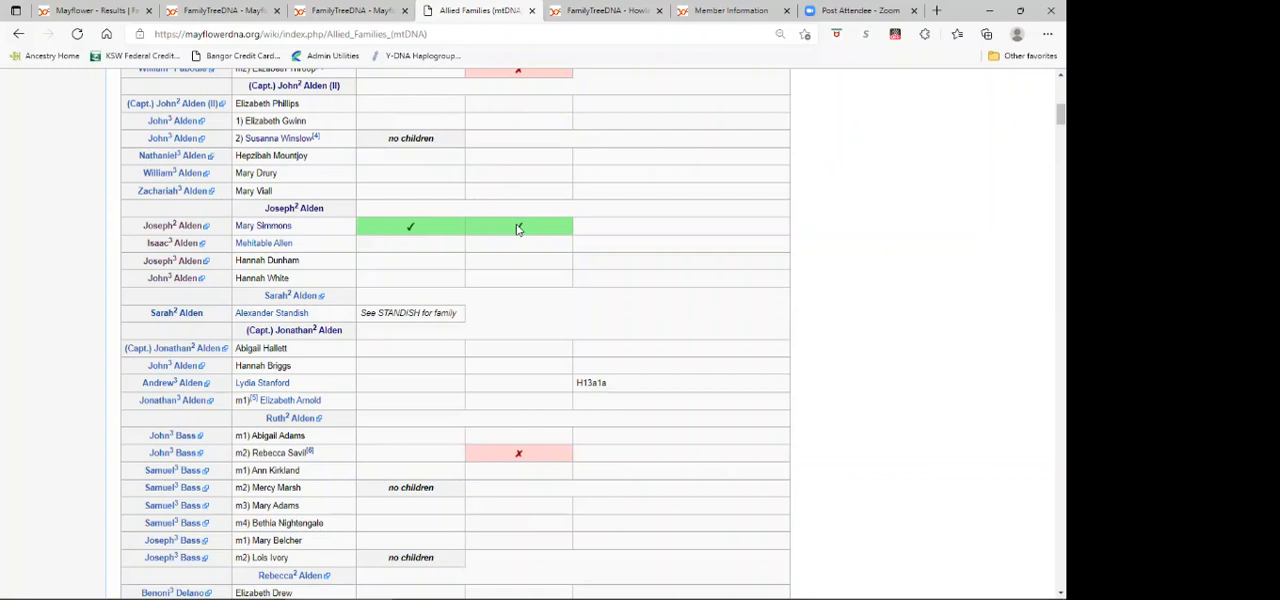
Open 'Sarah, wife of Moses Simmons (mtDNA)', scroll through her Biography, then back up.
click(263, 225)
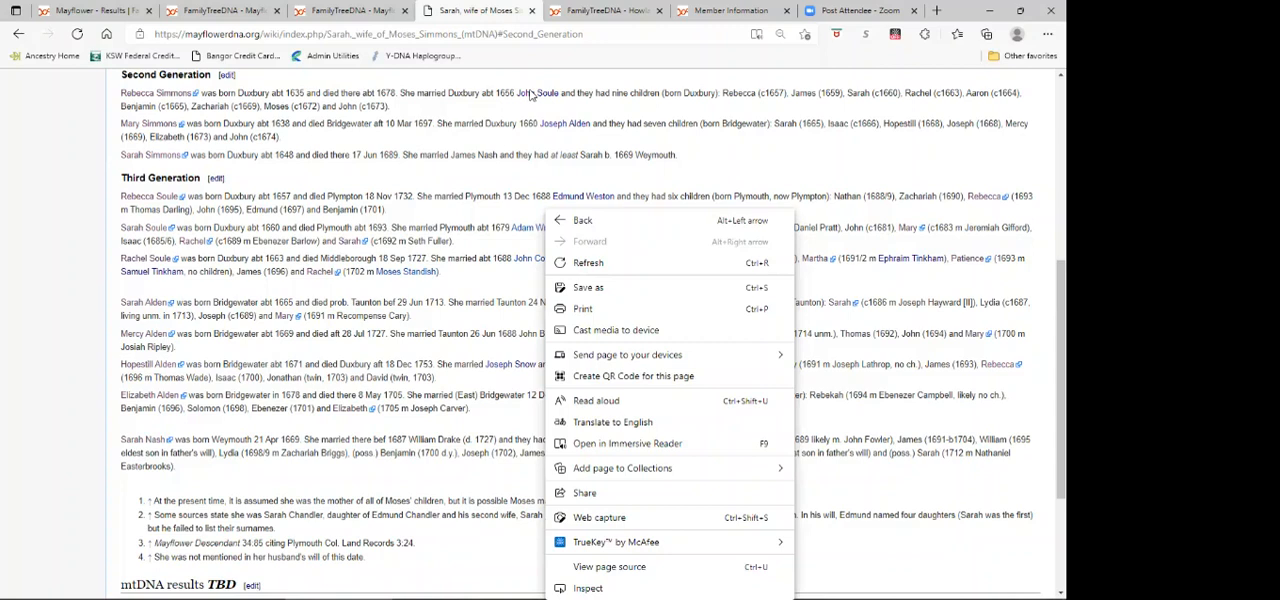
mouse_move(430, 120)
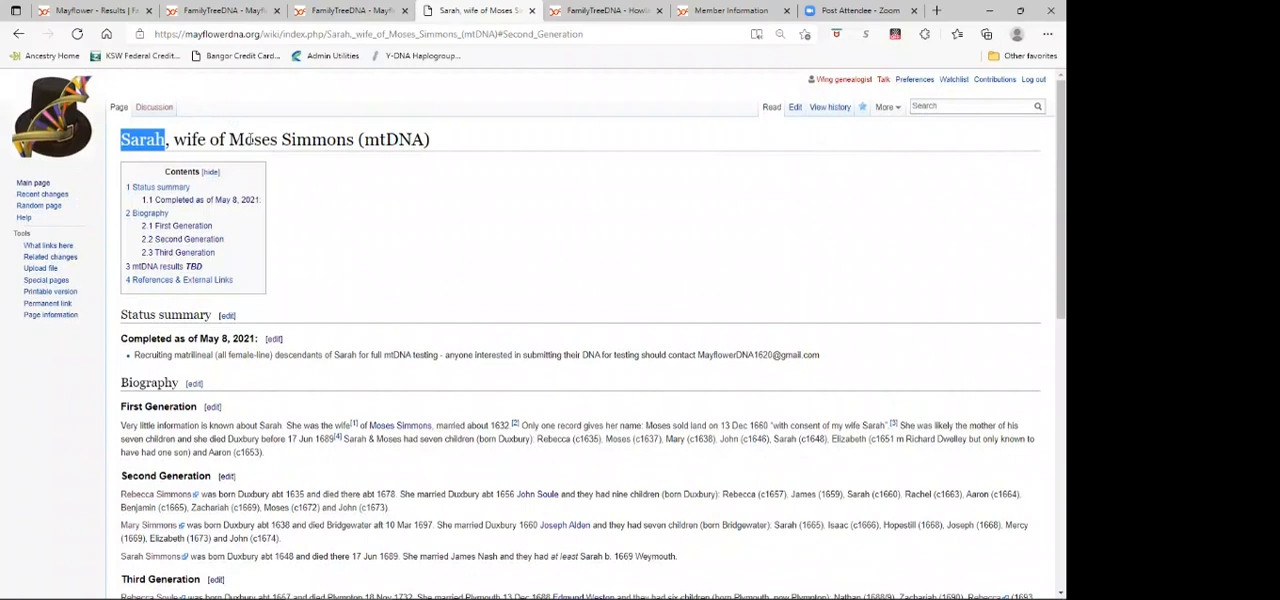
scroll(down, 3)
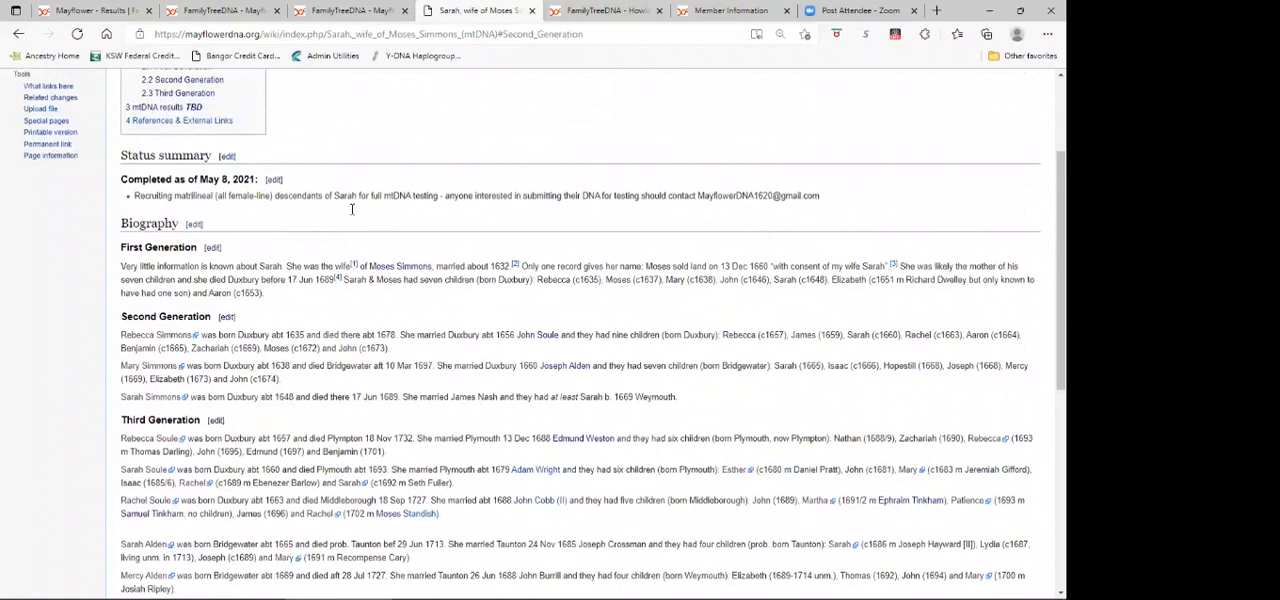
scroll(down, 3)
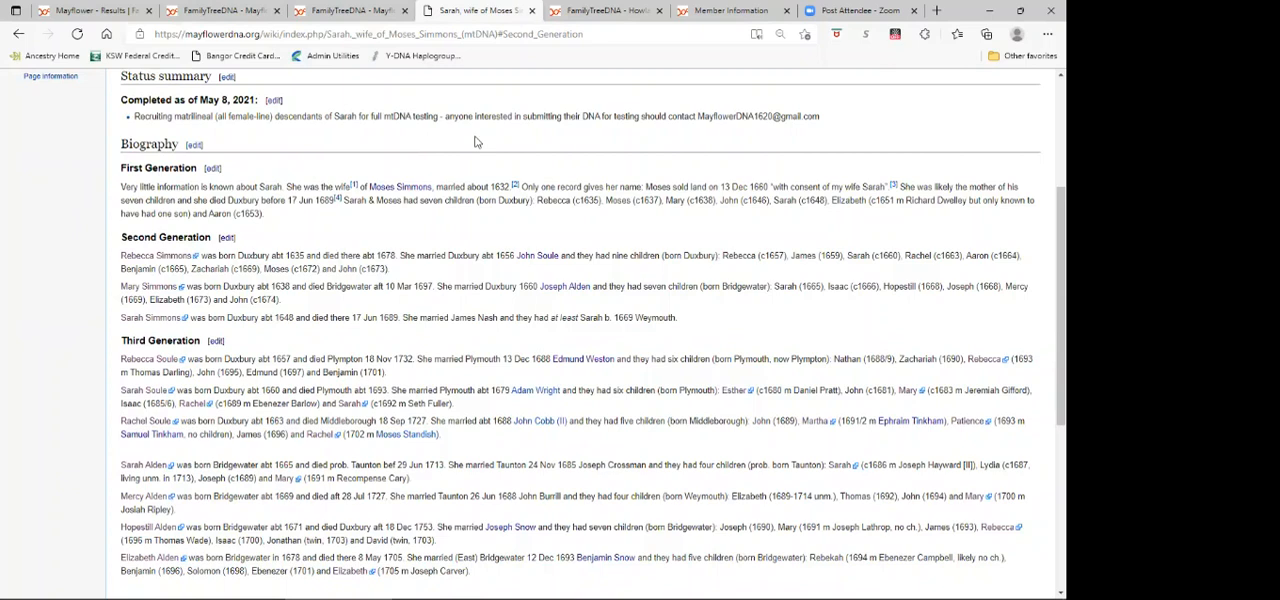
mouse_move(459, 139)
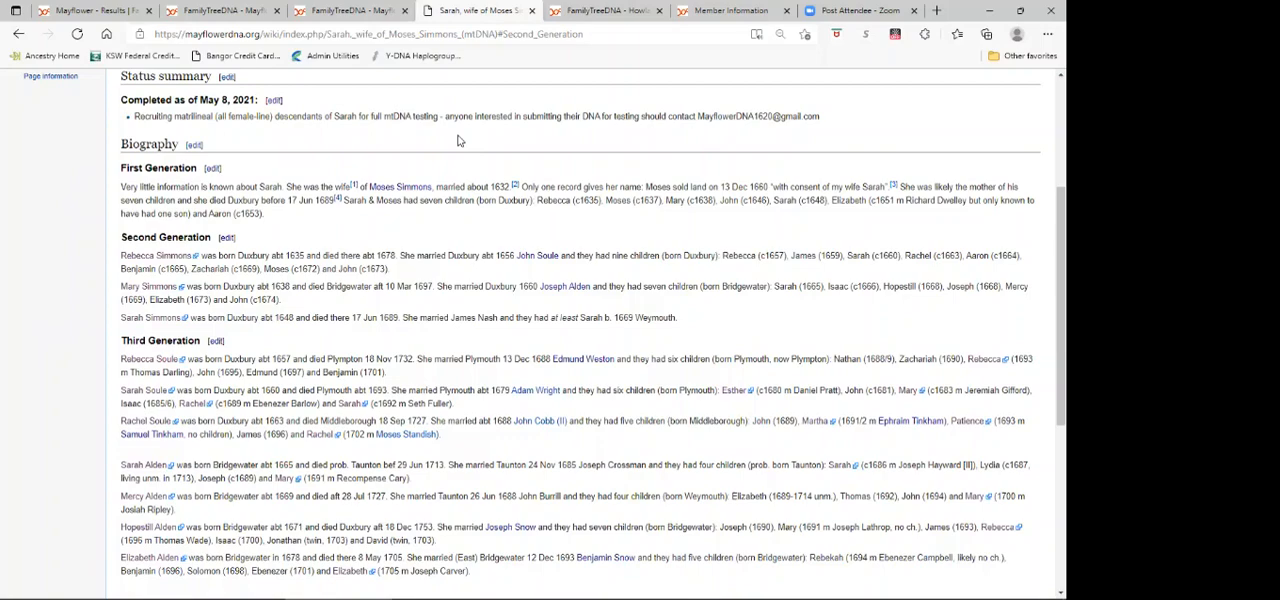
scroll(up, 3)
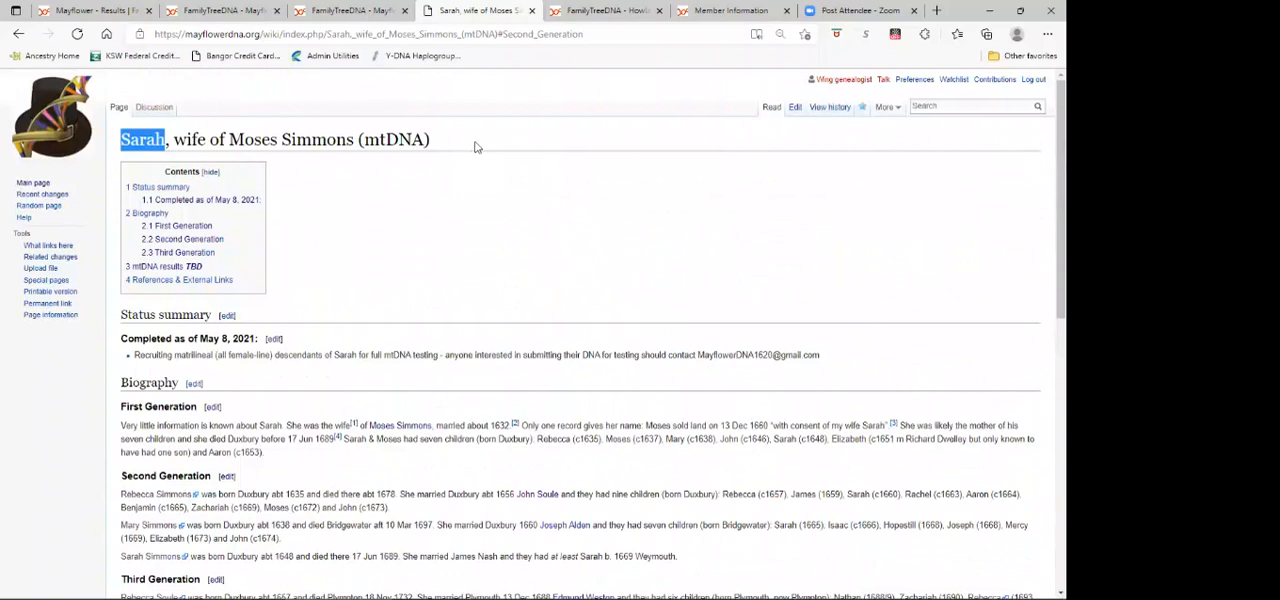
mouse_move(313, 155)
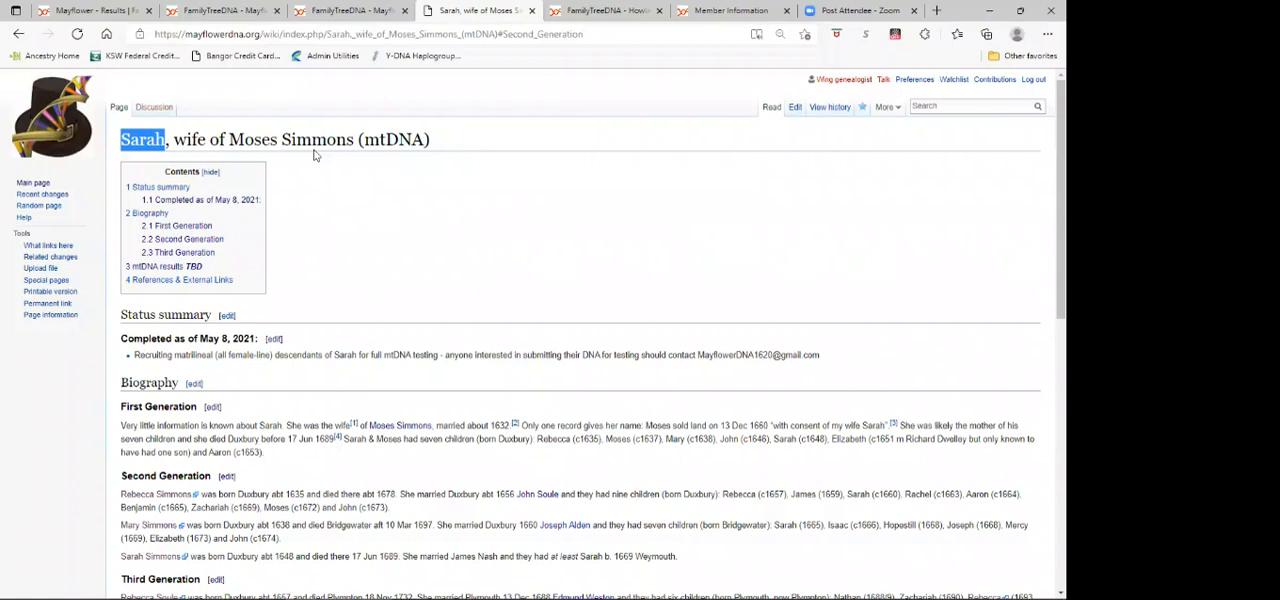
mouse_move(396, 230)
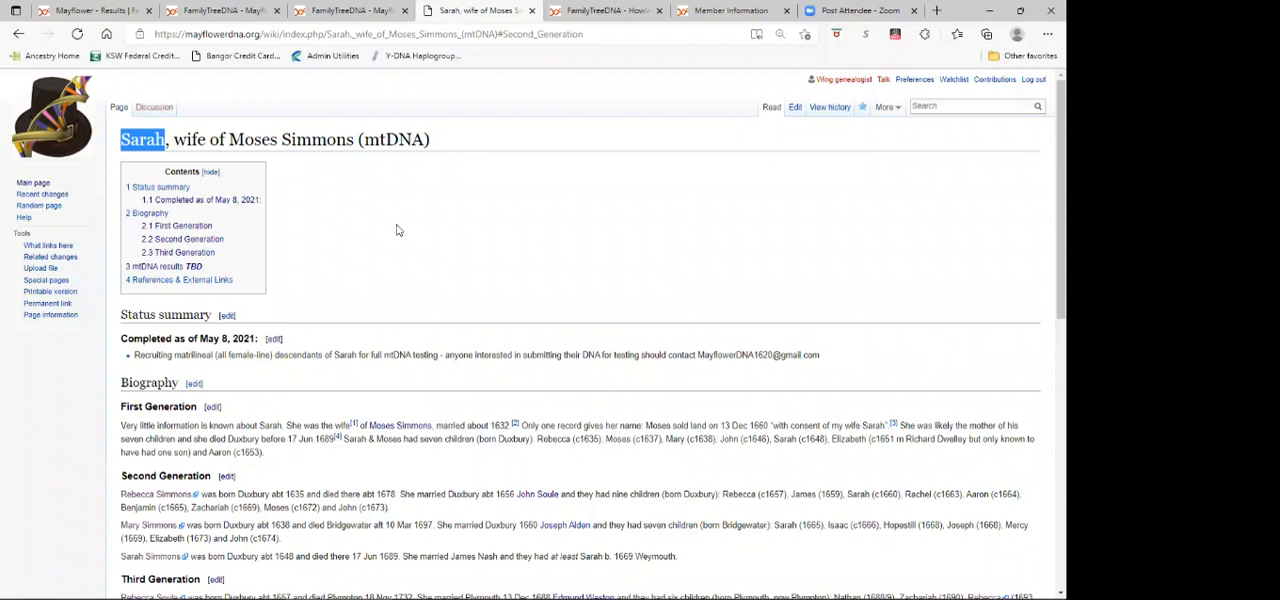
mouse_move(891, 202)
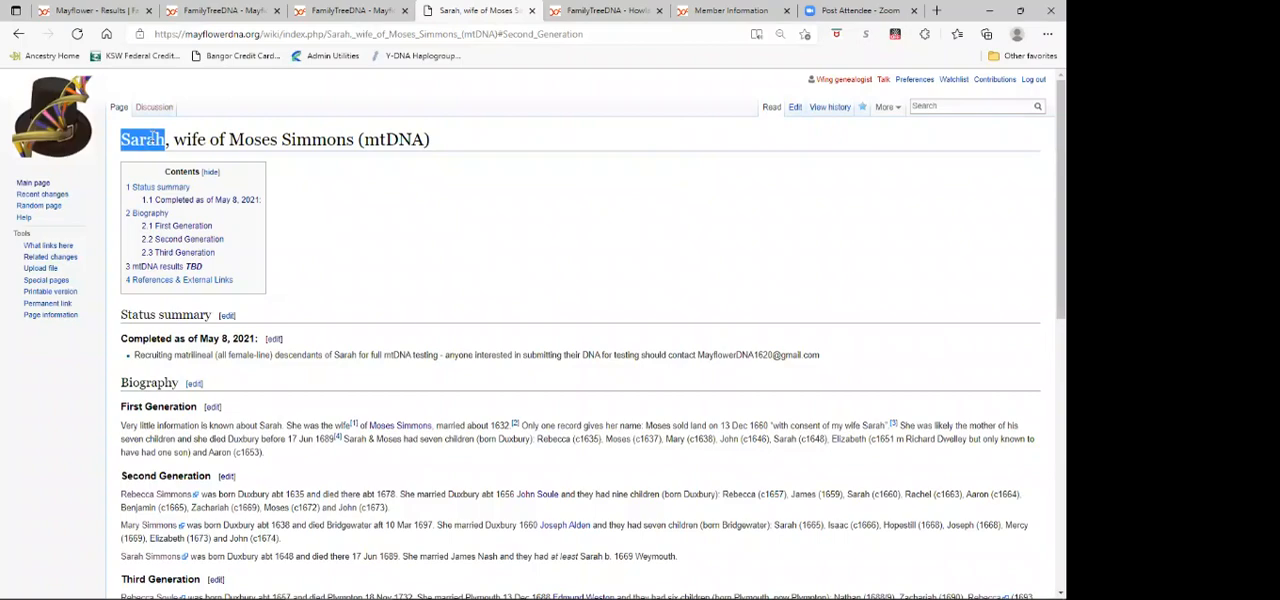
mouse_move(378, 212)
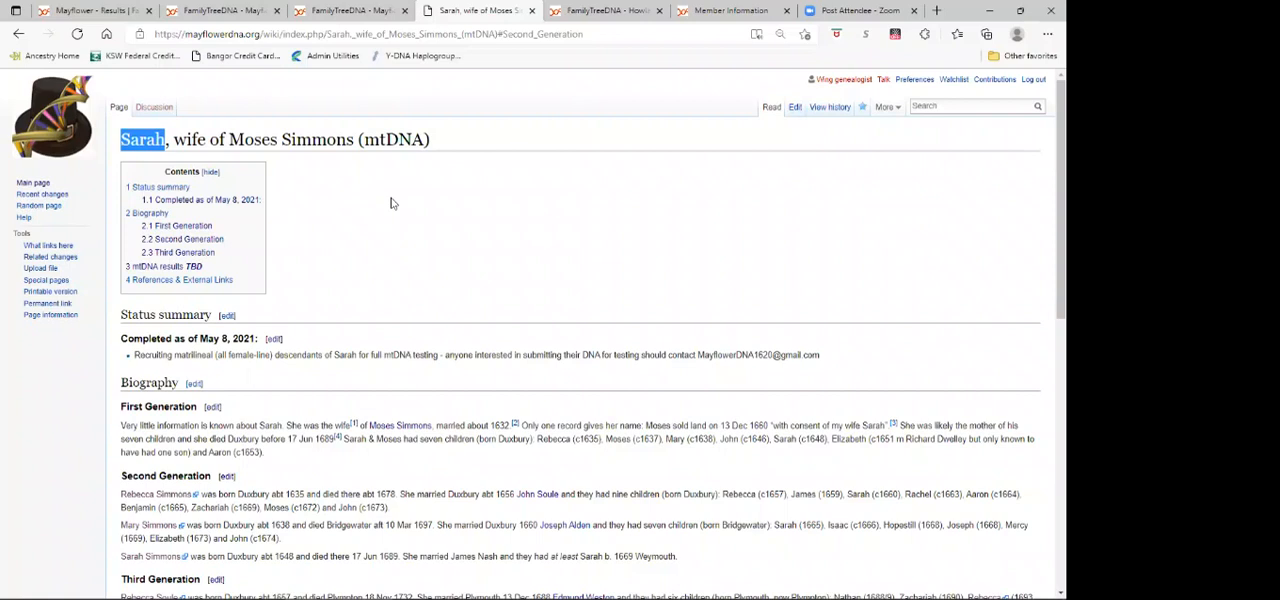
mouse_move(390, 237)
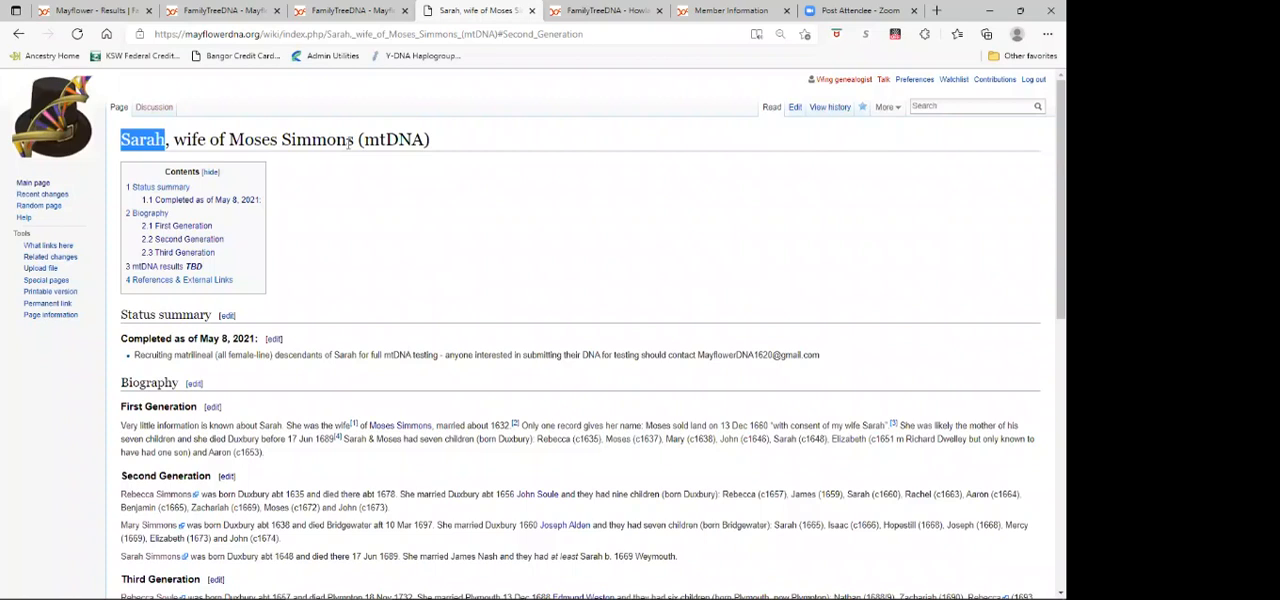
mouse_move(380, 282)
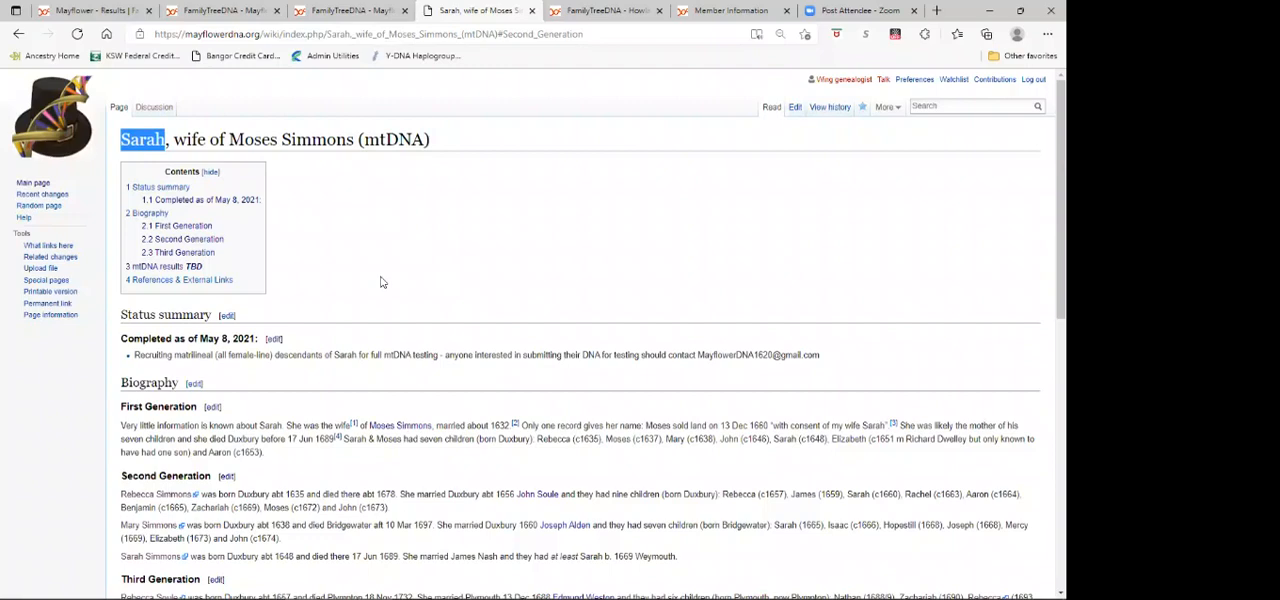
Scroll through the Alden family rows of the Allied Families (mtDNA) table.
scroll(down, 3)
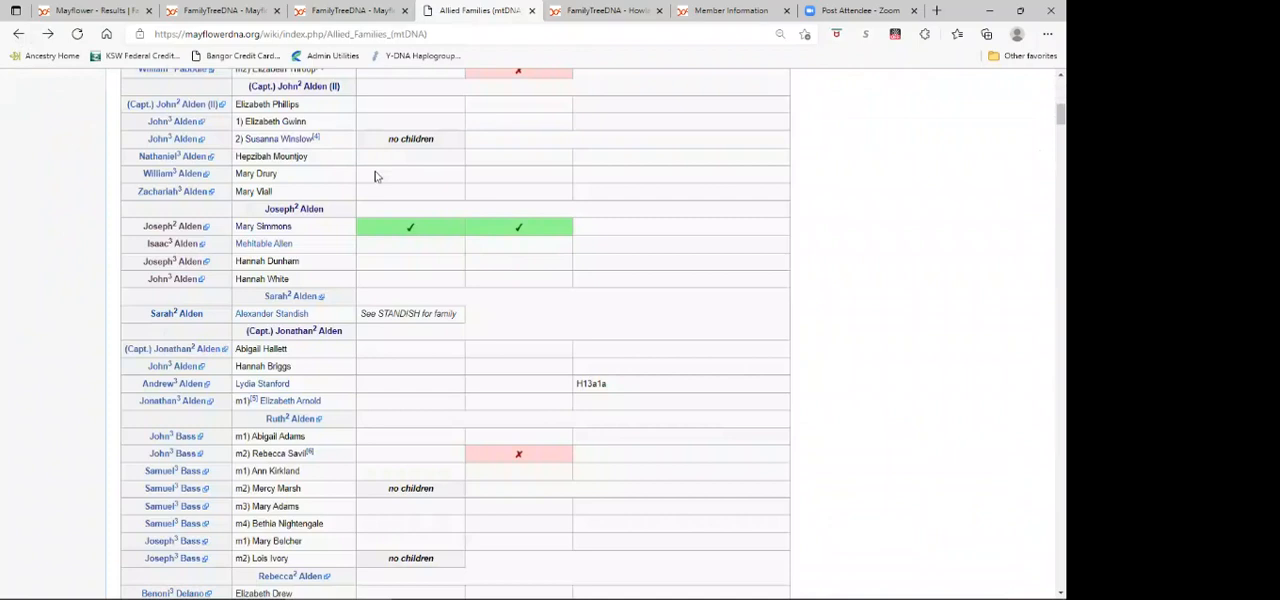
scroll(down, 3)
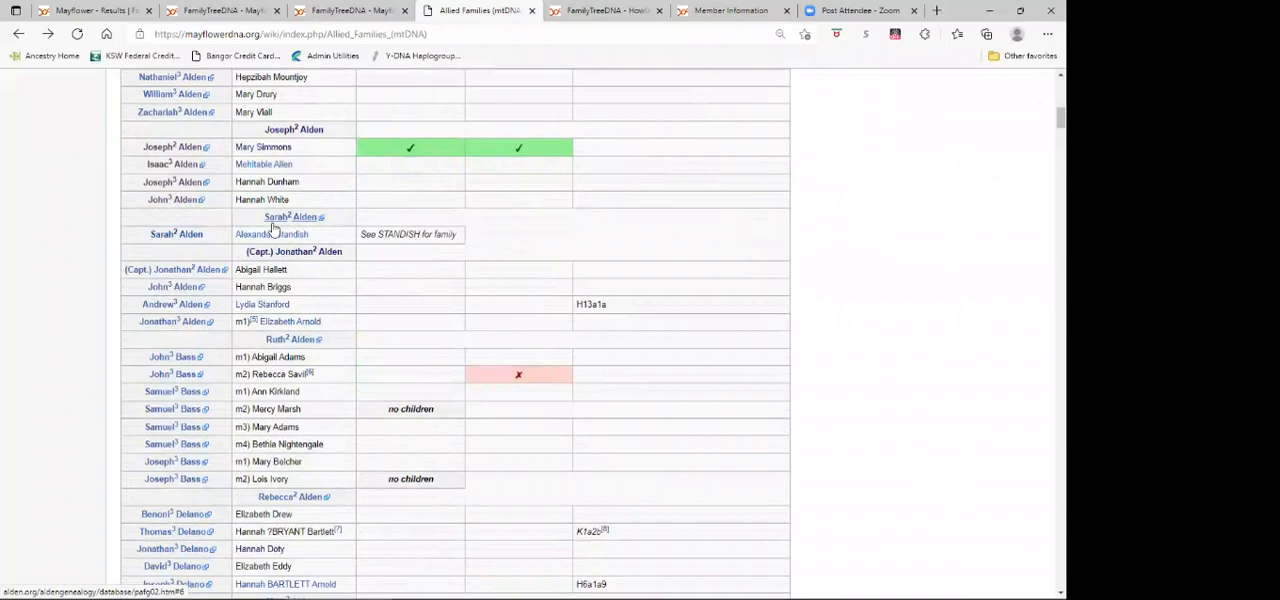
scroll(down, 3)
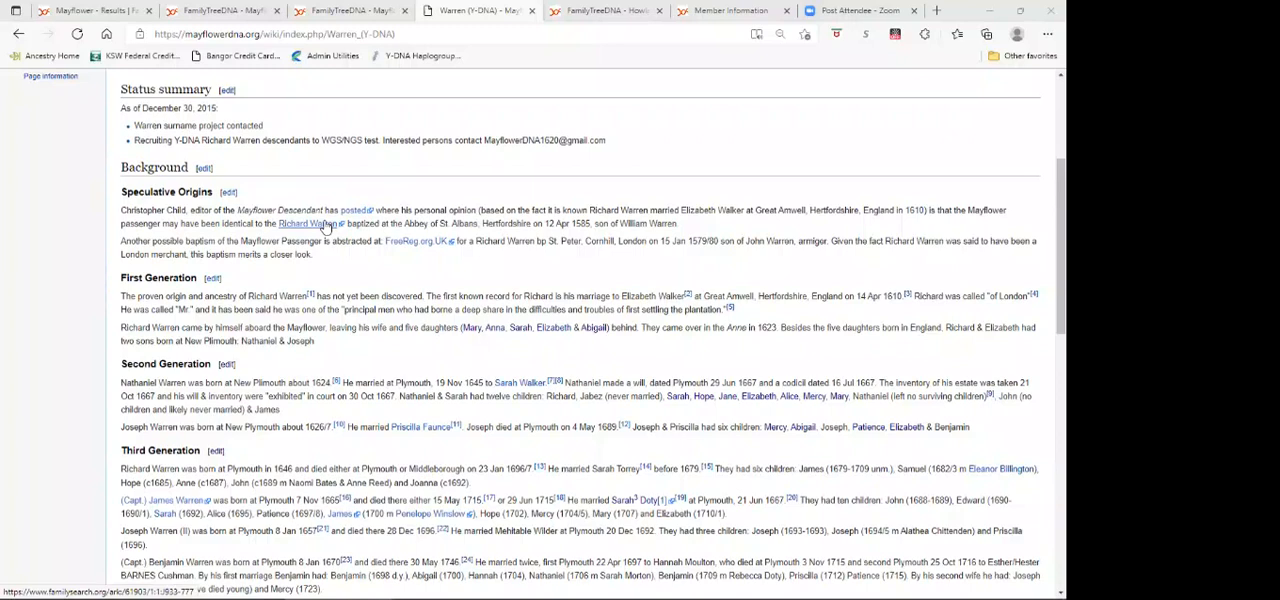
mouse_move(413, 248)
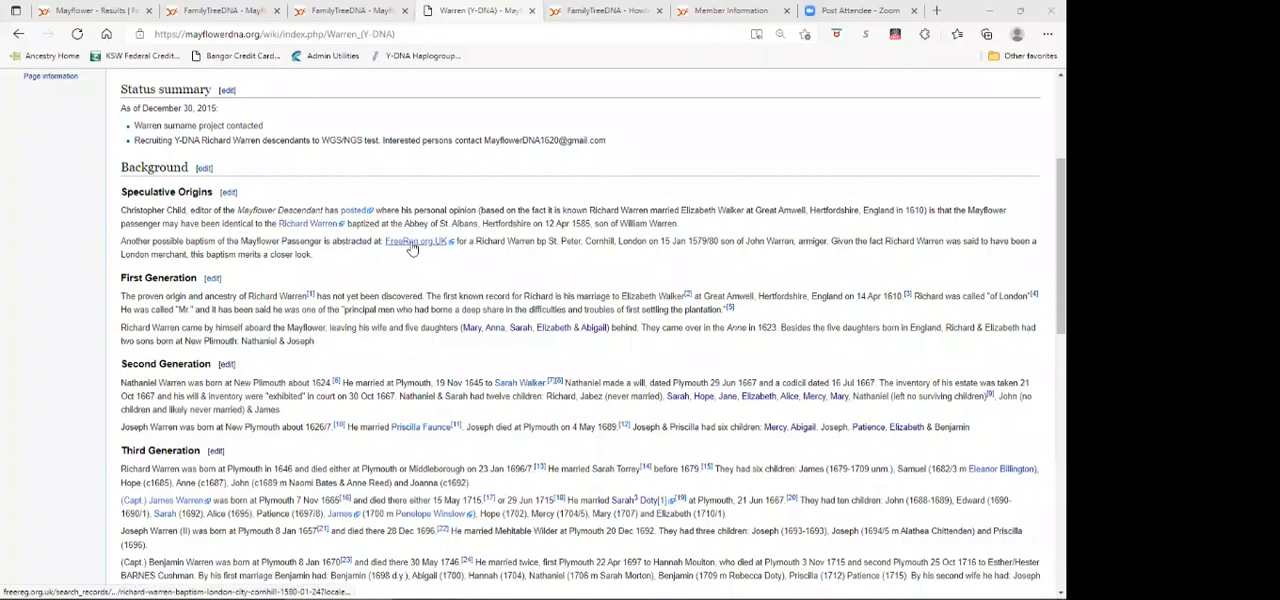
Follow the FreeReg.org.UK link from Warren's Speculative Origins to the baptism record.
click(413, 241)
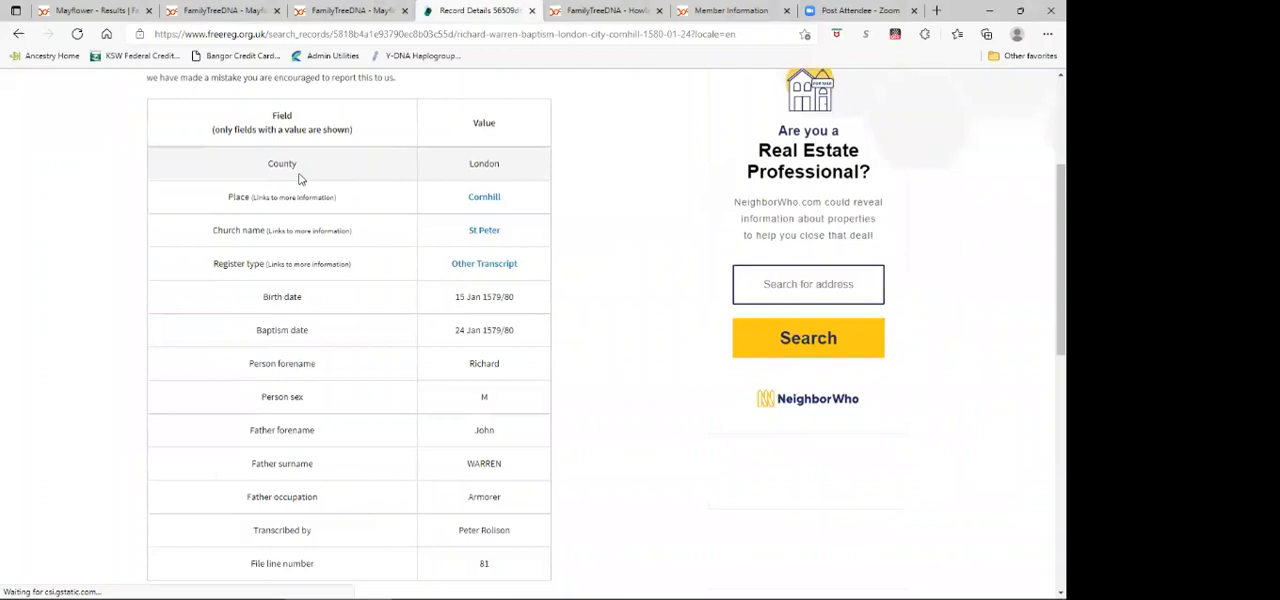
Scroll the FreeREG details for Richard Warren's 1579/80 baptism at St Peter, Cornhill.
scroll(up, 3)
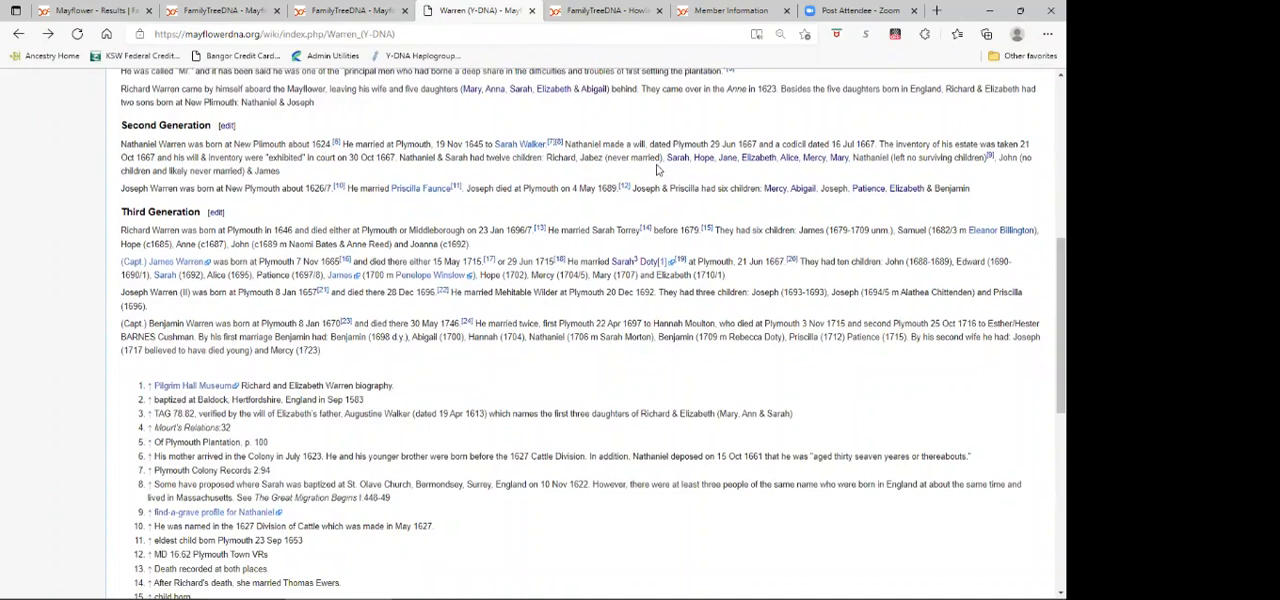
Scroll the Warren Y-DNA page through previous testing results to the external links.
scroll(down, 3)
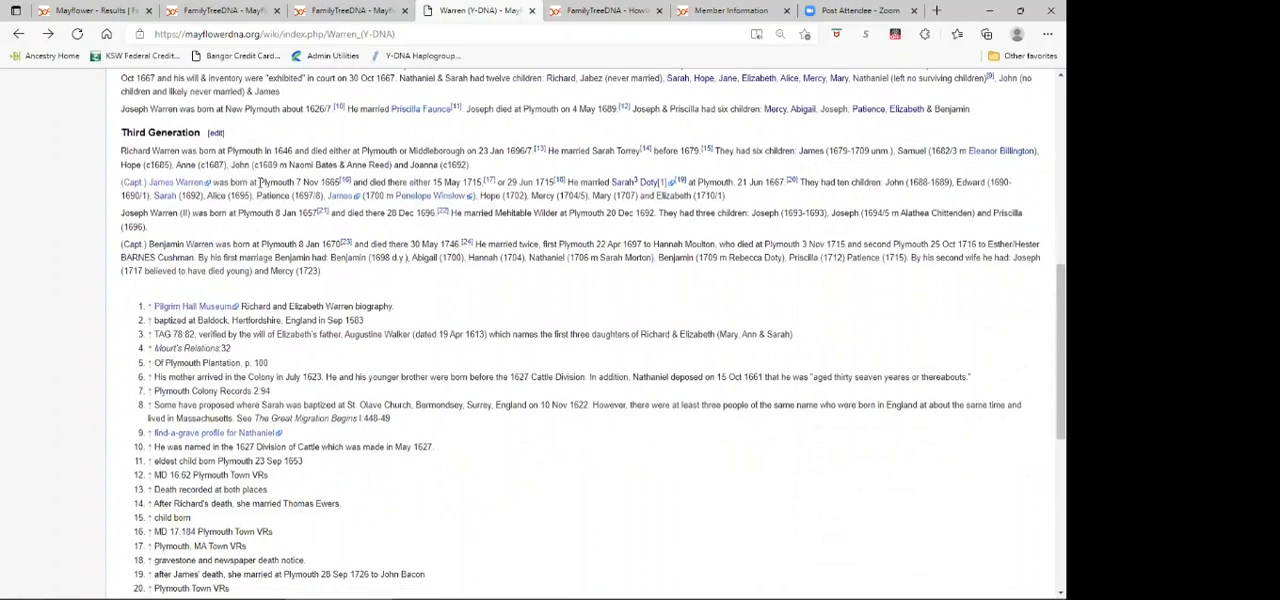
scroll(down, 3)
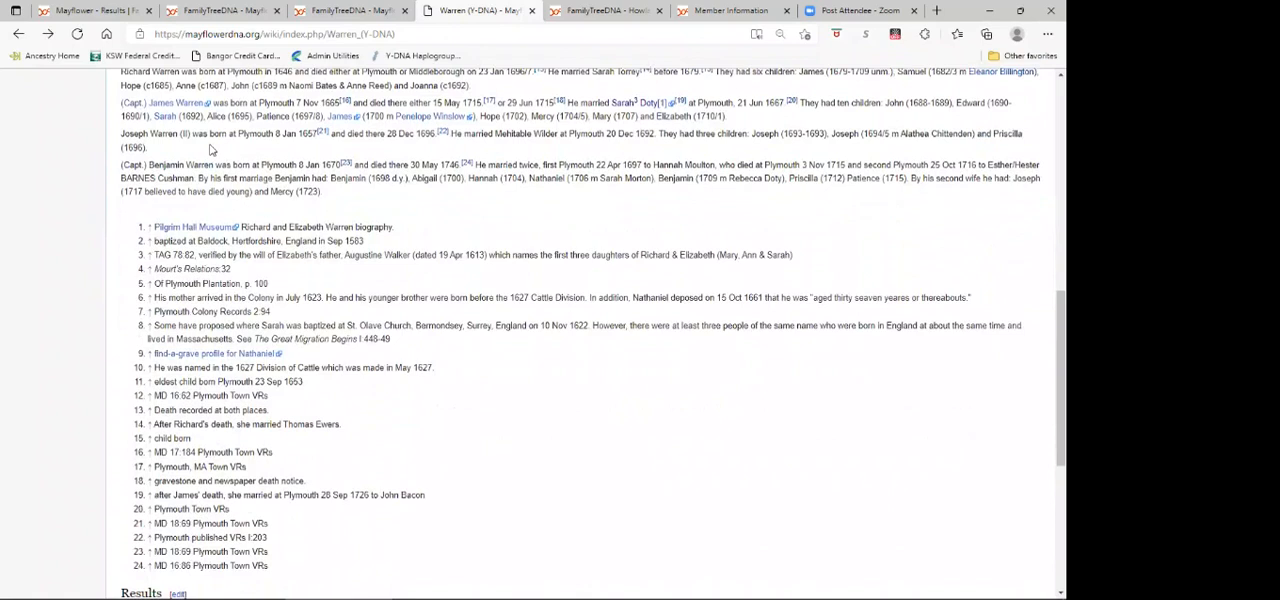
scroll(down, 3)
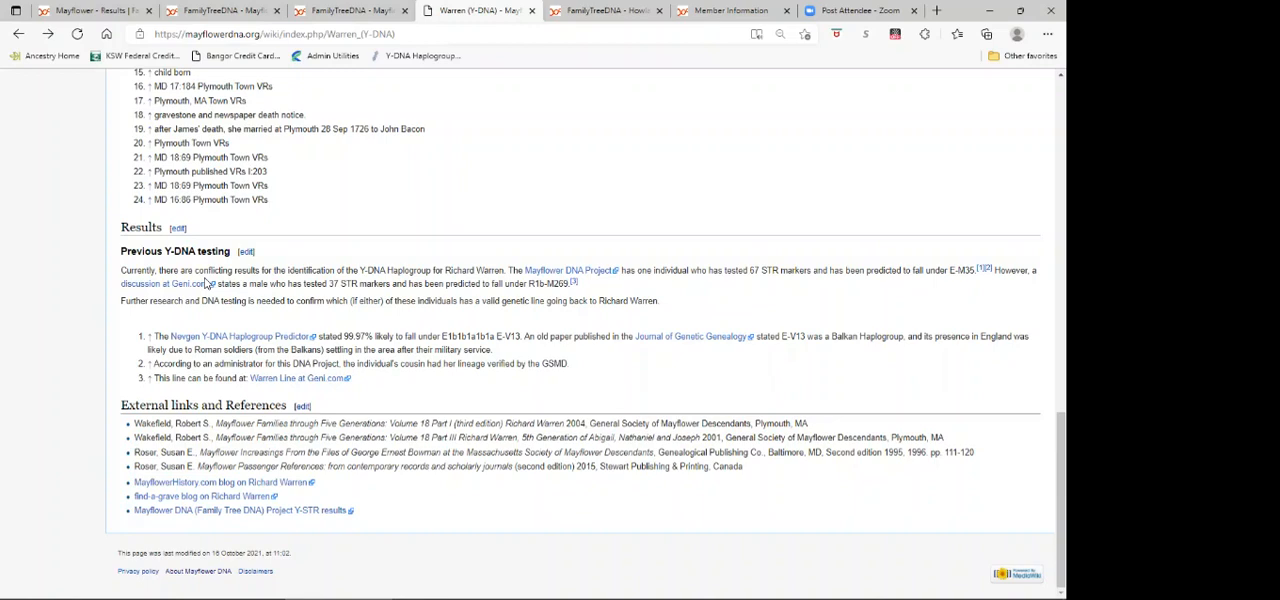
mouse_move(531, 254)
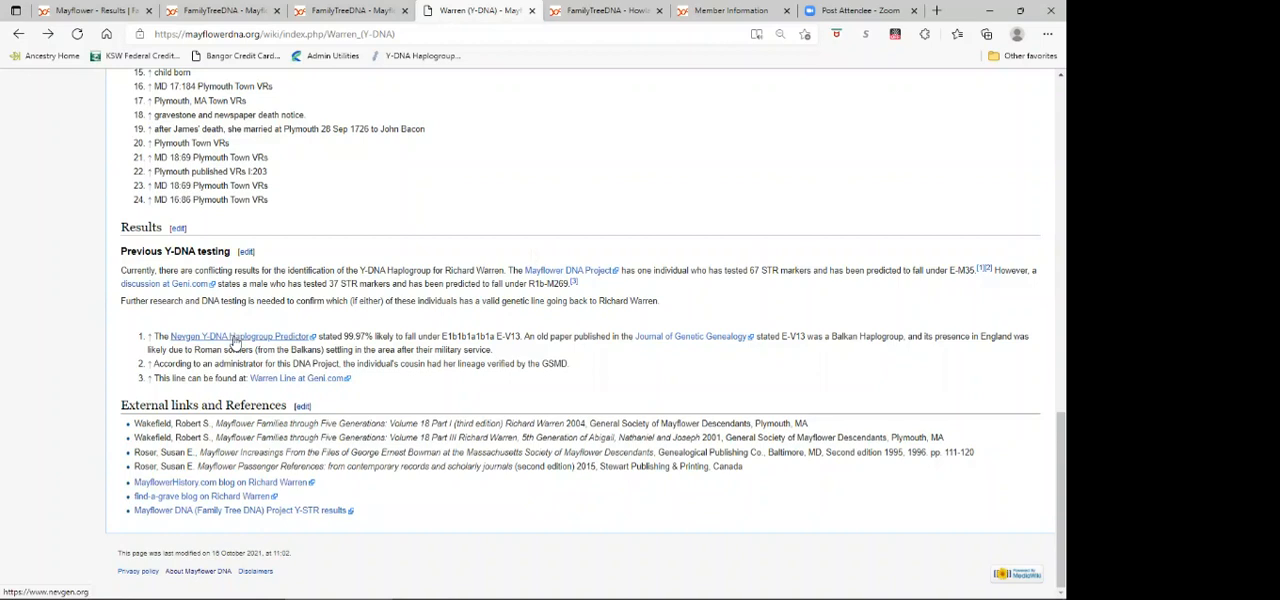
Set NevGen's predictor model to Subclades of I (67+ markers), then return to the Warren page.
click(237, 335)
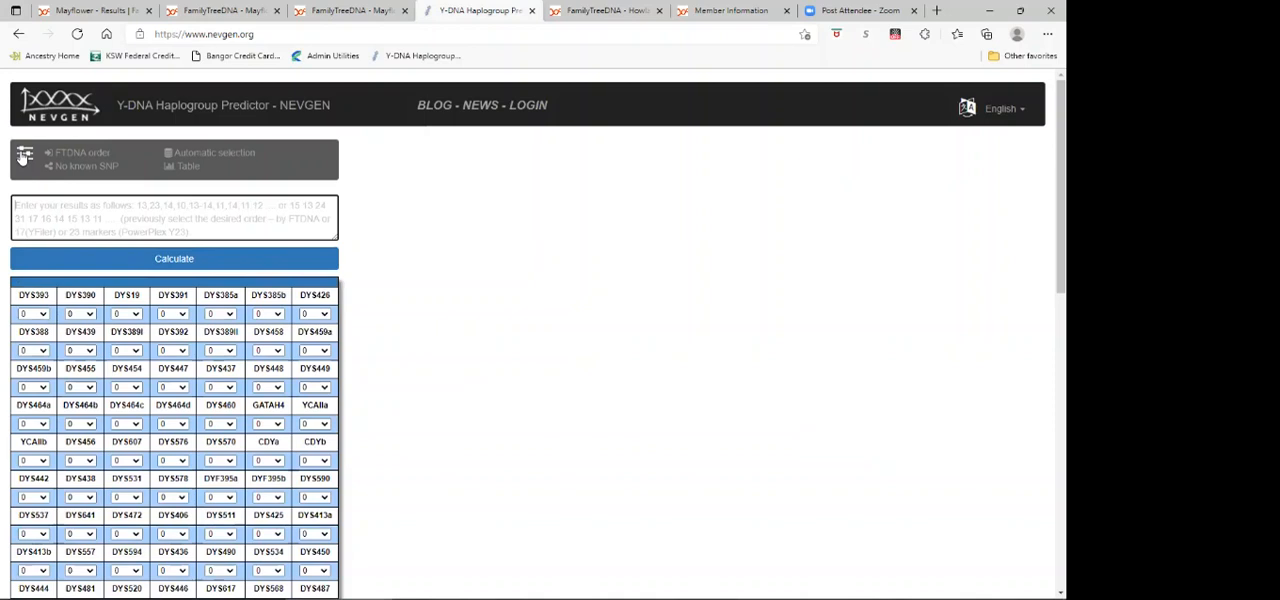
click(22, 155)
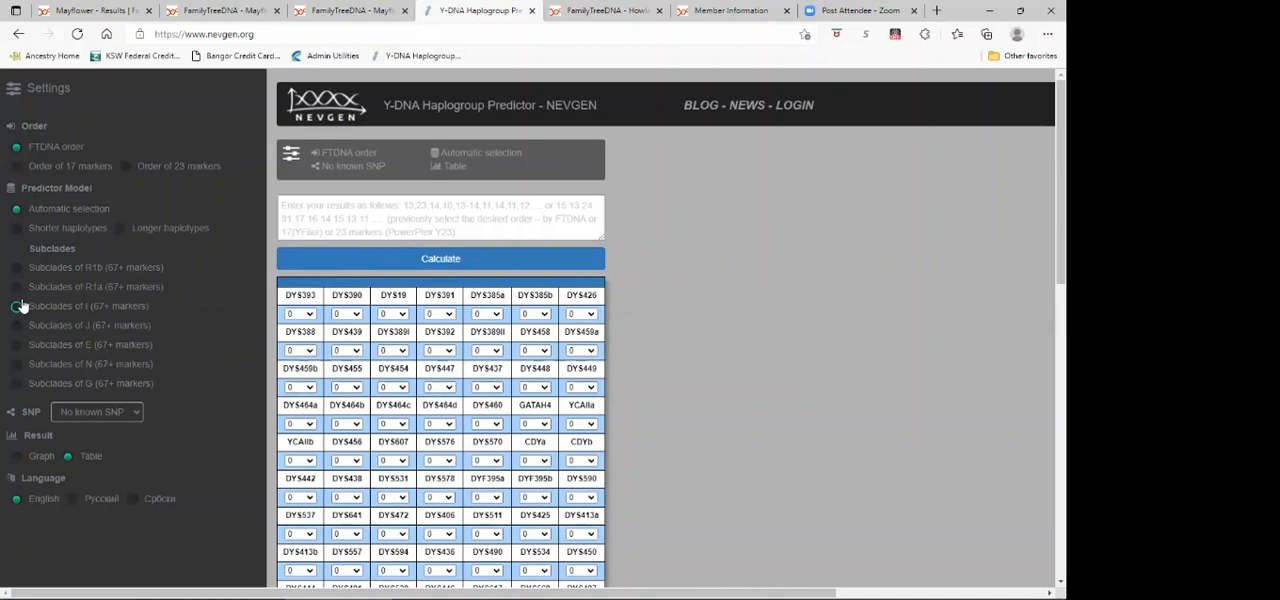
click(17, 306)
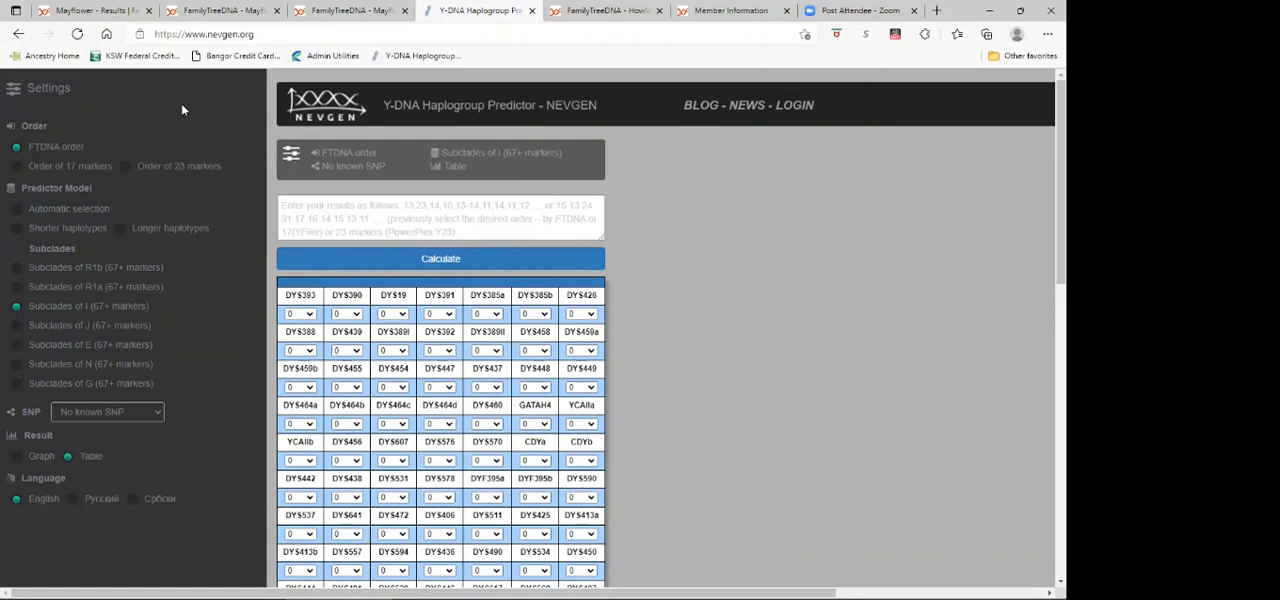
click(480, 10)
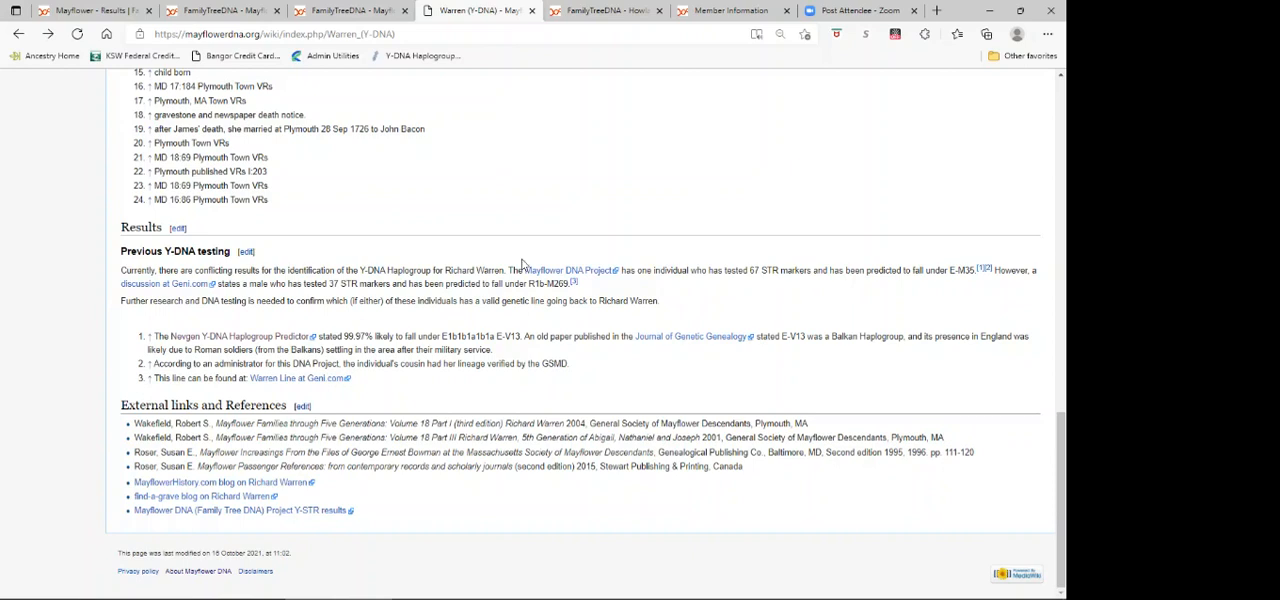
mouse_move(530, 150)
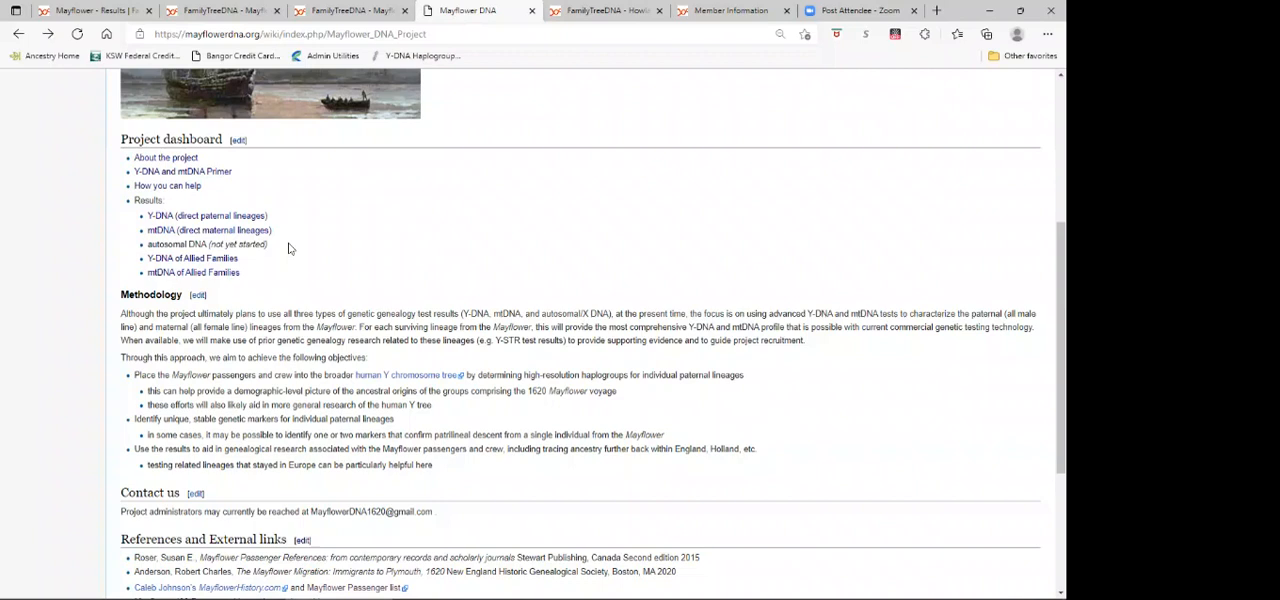
mouse_move(280, 252)
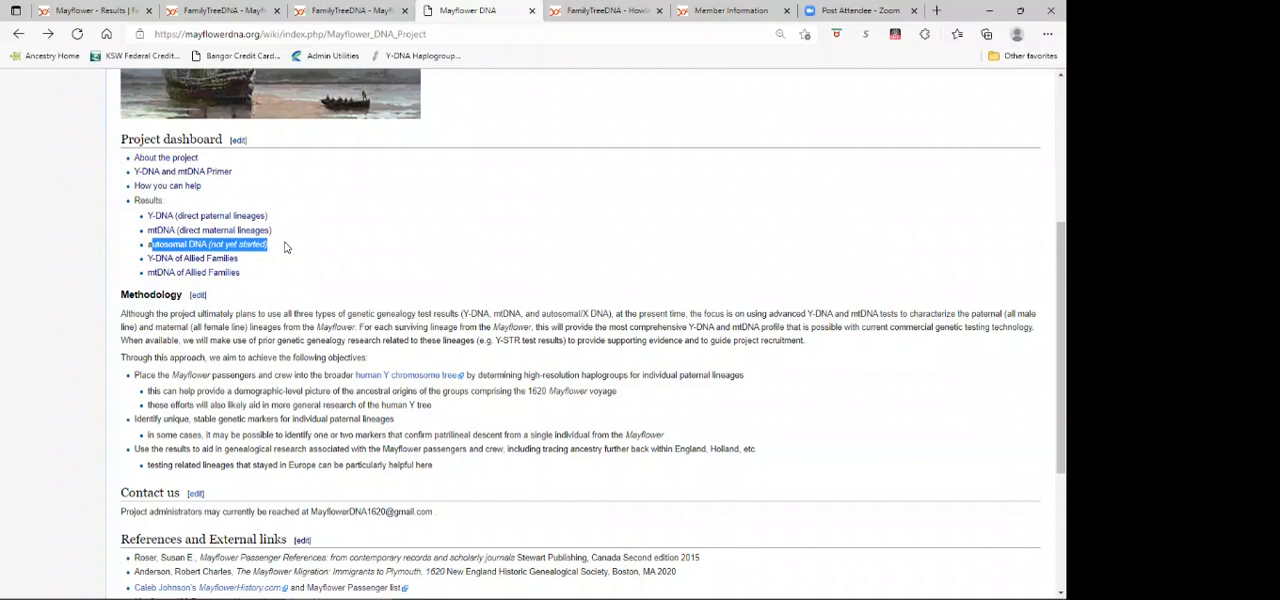
Scroll the Mayflower DNA Project page down to the Project dashboard and Methodology headings.
scroll(down, 3)
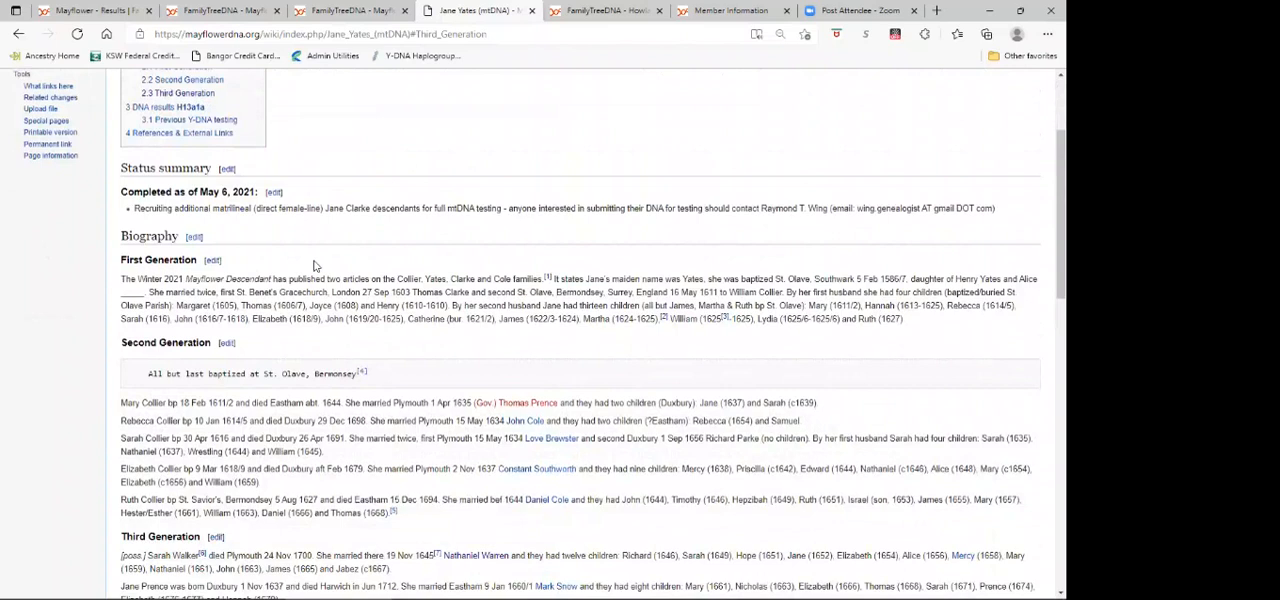
mouse_move(428, 278)
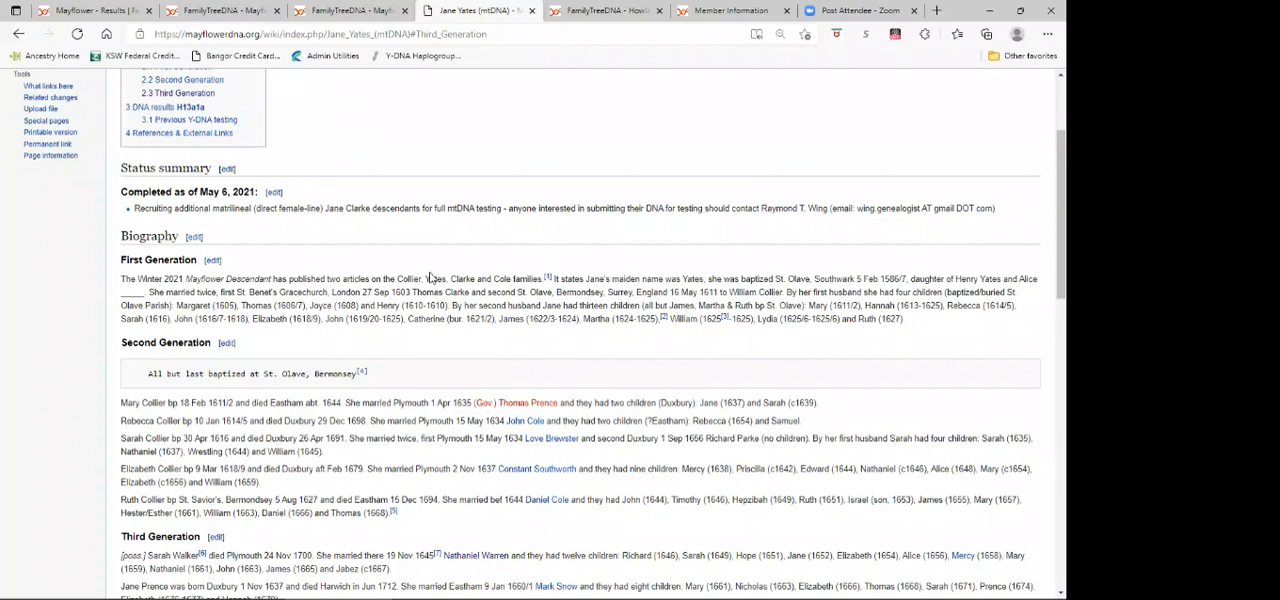
mouse_move(745, 293)
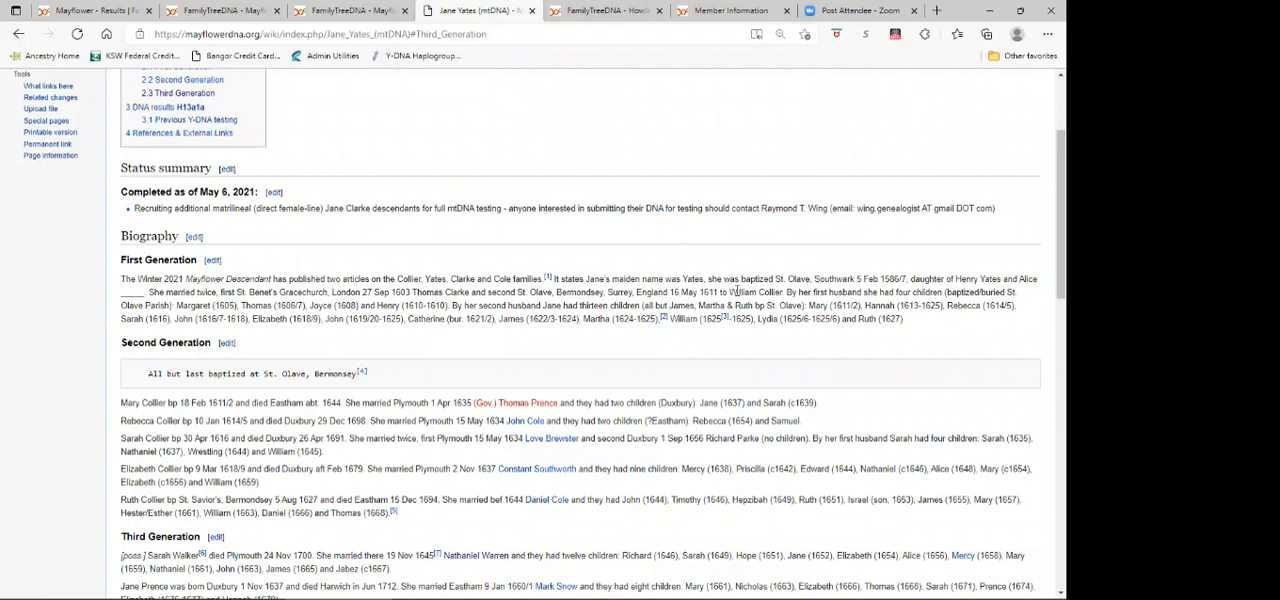
scroll(down, 3)
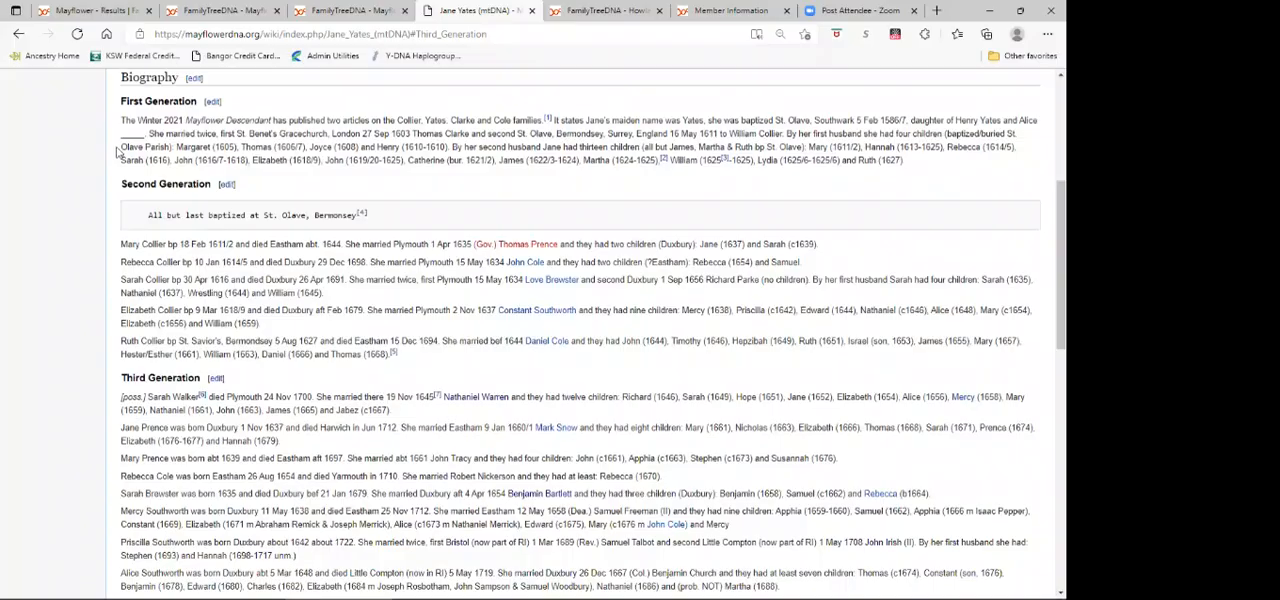
scroll(down, 3)
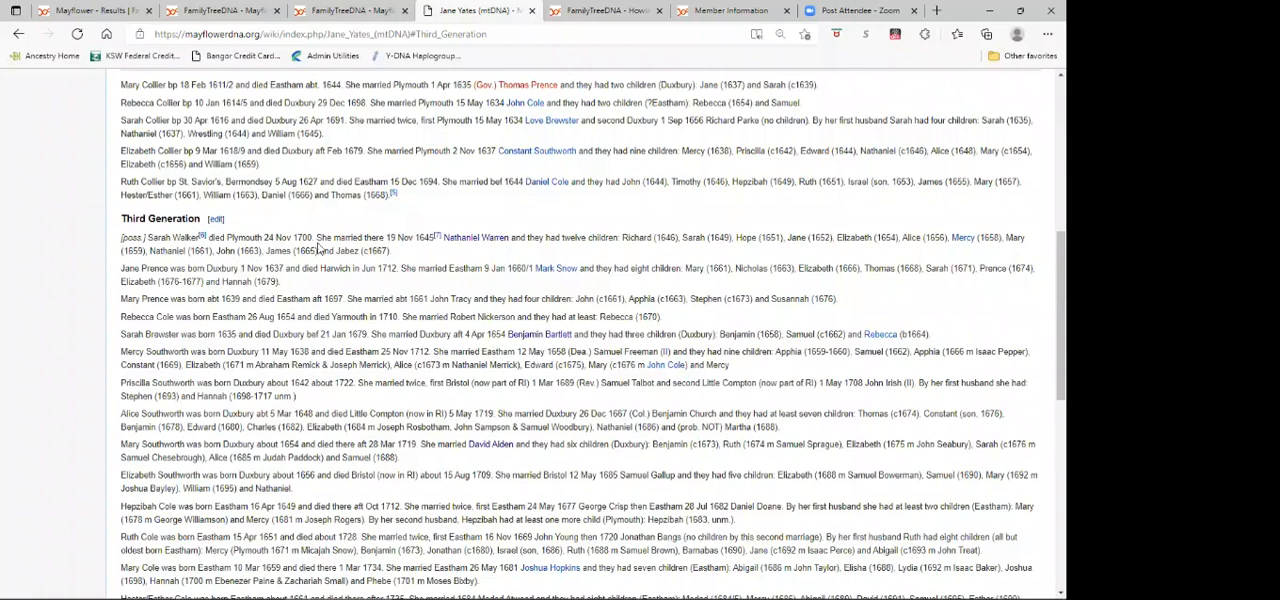
scroll(up, 3)
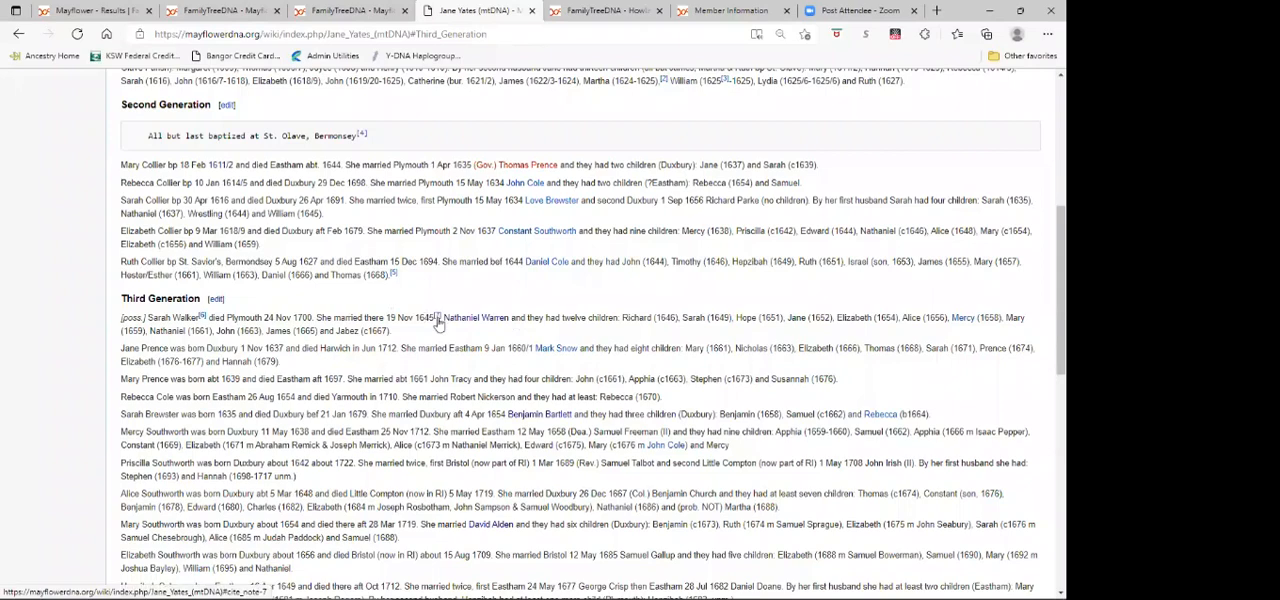
scroll(down, 3)
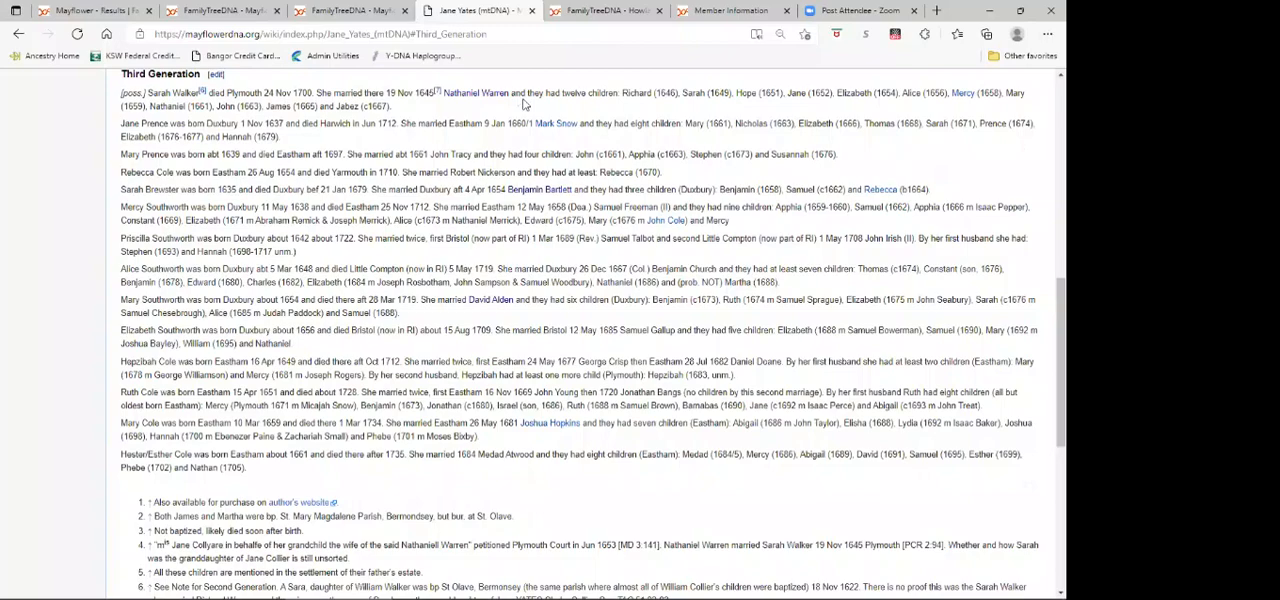
scroll(up, 3)
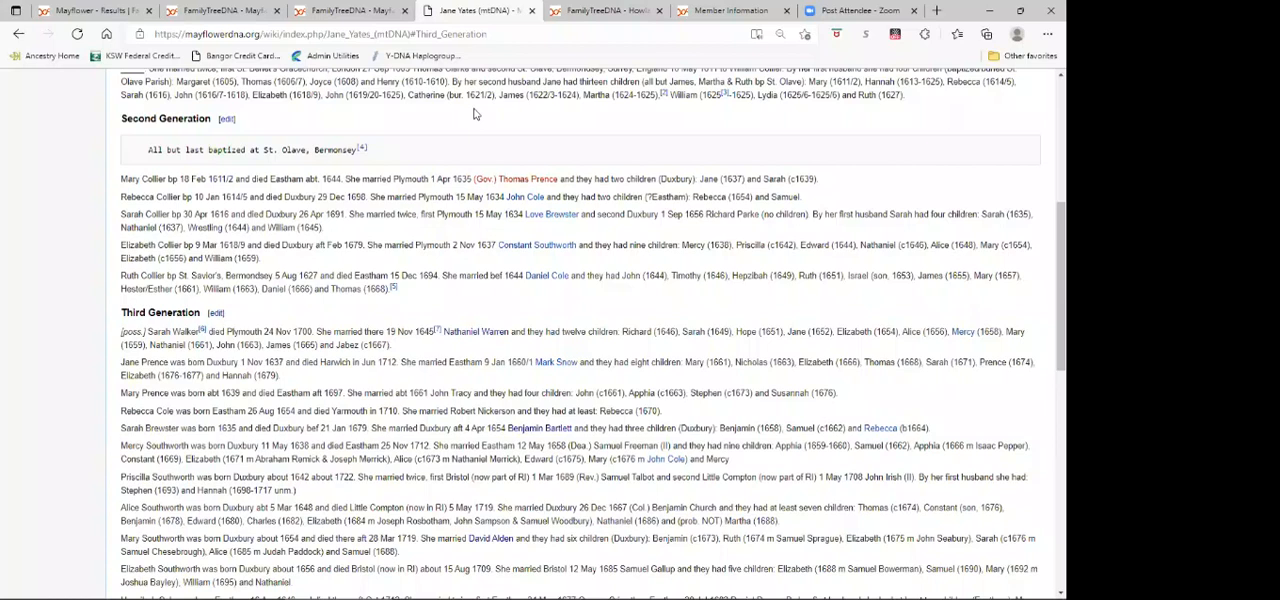
mouse_move(475, 337)
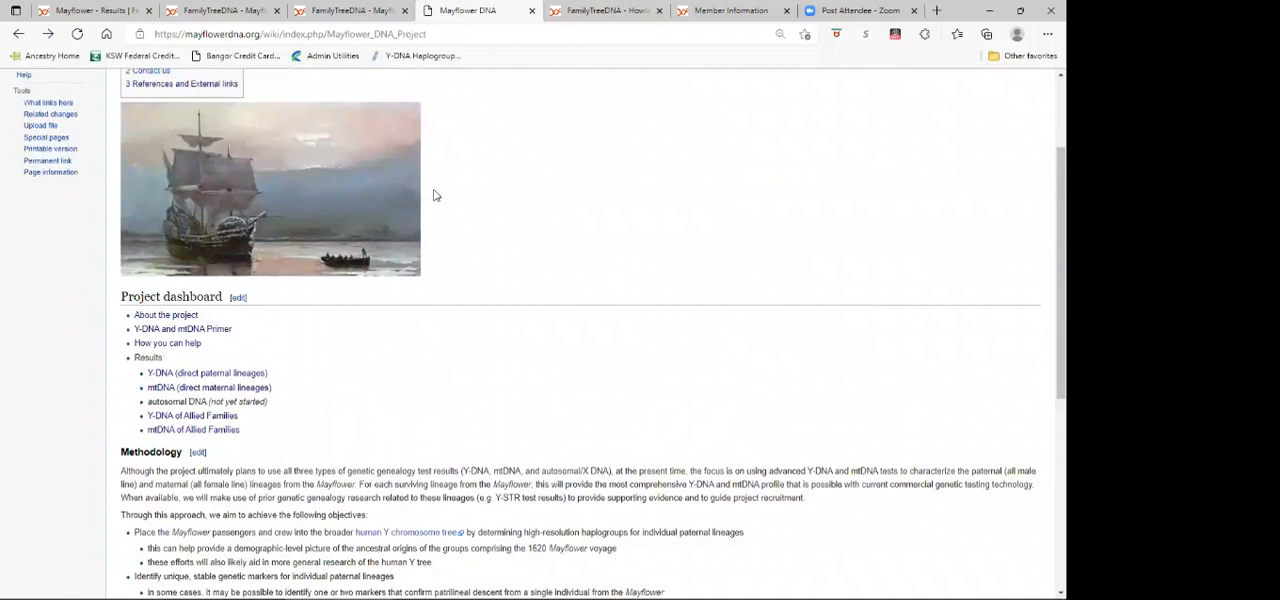
Scroll the Mayflower DNA main page past the Mayflower painting to the Project dashboard.
scroll(down, 3)
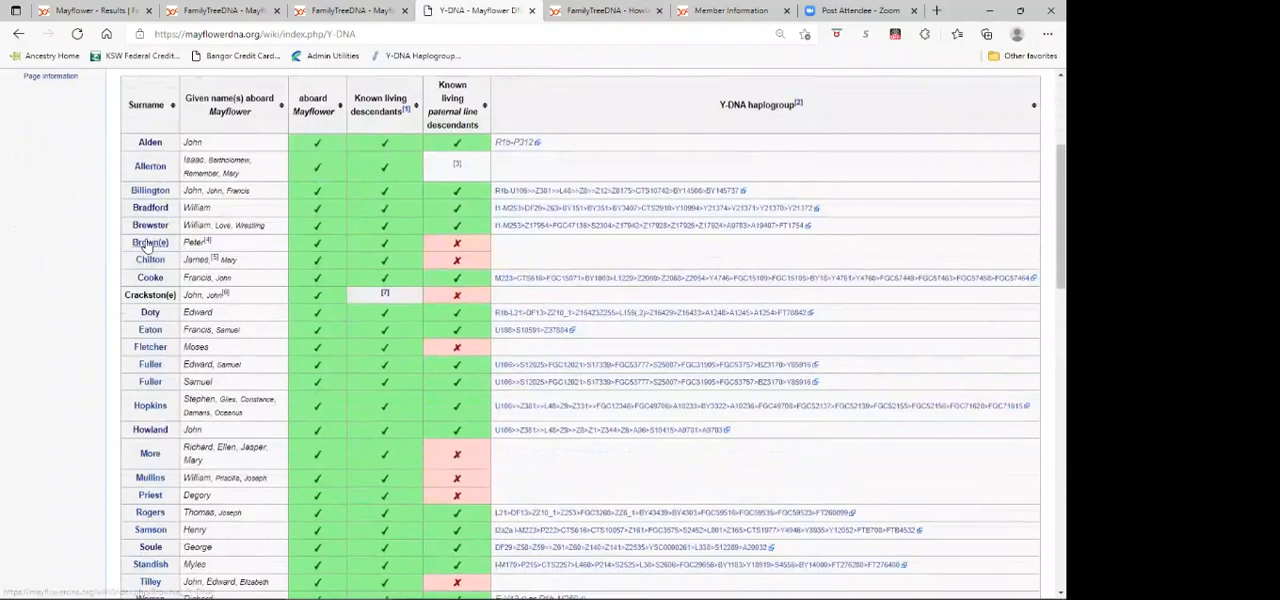
Scroll the Y-DNA table of Mayflower passengers' paternal lineages.
scroll(down, 3)
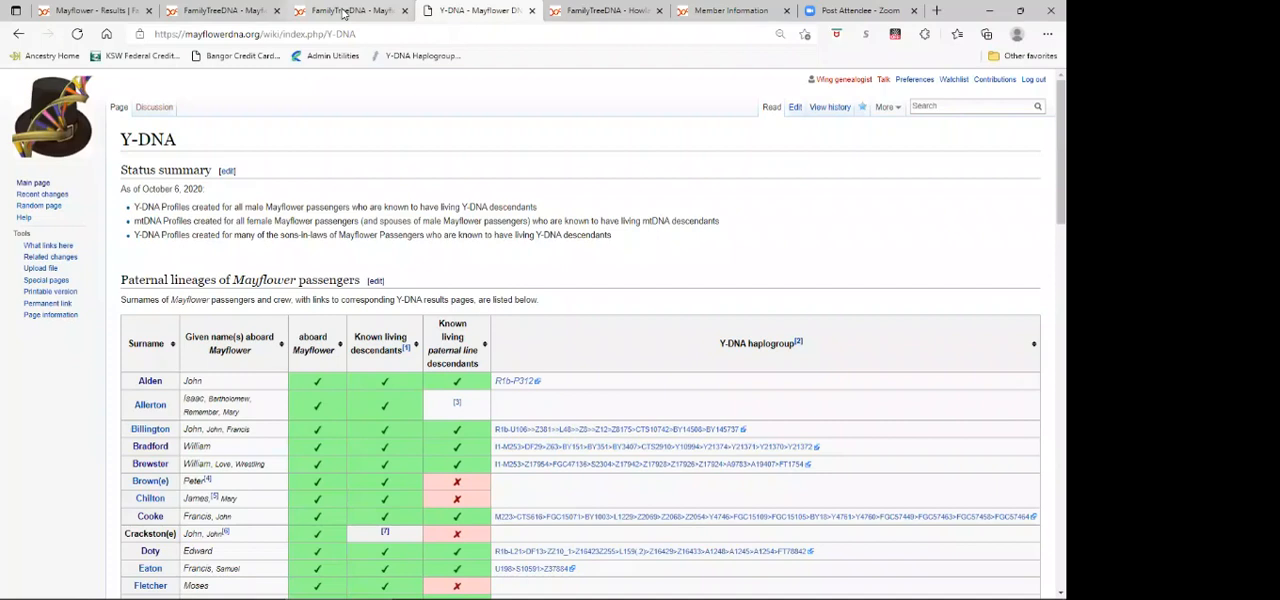
mouse_move(350, 10)
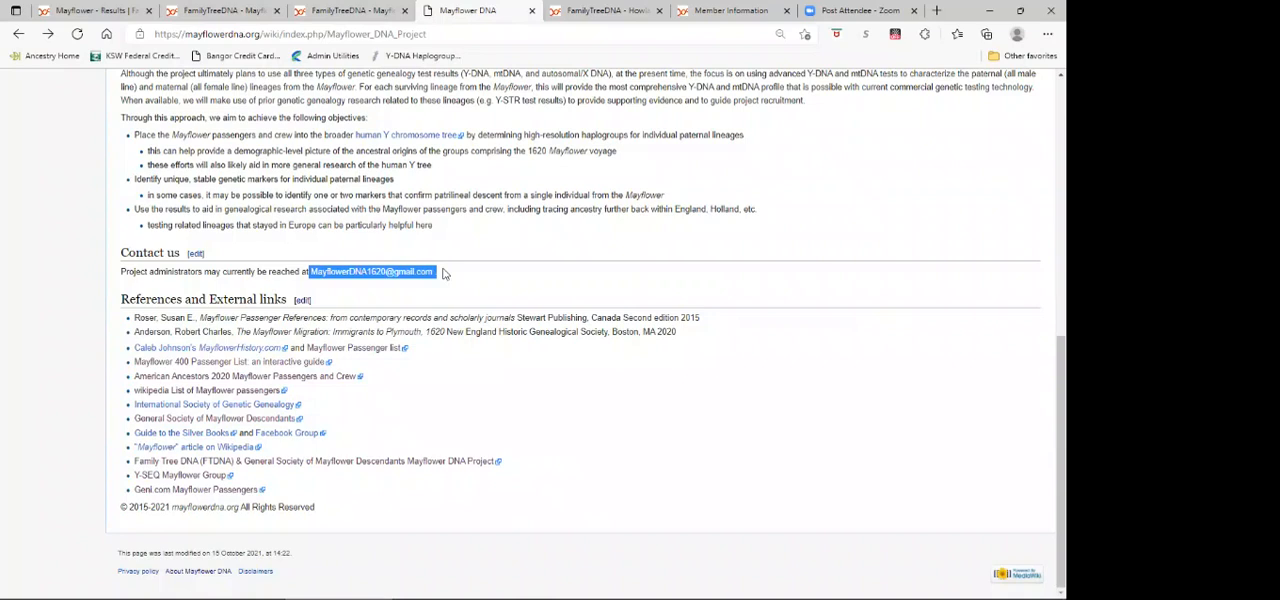
mouse_move(393, 257)
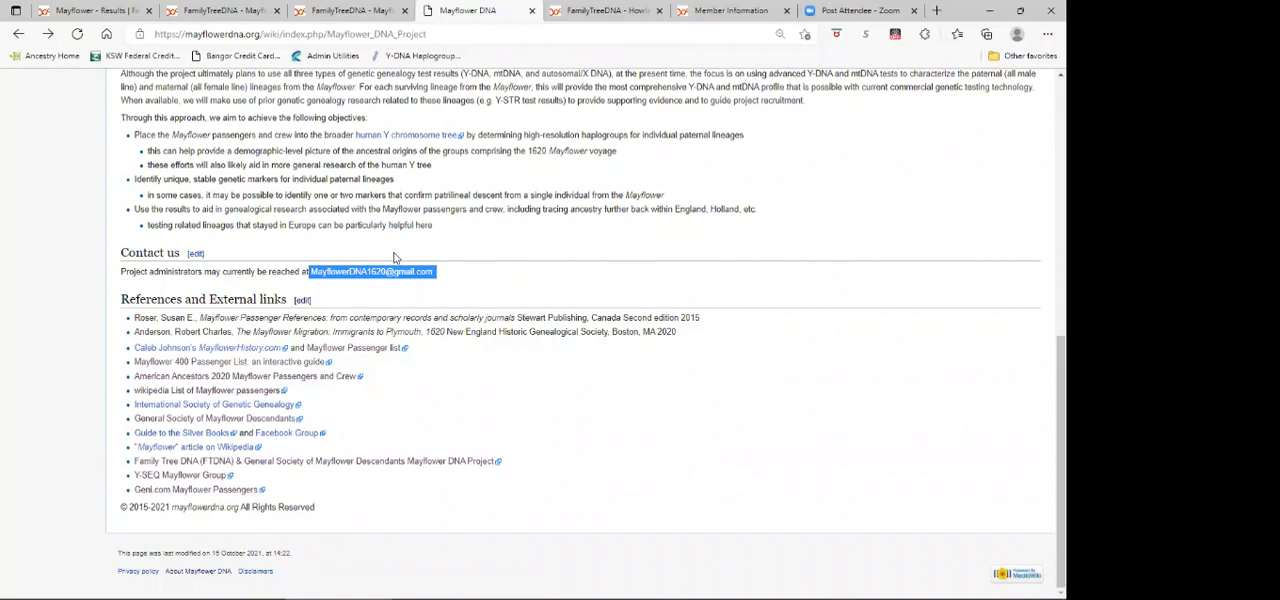
mouse_move(449, 245)
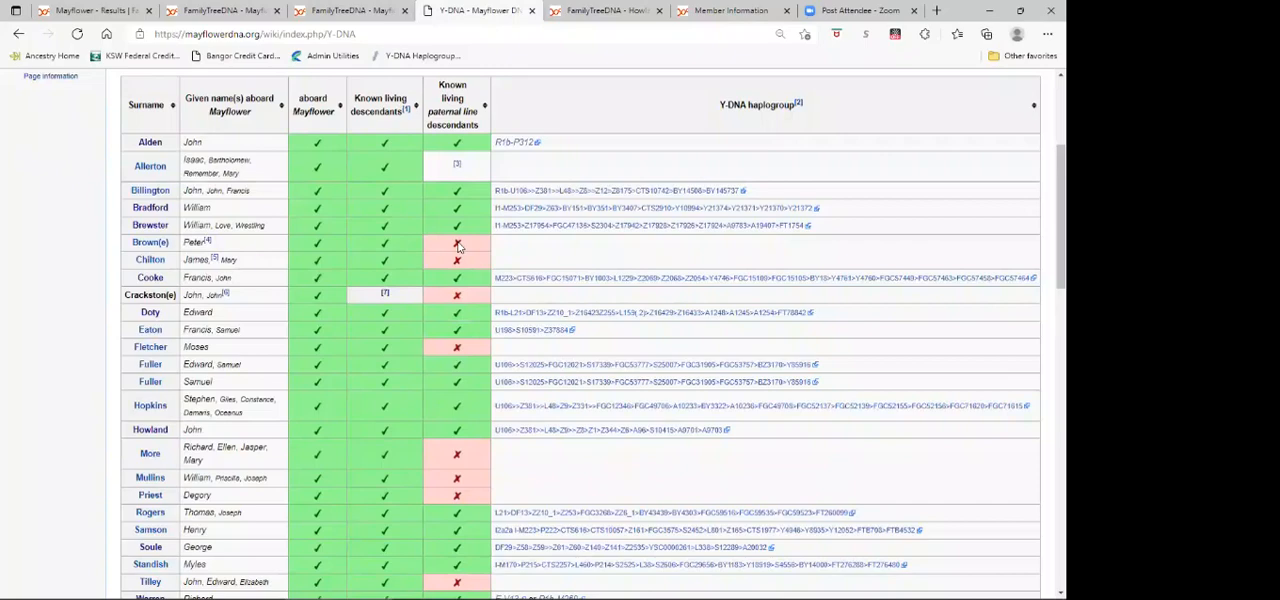
click(149, 242)
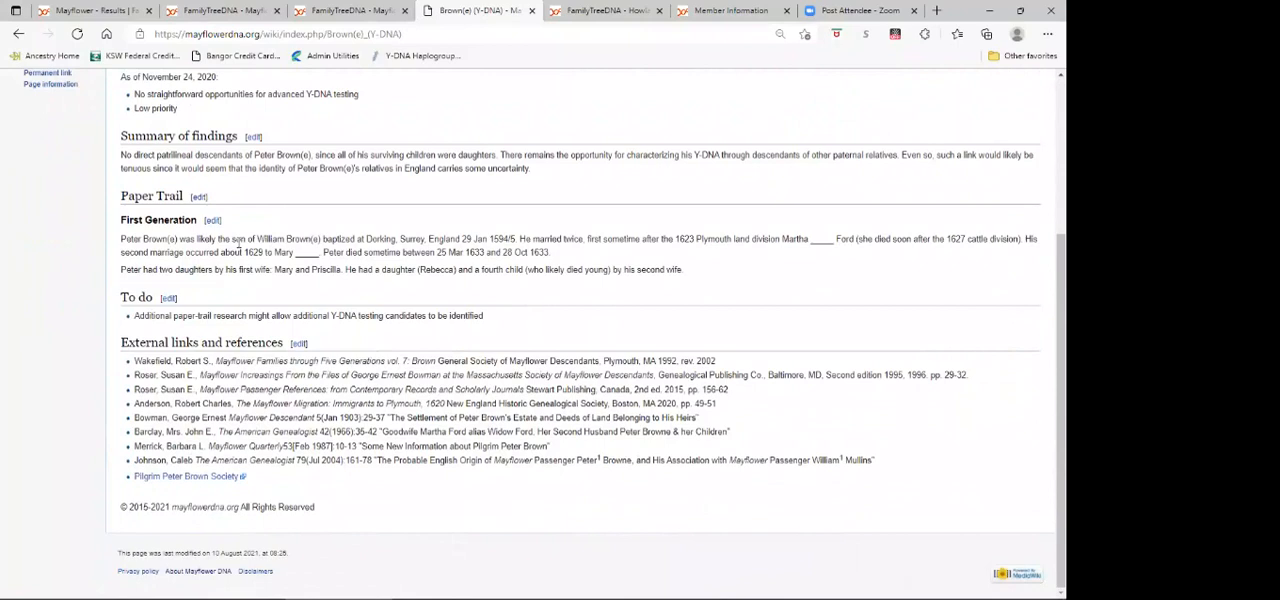
Follow the Brown(e) surname link in the Y-DNA table.
double_click(795, 238)
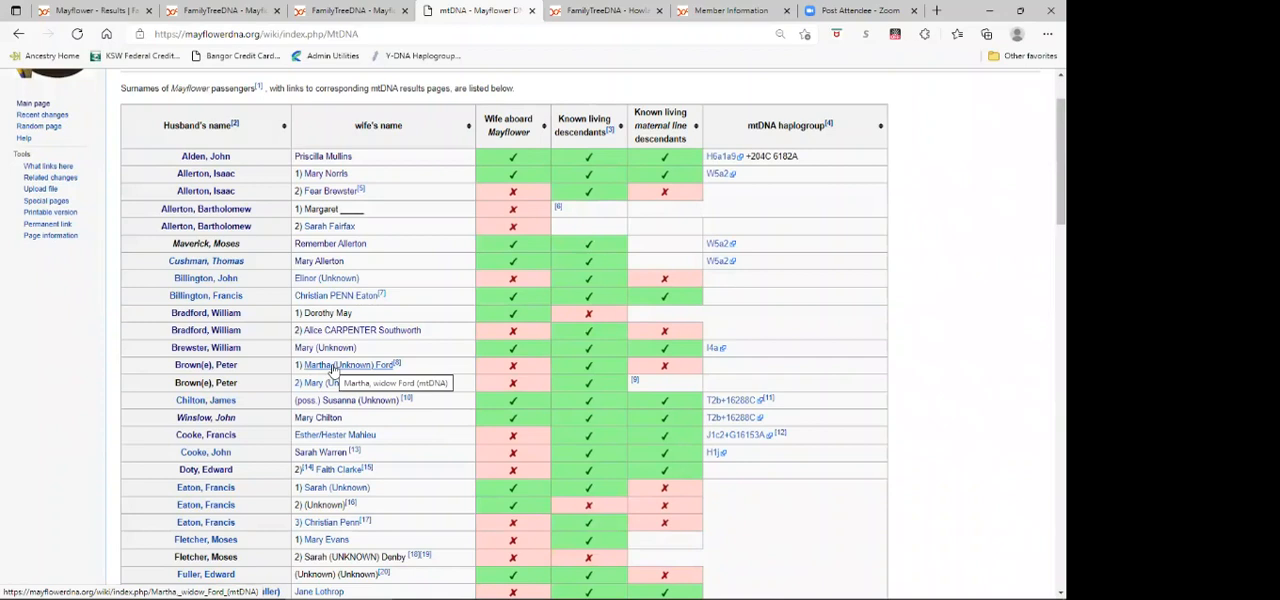
mouse_move(633, 385)
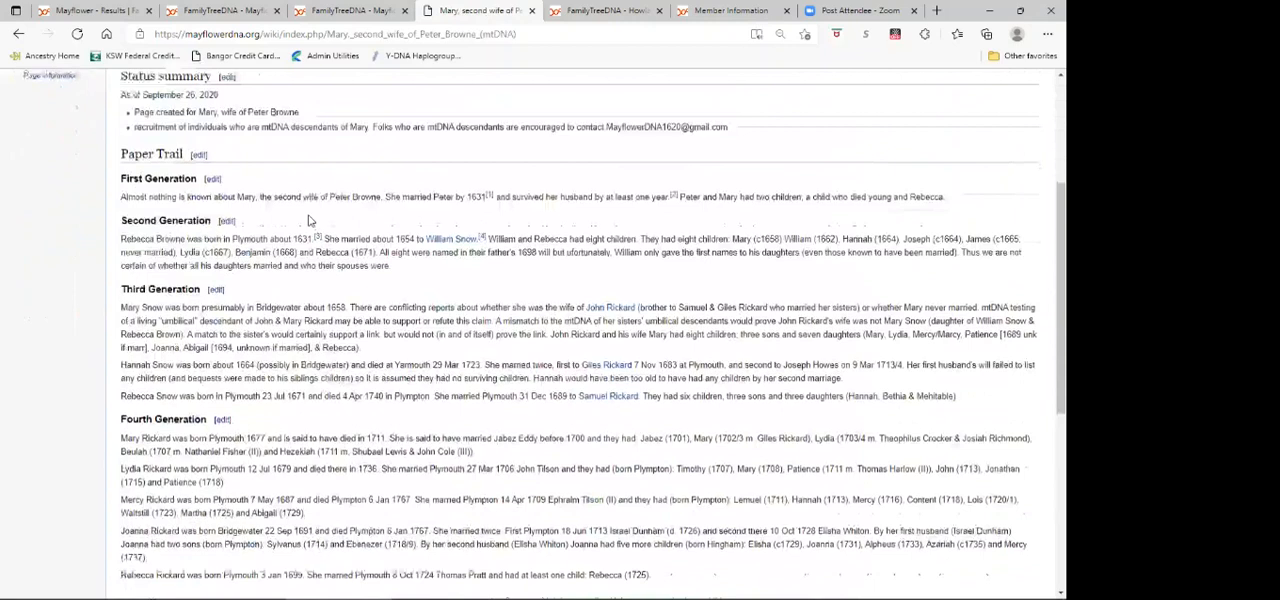
scroll(down, 3)
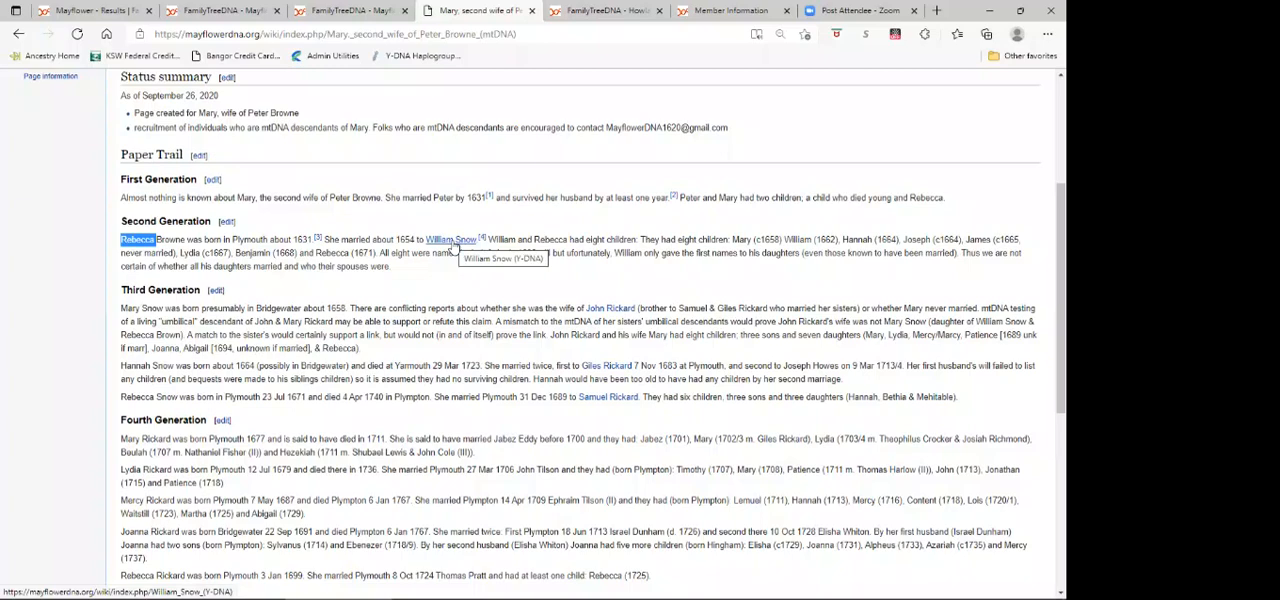
scroll(down, 3)
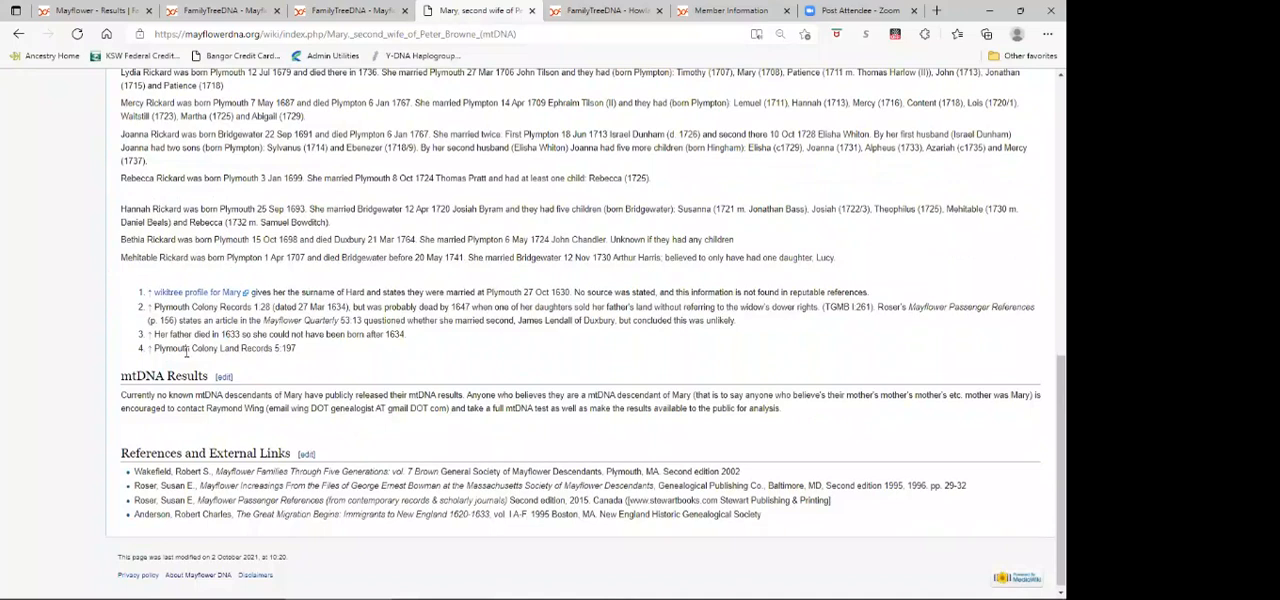
scroll(down, 3)
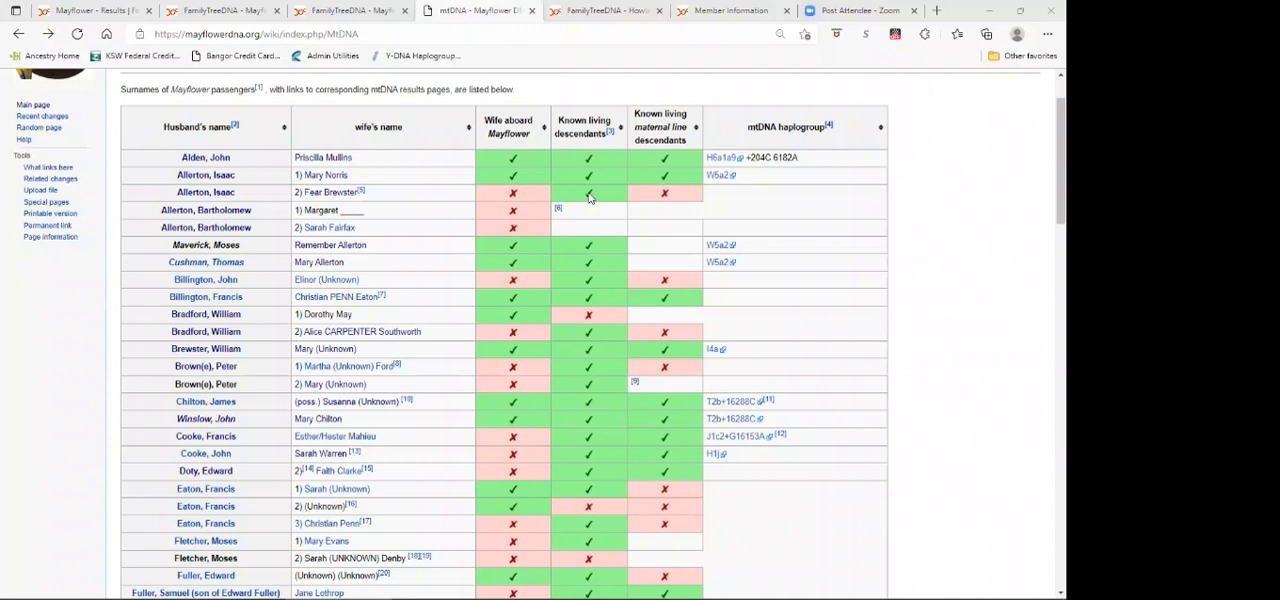
mouse_move(782, 249)
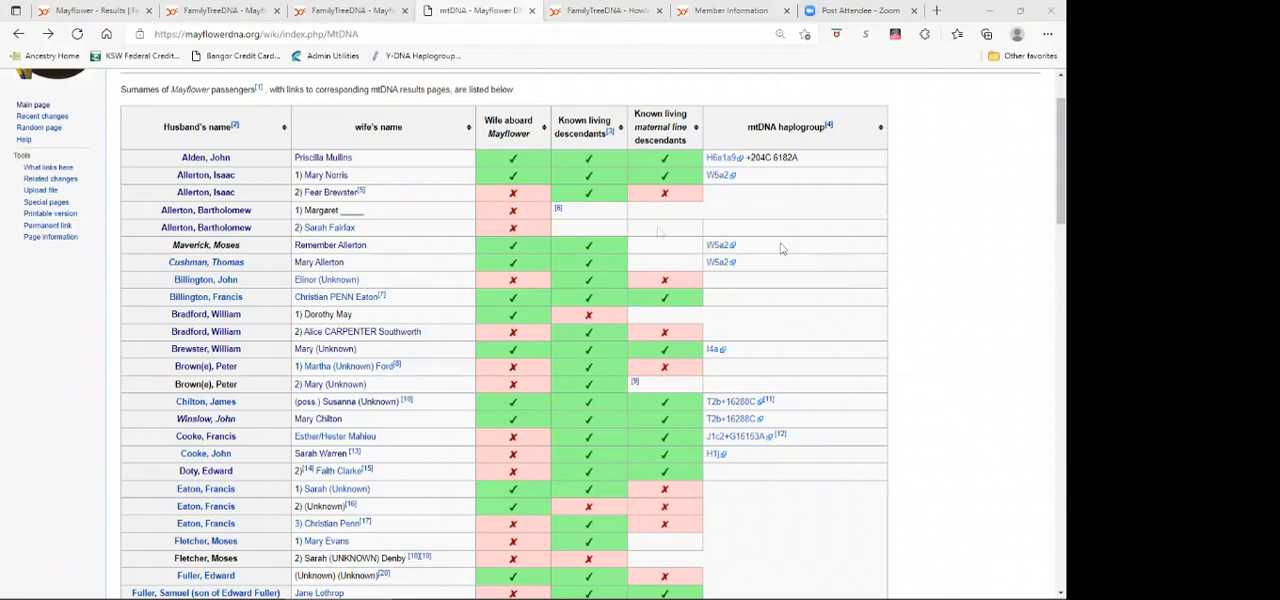
mouse_move(588, 206)
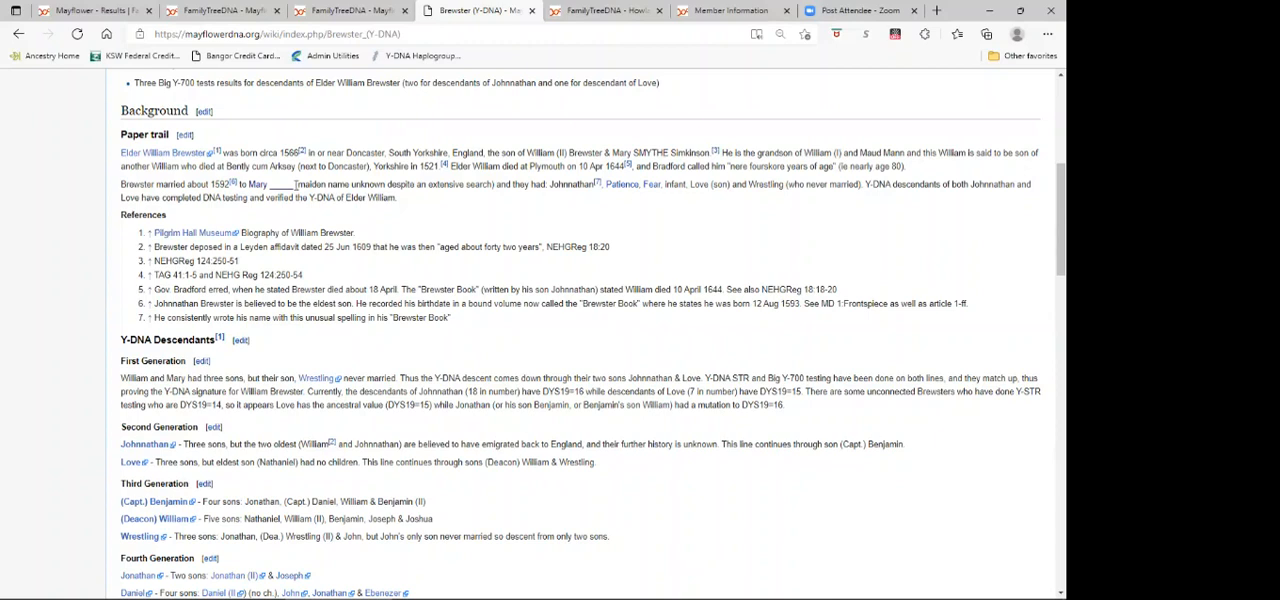
mouse_move(258, 190)
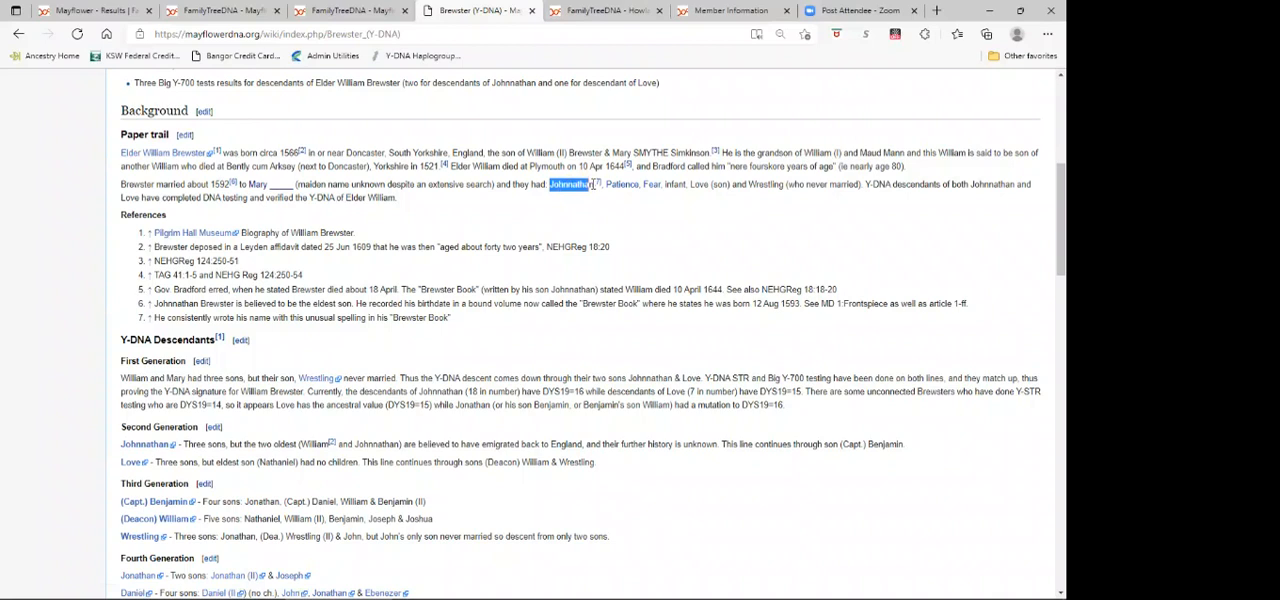
mouse_move(557, 228)
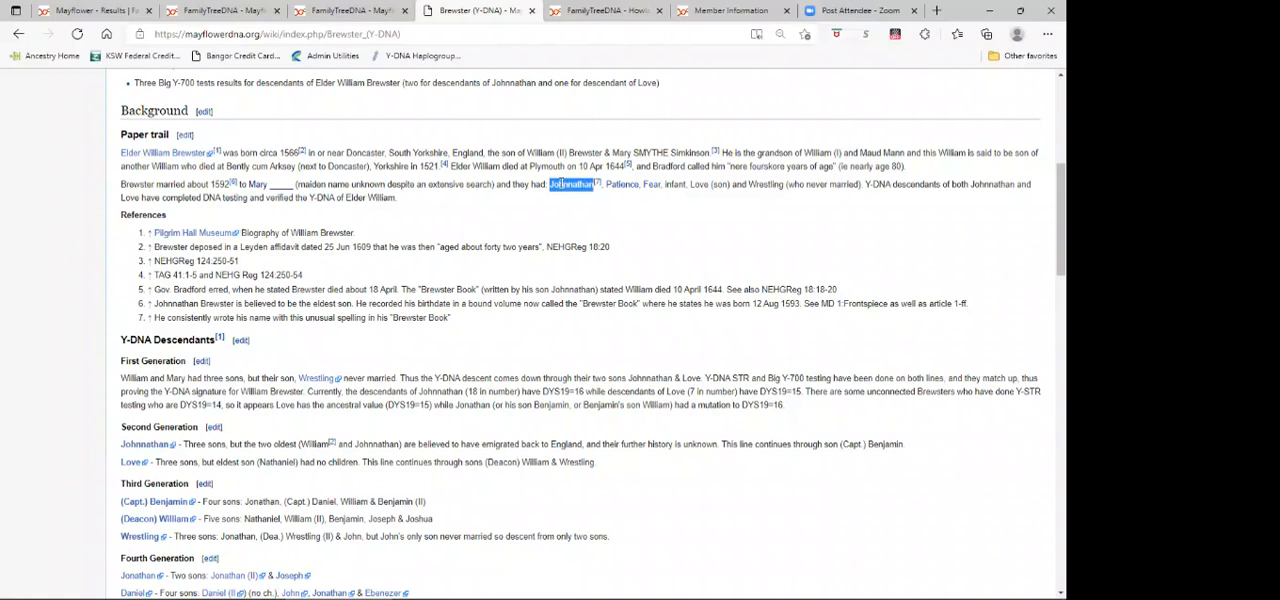
mouse_move(525, 140)
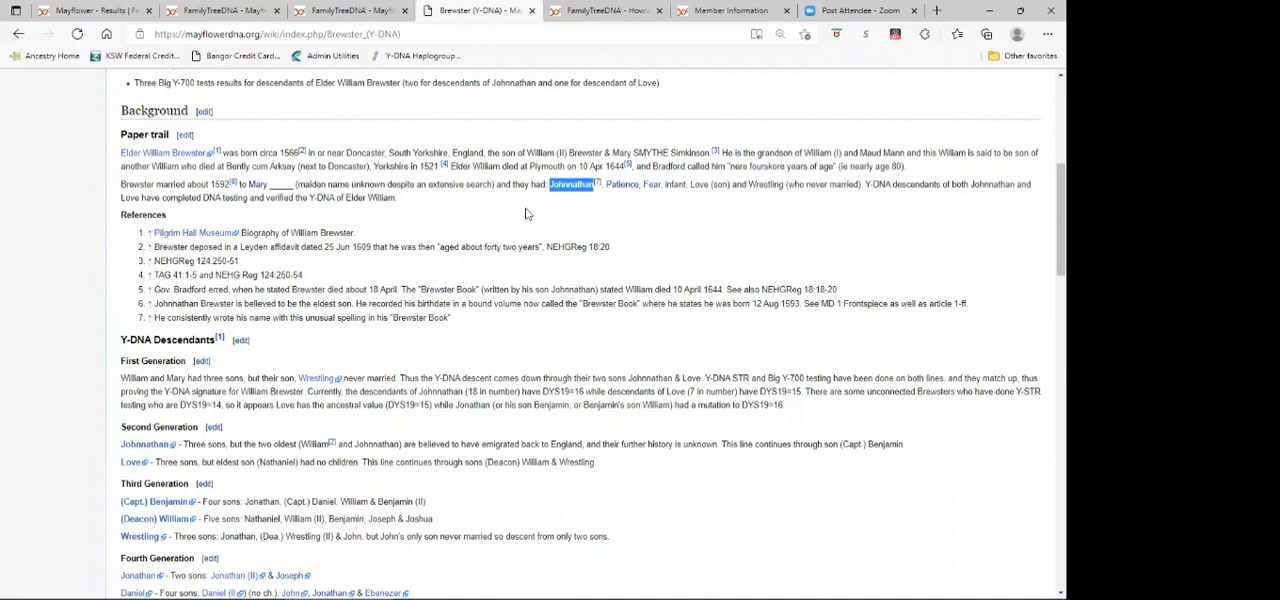
Select Love's DYS19=15 value and briefly check the FamilyTreeDNA project results.
scroll(down, 3)
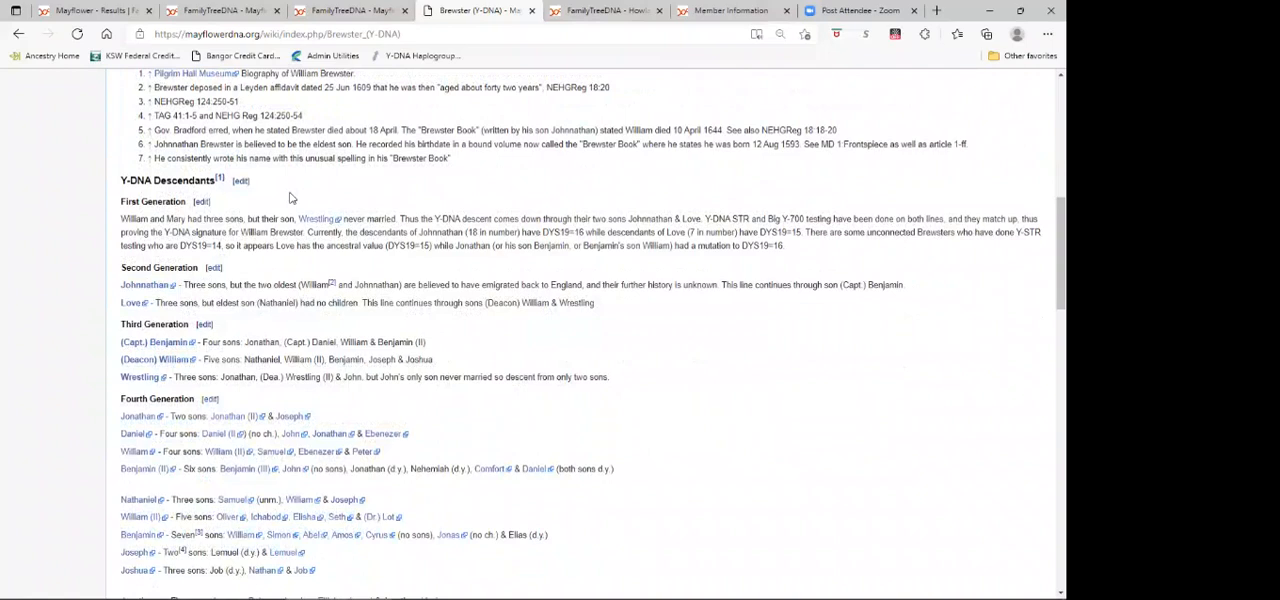
mouse_move(317, 219)
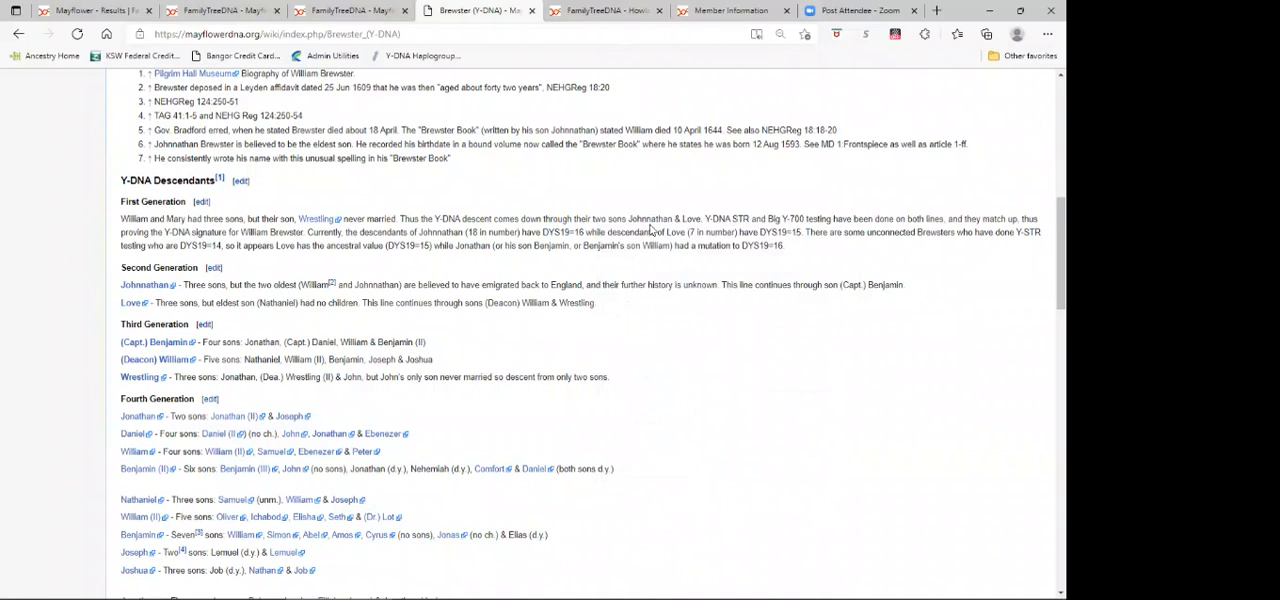
double_click(577, 232)
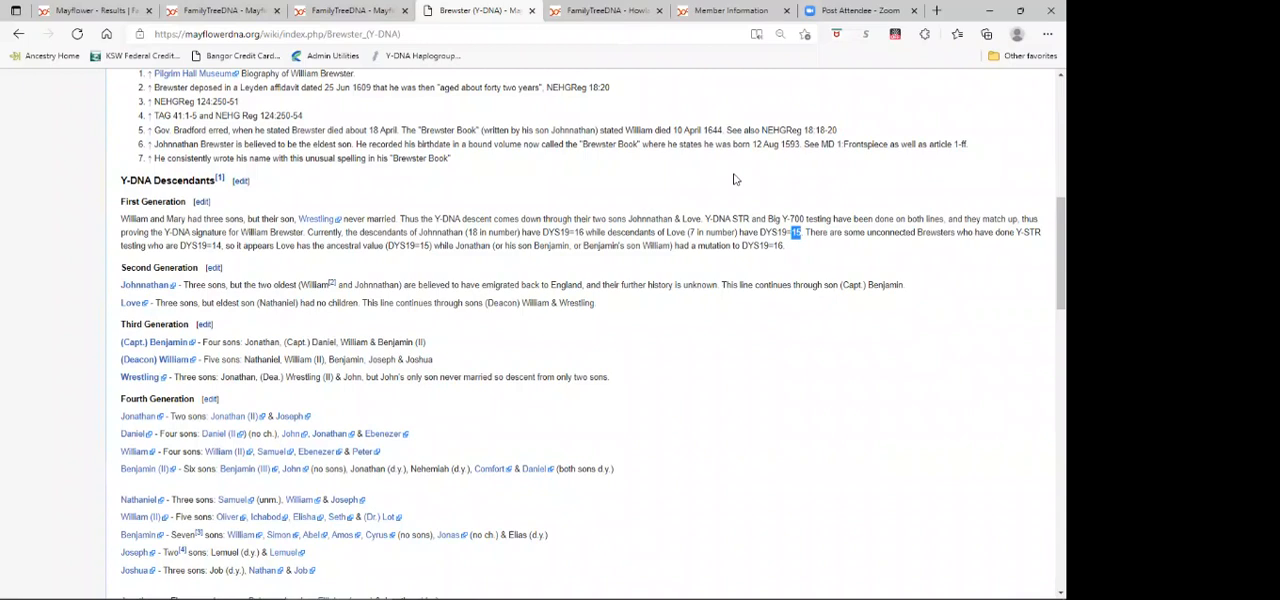
click(350, 10)
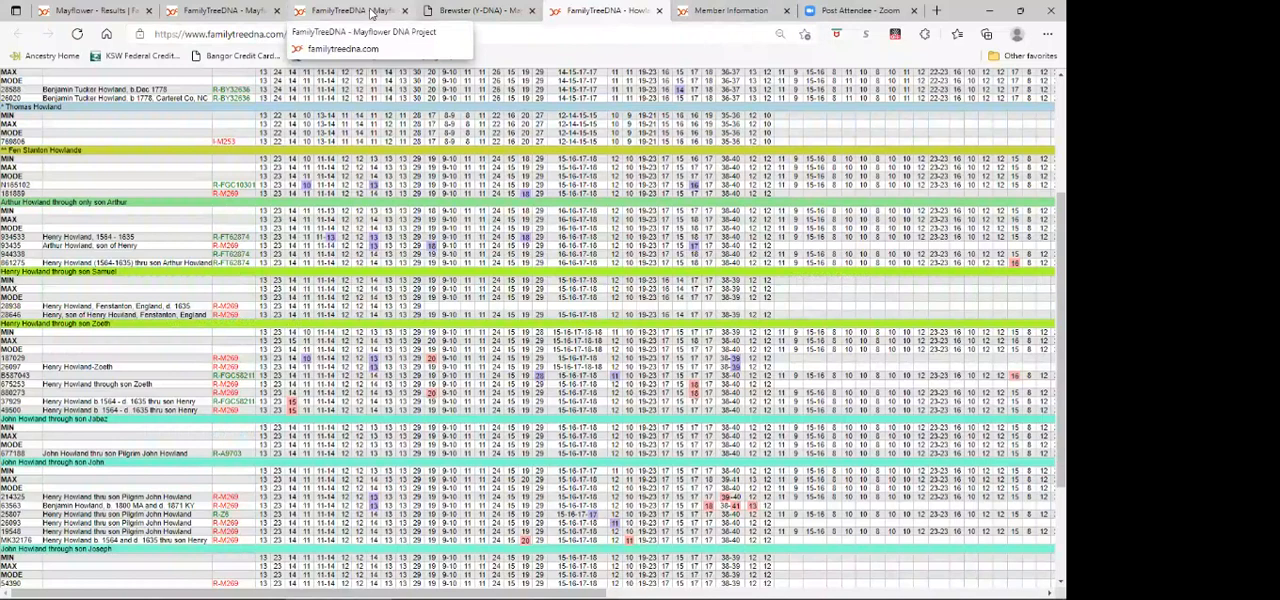
click(480, 11)
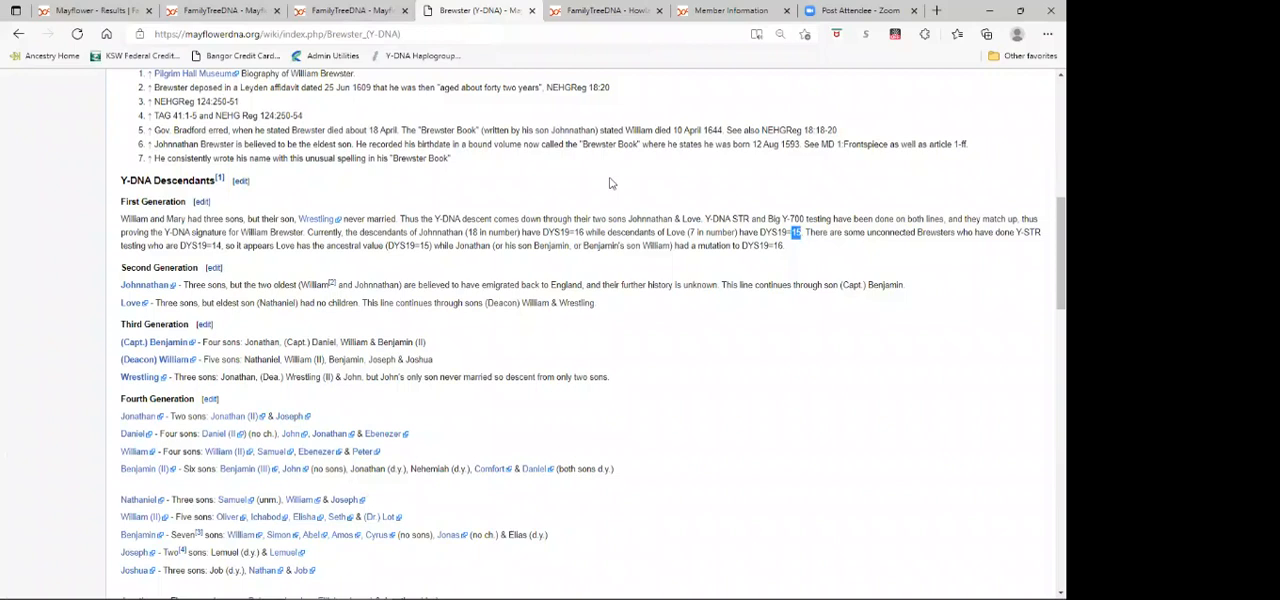
Scroll Brewster's Y-DNA descendants down to DNA Results and Y-DNA testing.
scroll(down, 3)
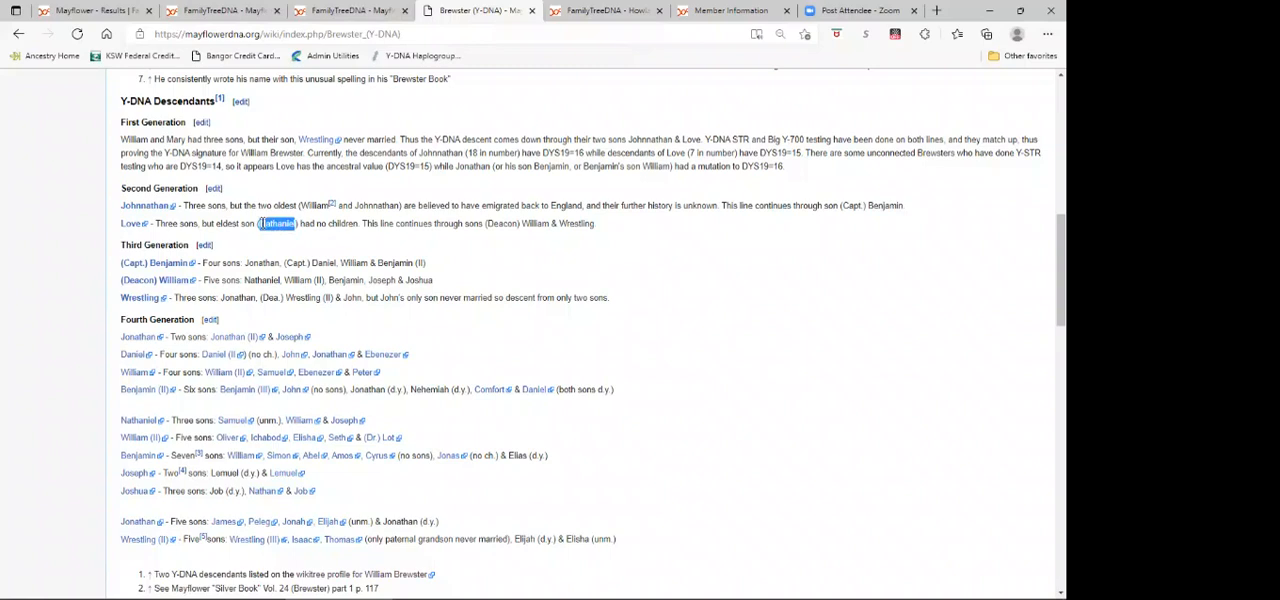
scroll(down, 3)
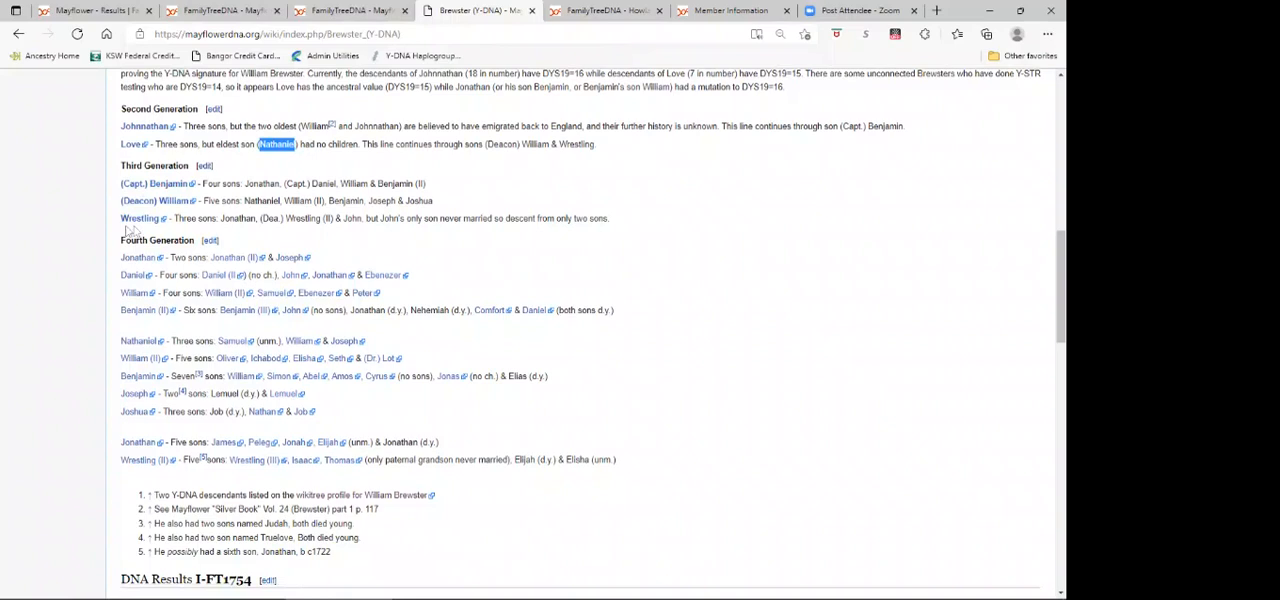
scroll(down, 3)
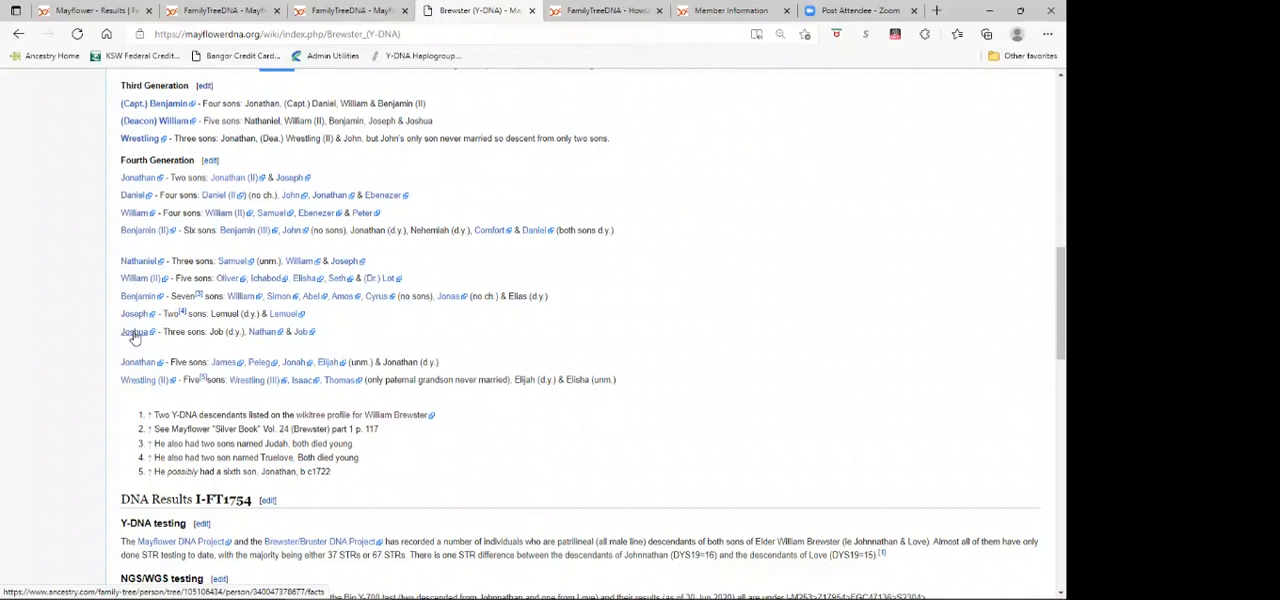
Scroll through DNA Results, Lineages tested and Related Families on the Brewster page.
scroll(down, 3)
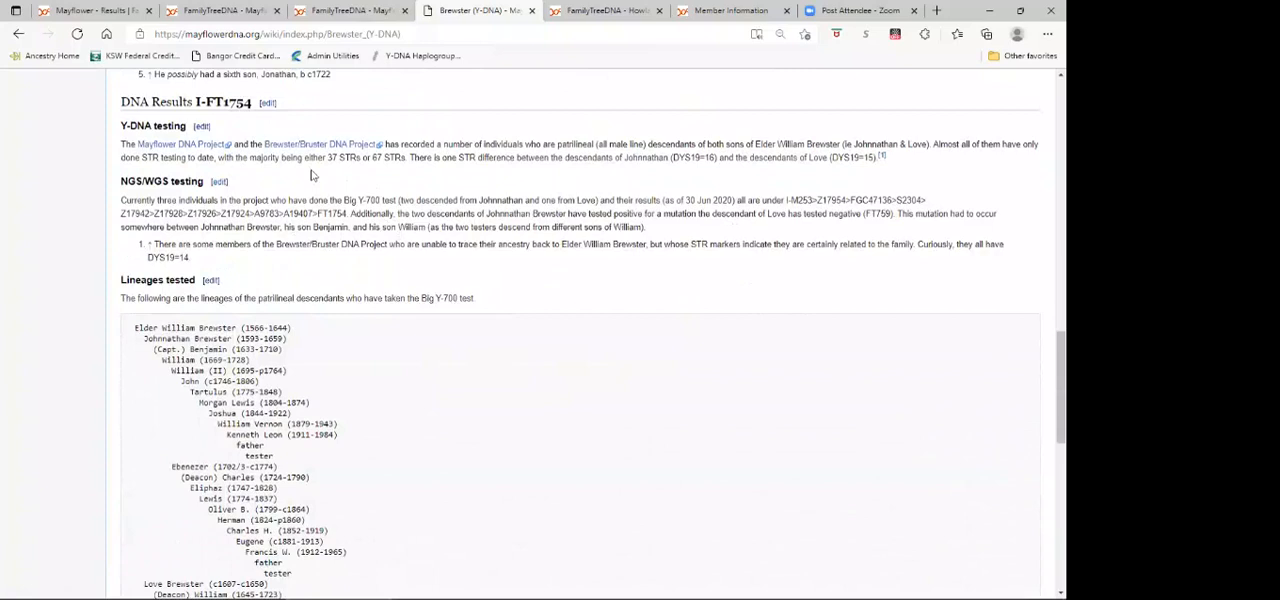
mouse_move(786, 199)
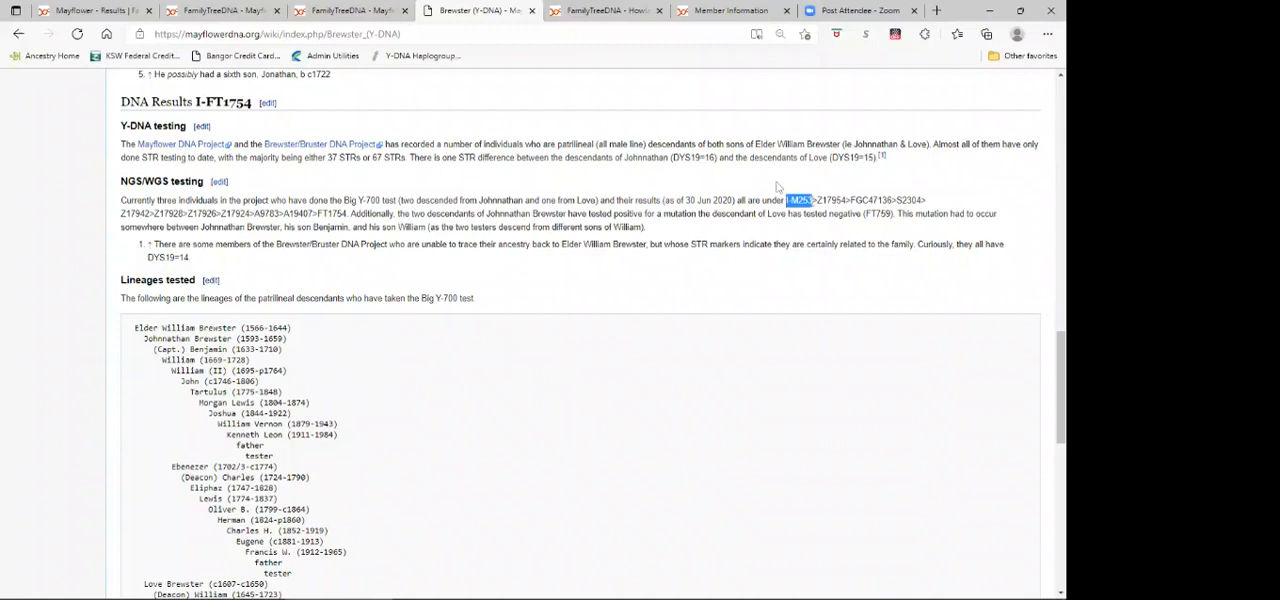
mouse_move(761, 180)
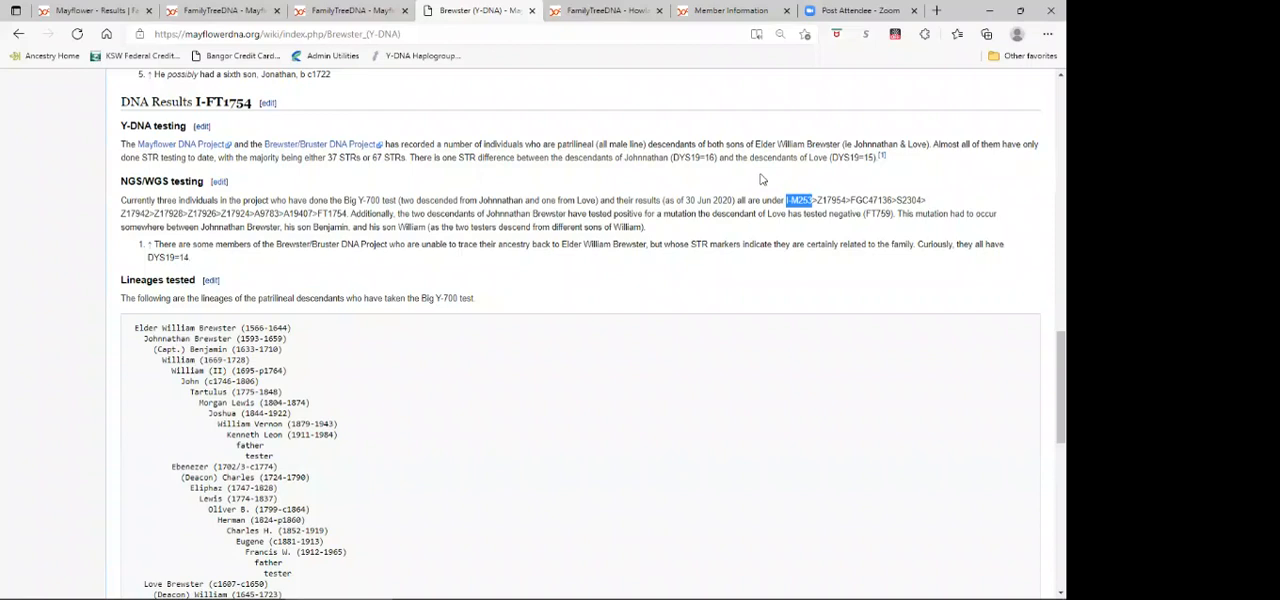
scroll(down, 3)
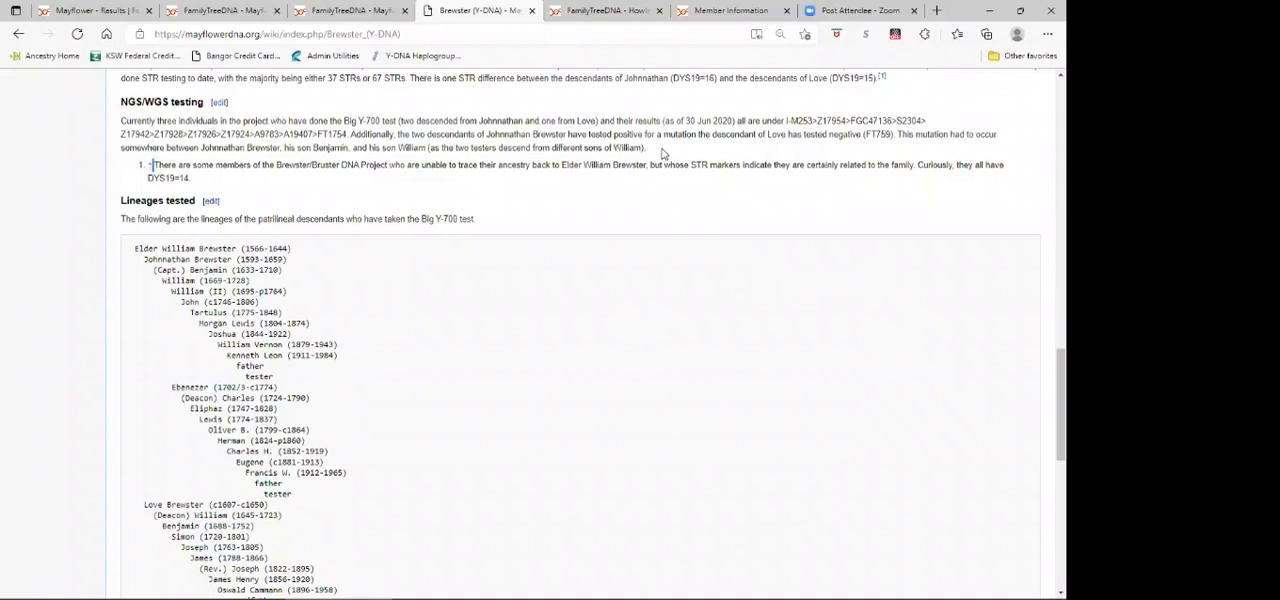
mouse_move(641, 212)
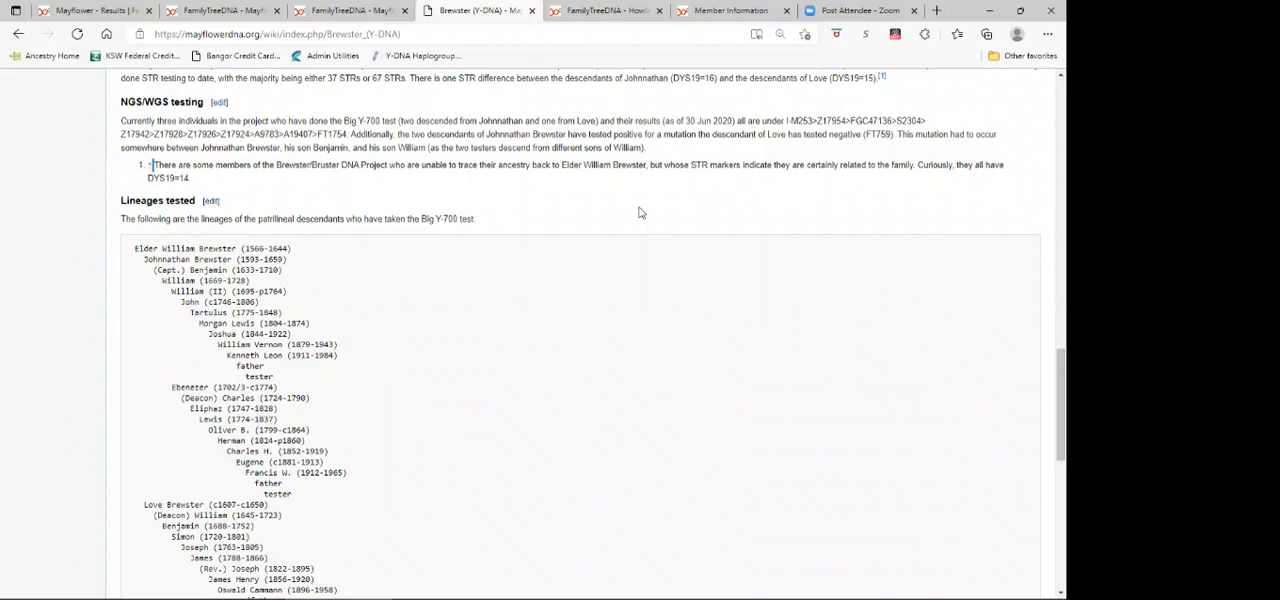
mouse_move(506, 281)
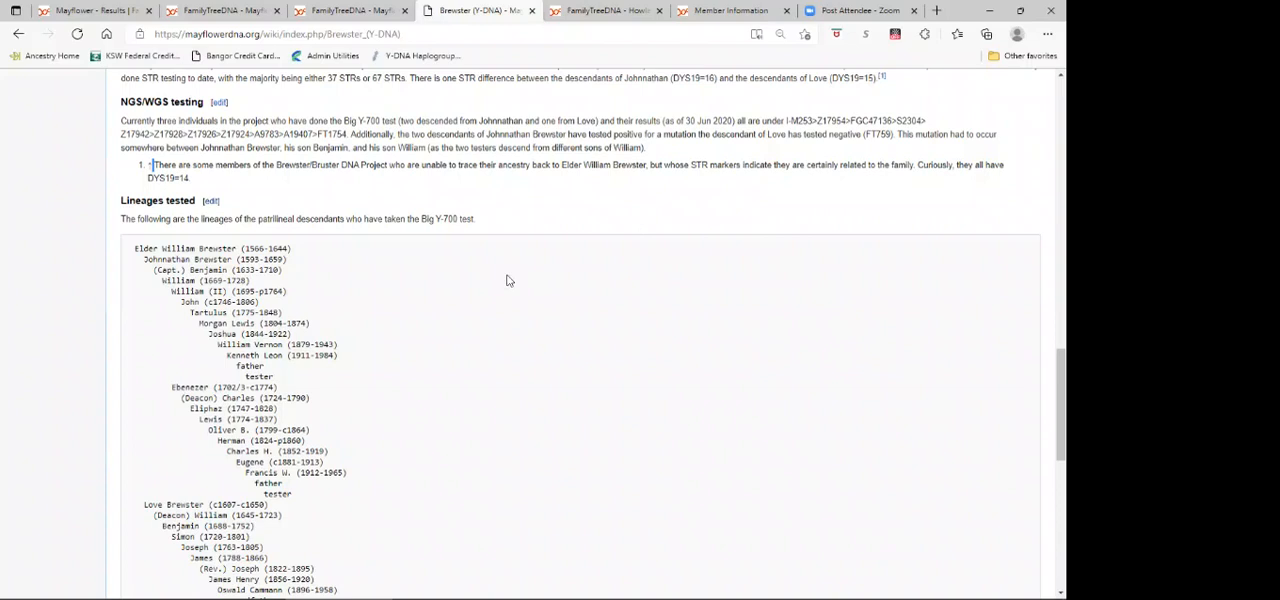
scroll(down, 3)
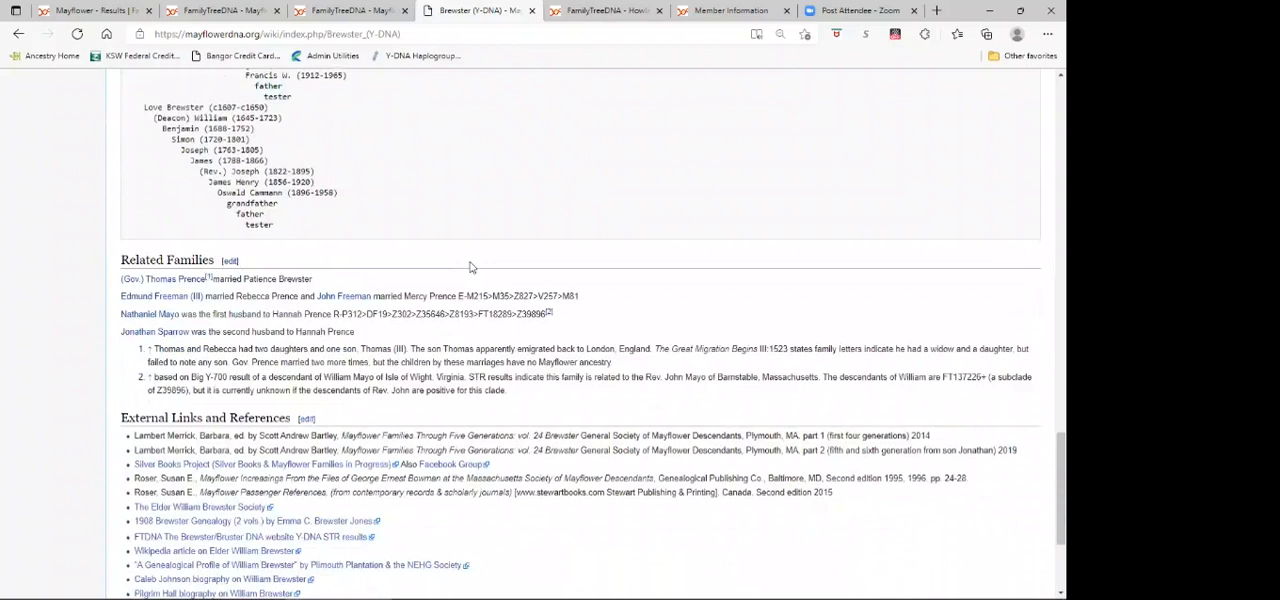
scroll(up, 3)
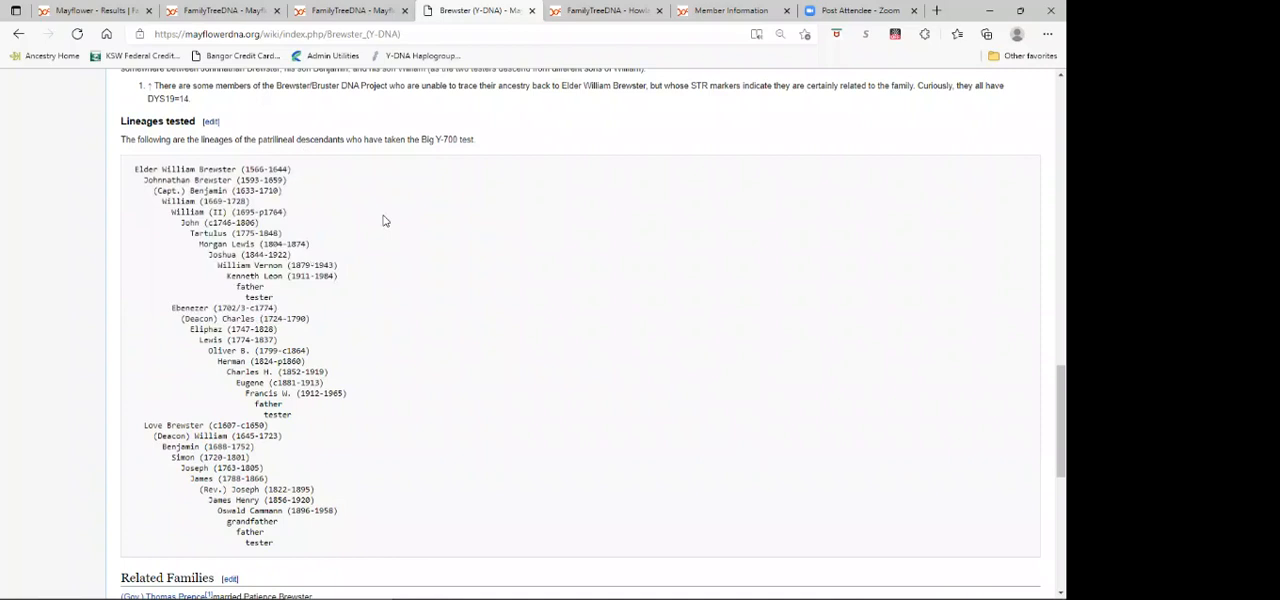
scroll(down, 3)
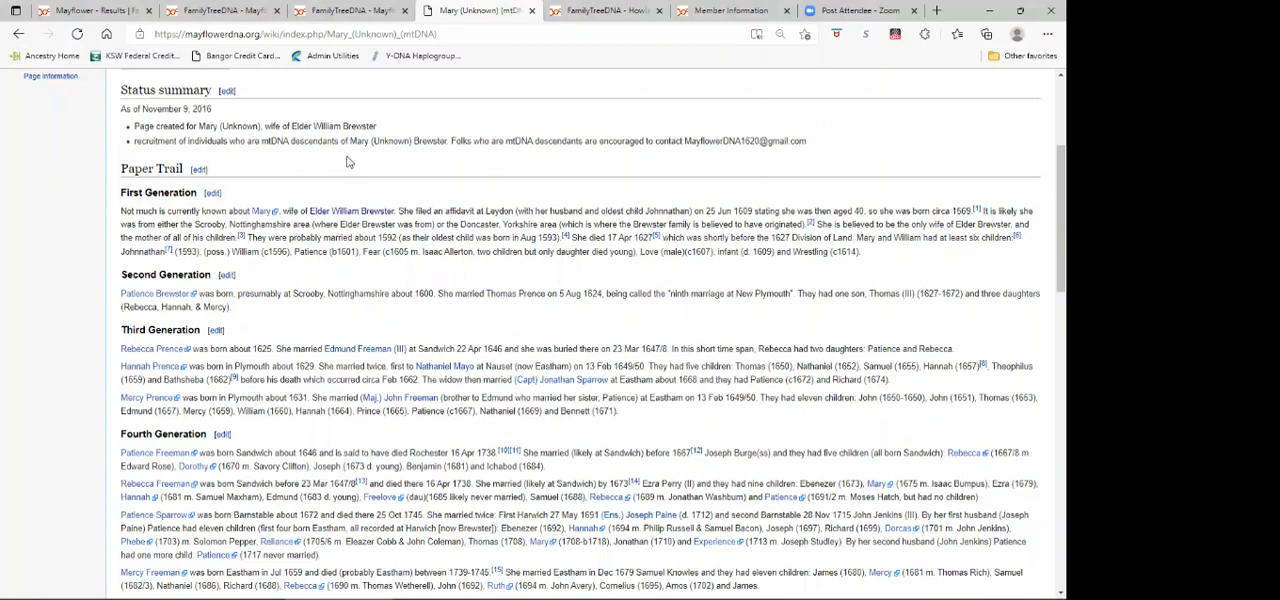
scroll(down, 3)
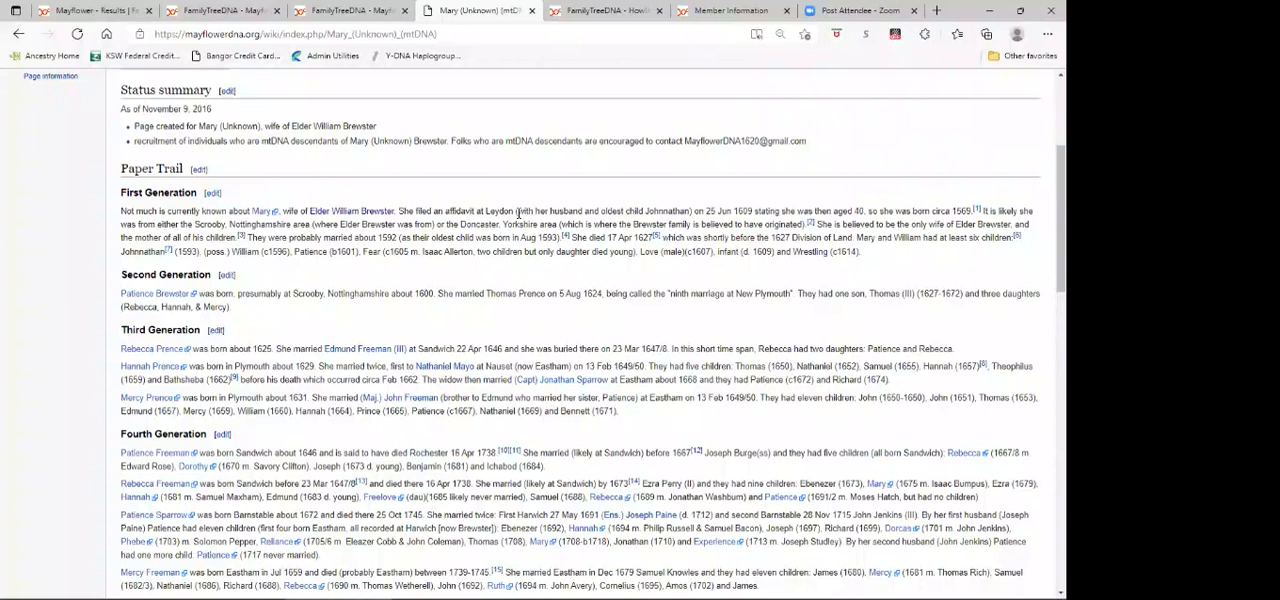
scroll(down, 3)
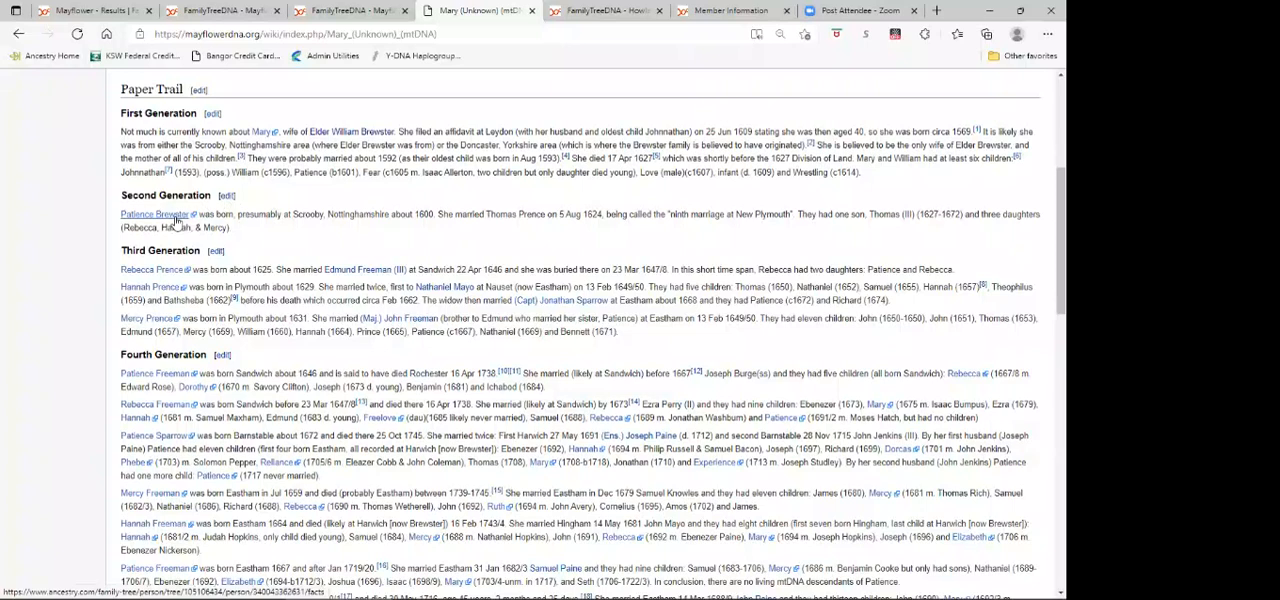
mouse_move(158, 218)
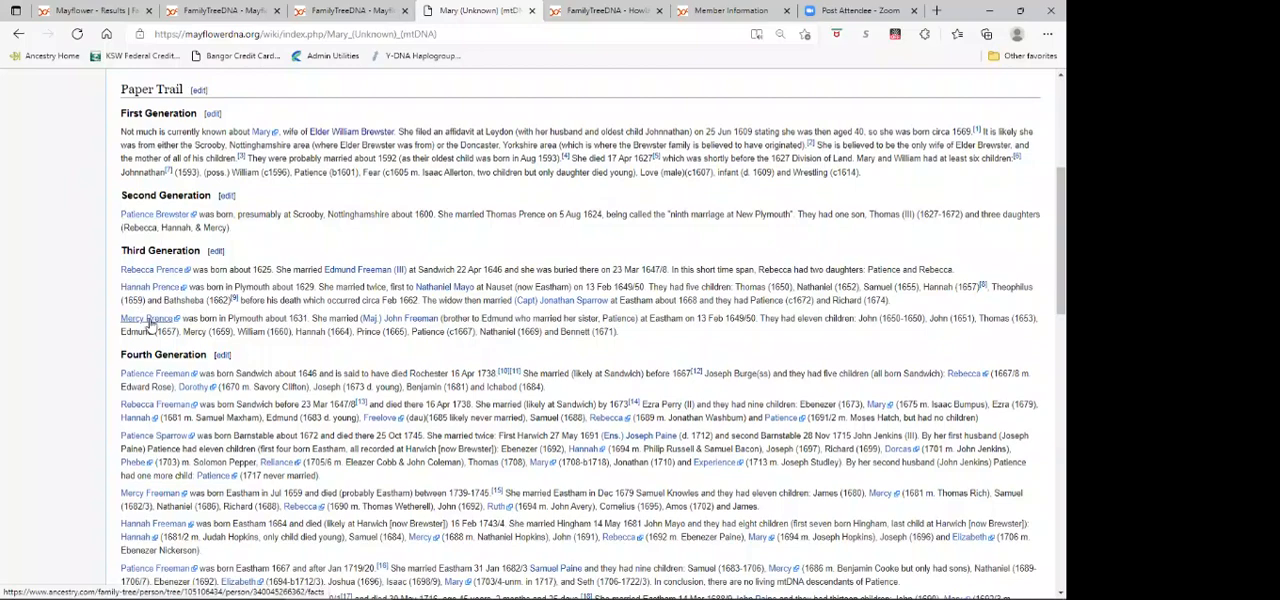
scroll(down, 3)
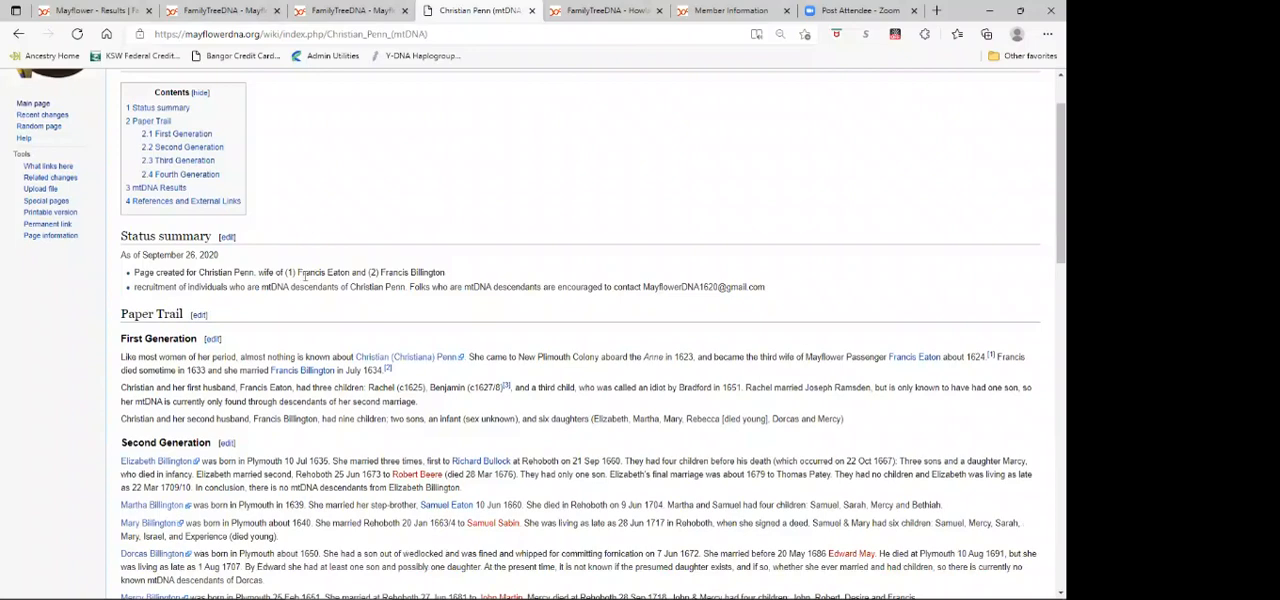
scroll(down, 3)
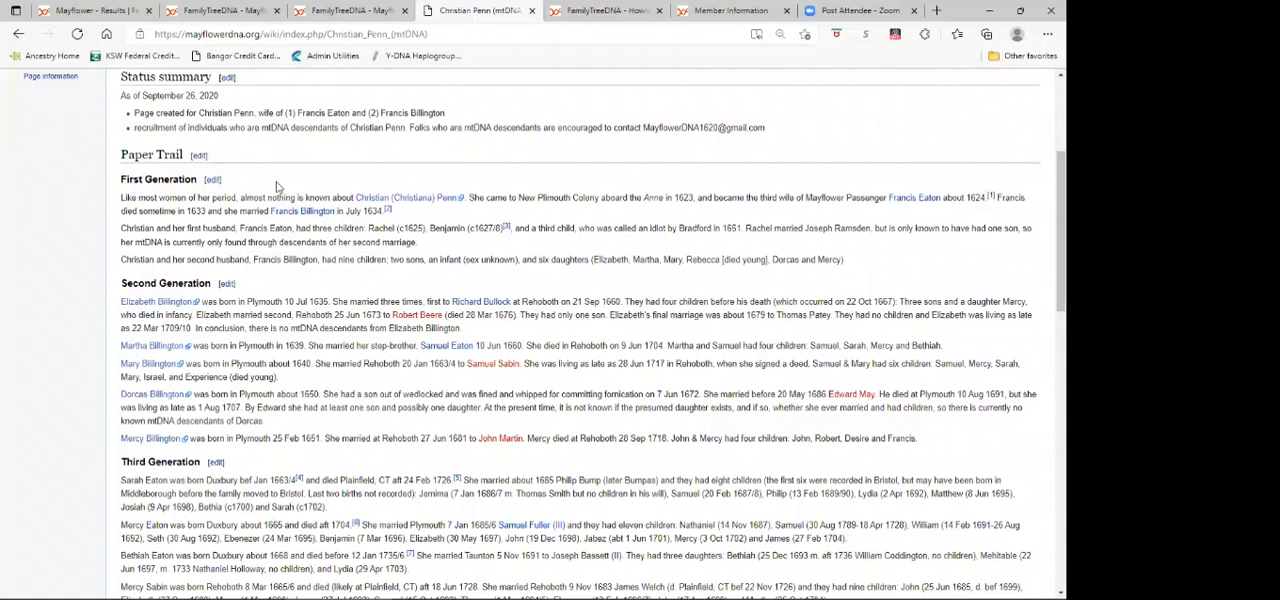
mouse_move(107, 293)
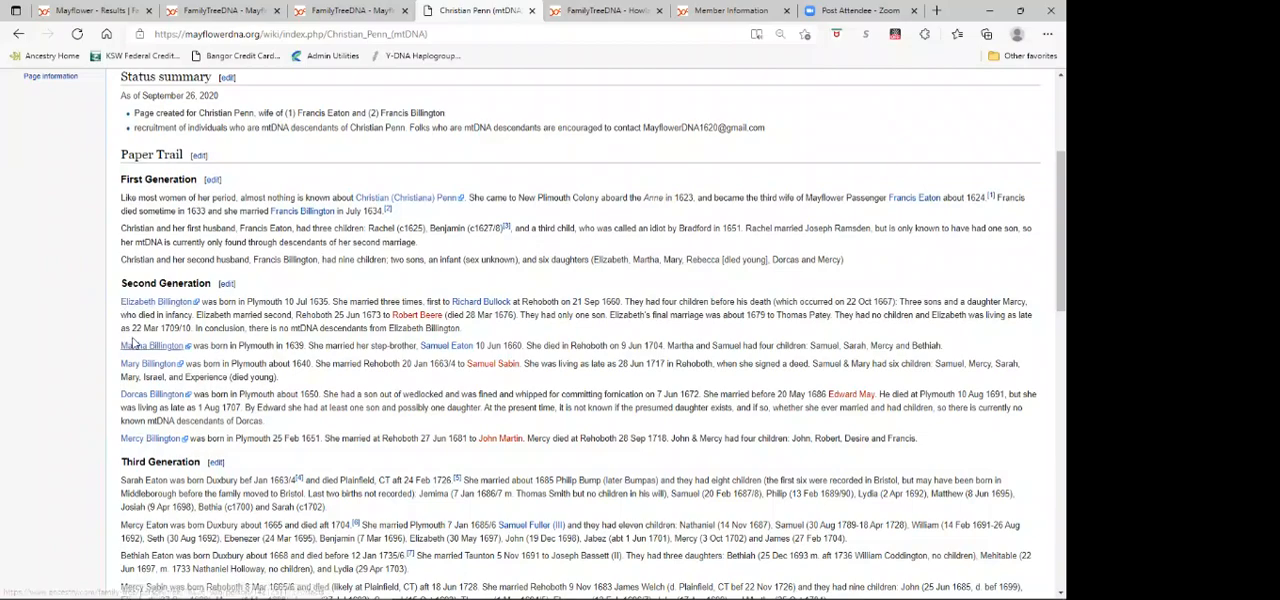
scroll(down, 3)
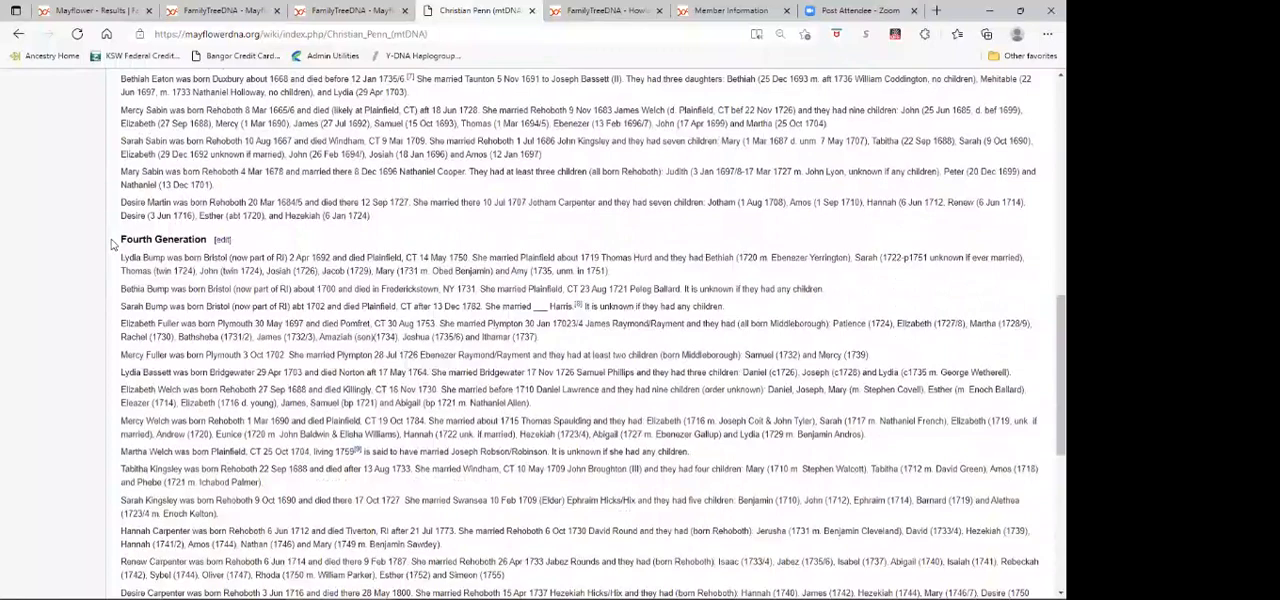
scroll(down, 3)
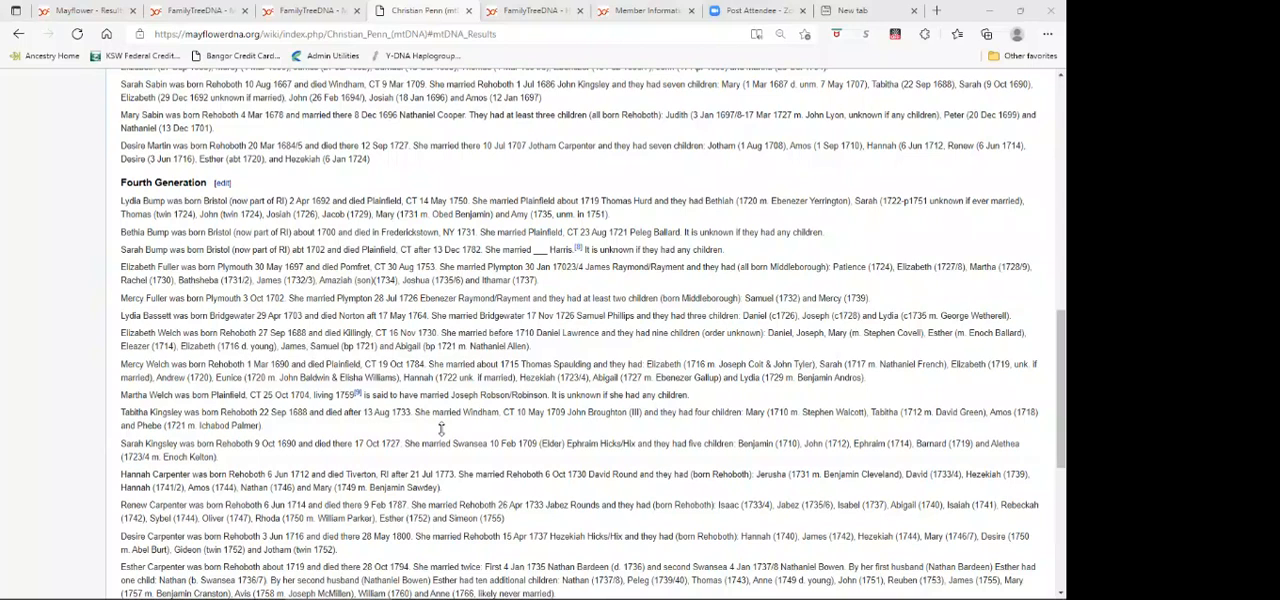
scroll(down, 3)
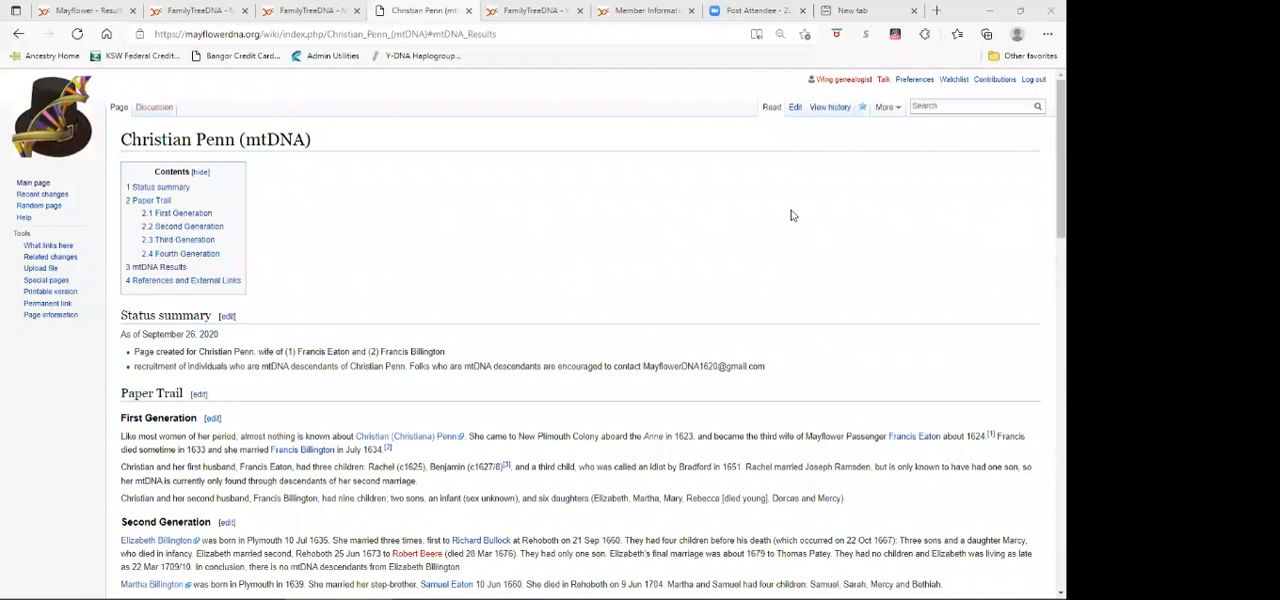
mouse_move(657, 186)
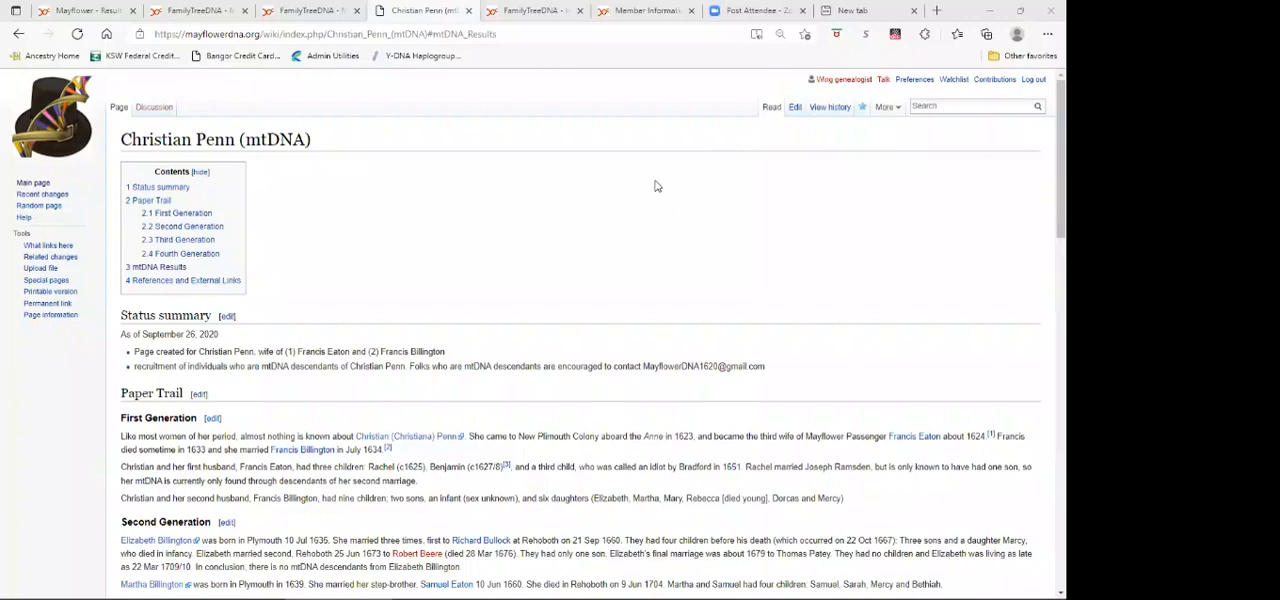
Scroll the Mayflower DNA Project main page down to the Project dashboard.
scroll(down, 3)
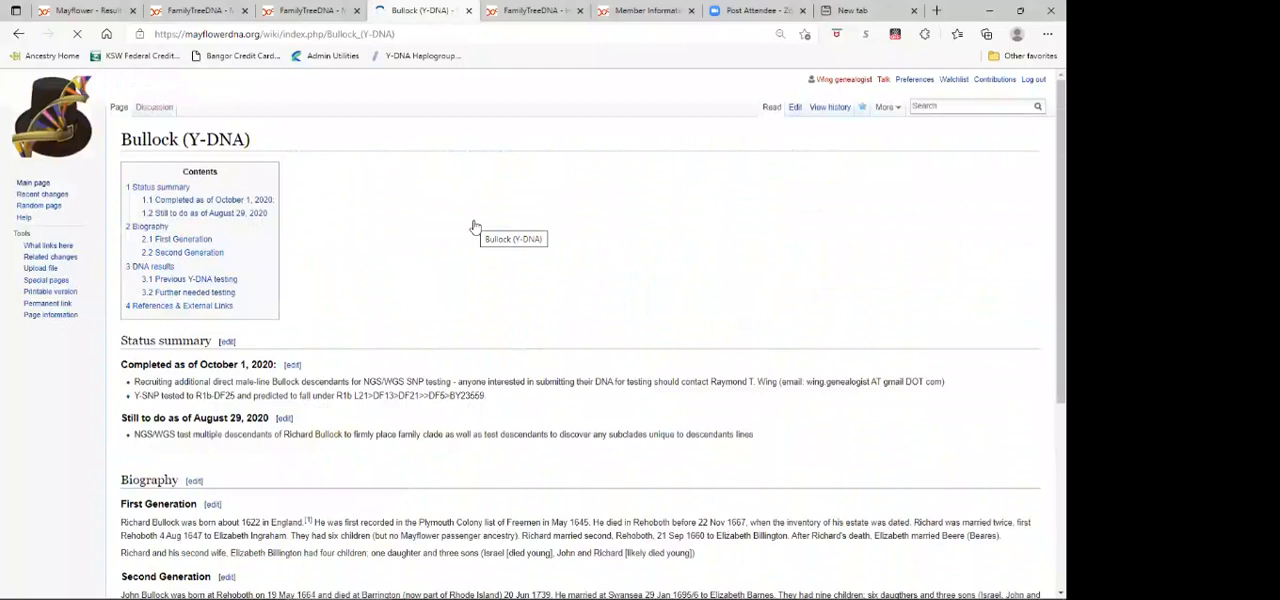
scroll(down, 3)
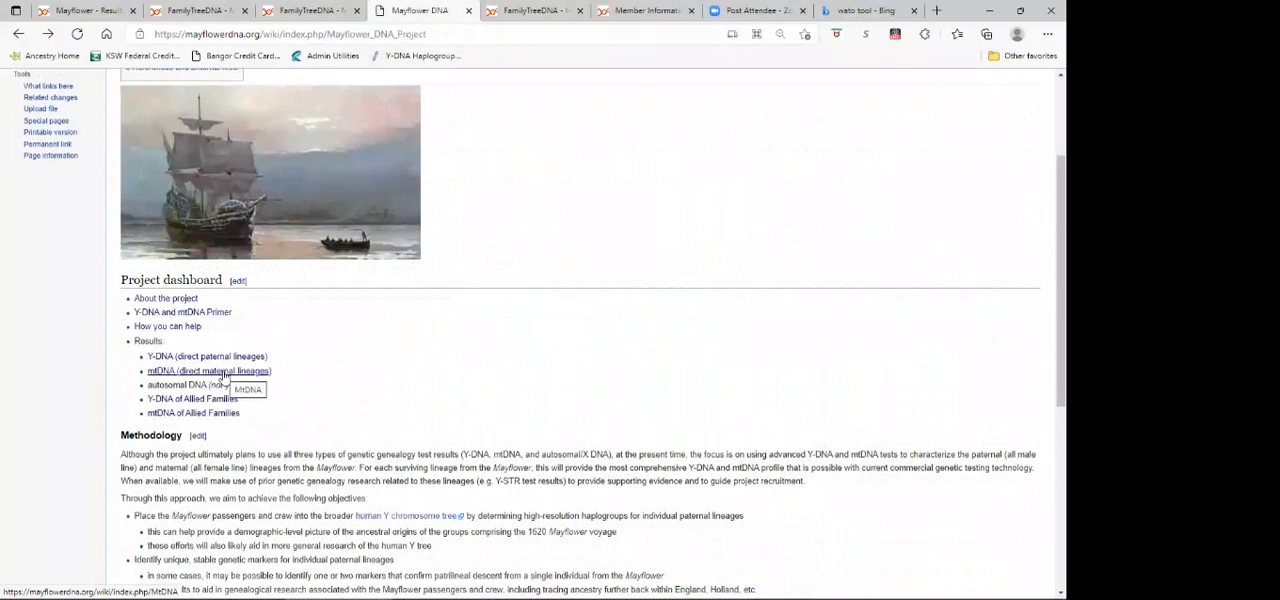
Open the mtDNA maternal lineages results and scroll through the table to Priscilla Mullins.
click(207, 371)
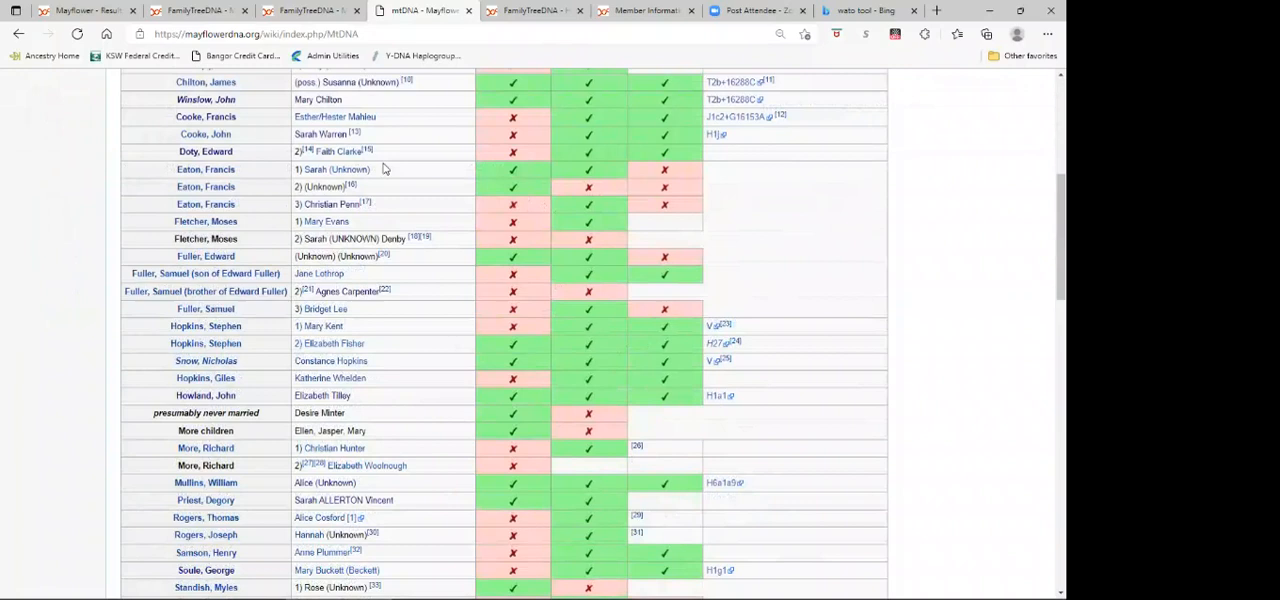
scroll(down, 3)
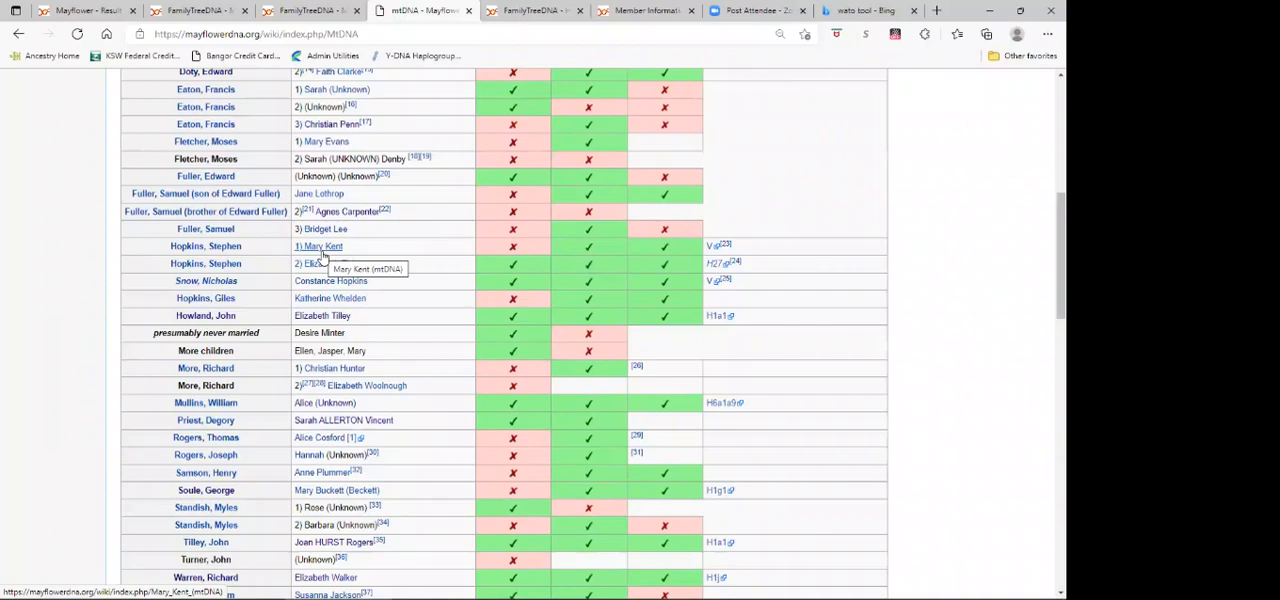
scroll(down, 3)
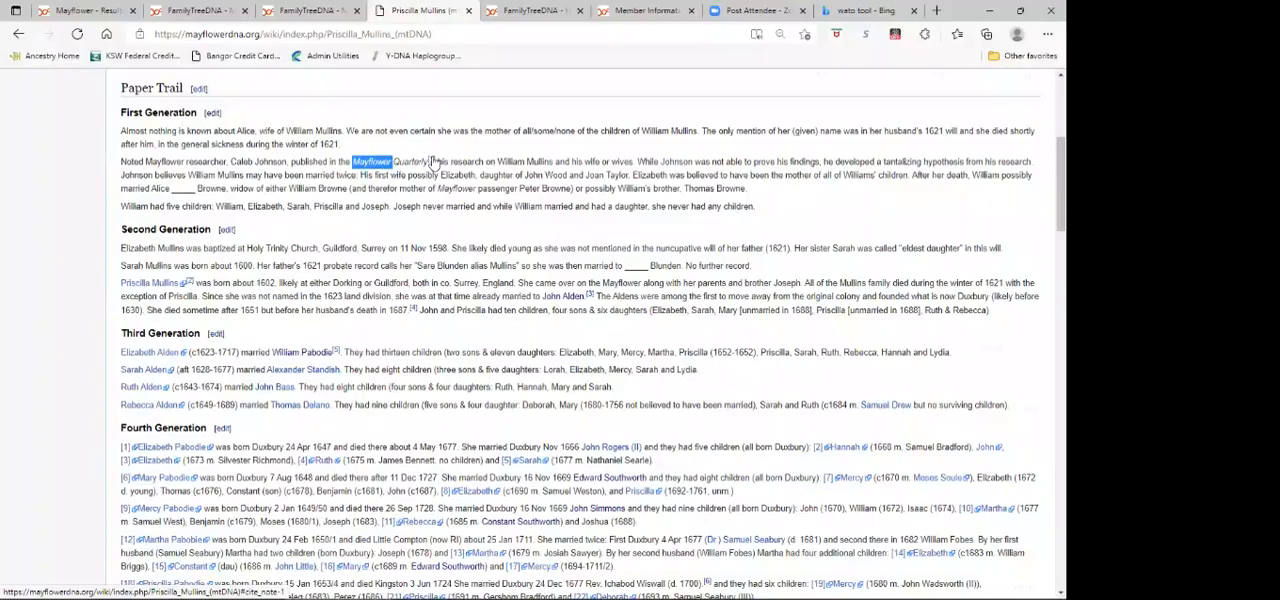
Scroll Priscilla Mullins' paper trail, then return to the table's Winslow, White and Cooper rows.
scroll(down, 3)
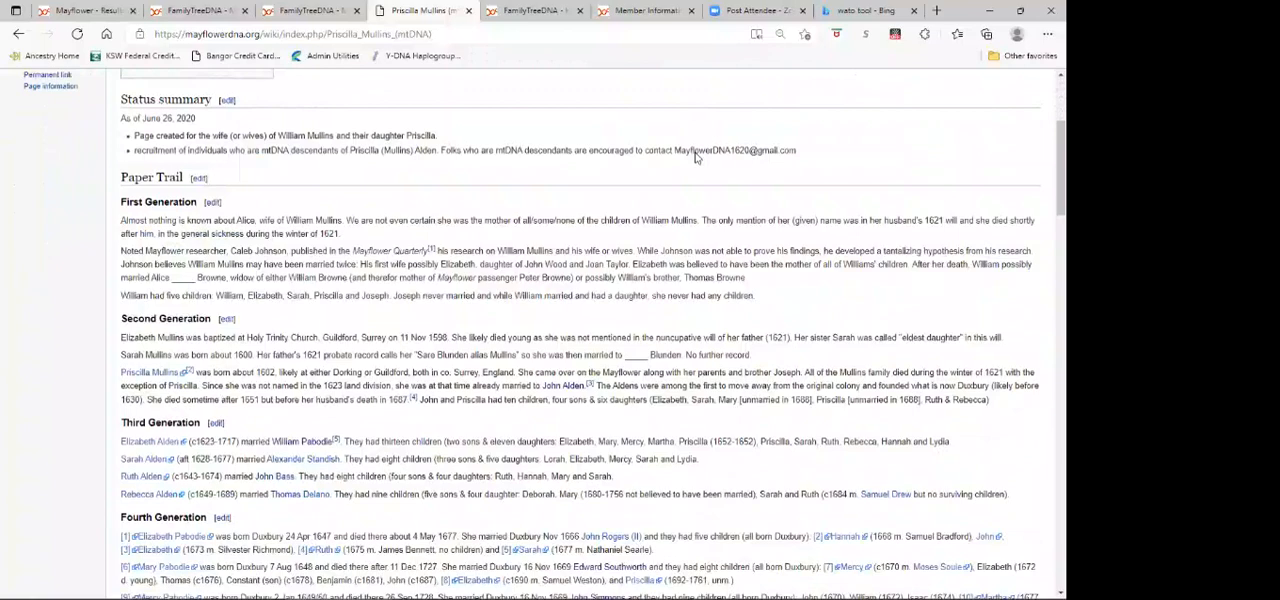
scroll(down, 3)
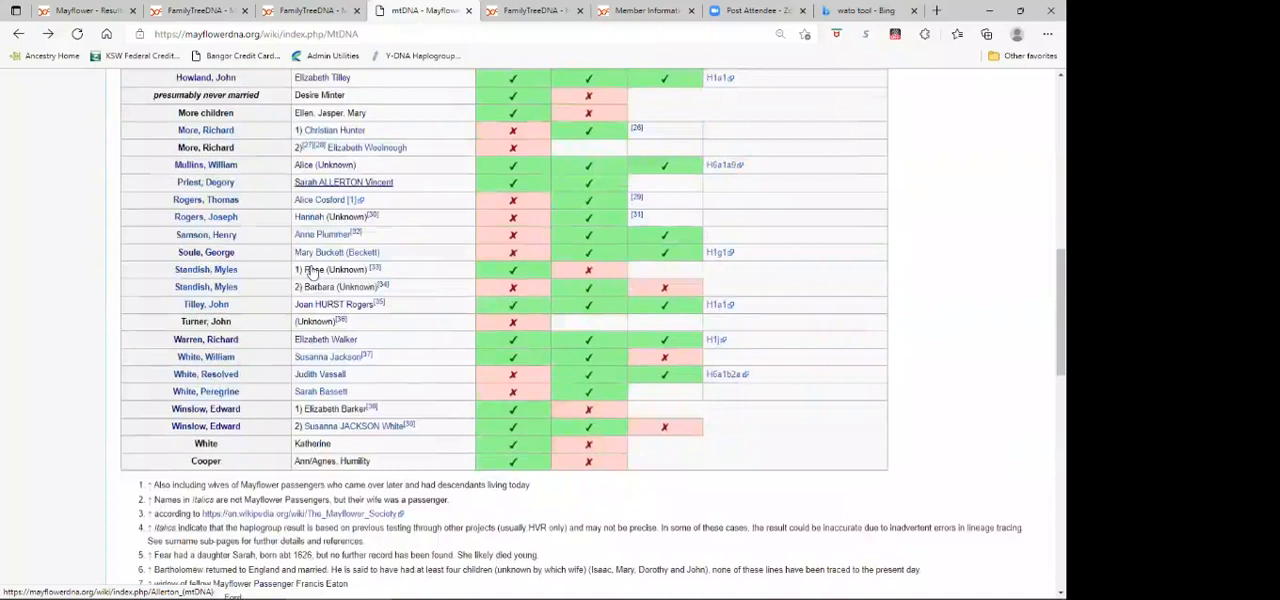
Scroll back to the main page's dashboard of result links and methodology.
scroll(down, 3)
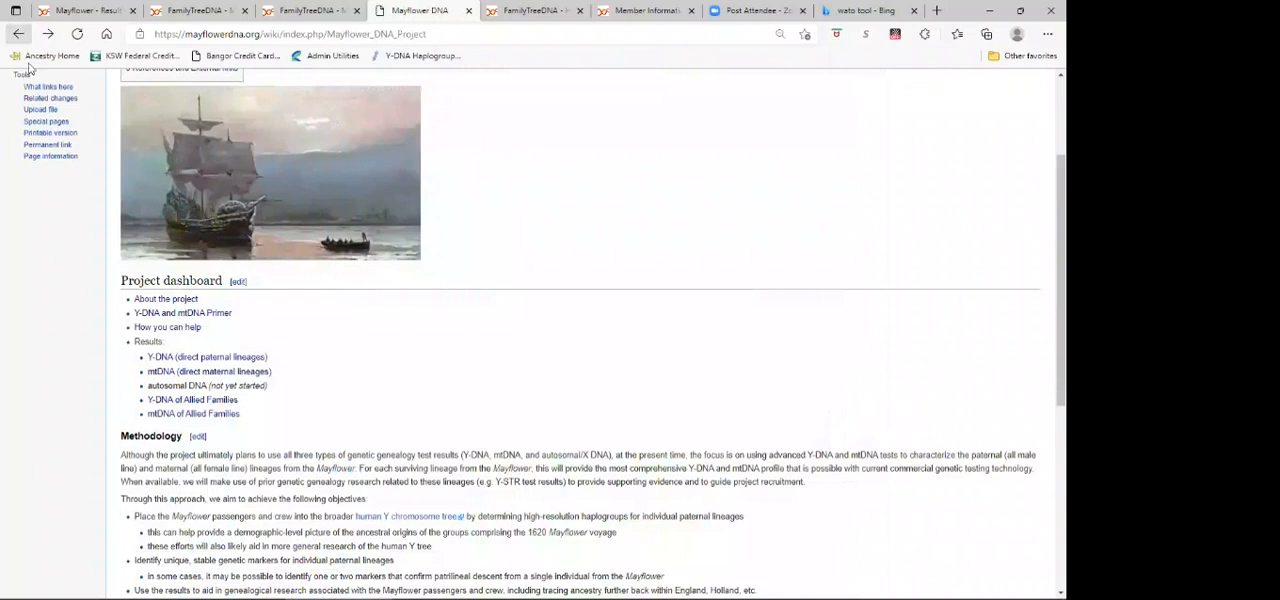
scroll(down, 3)
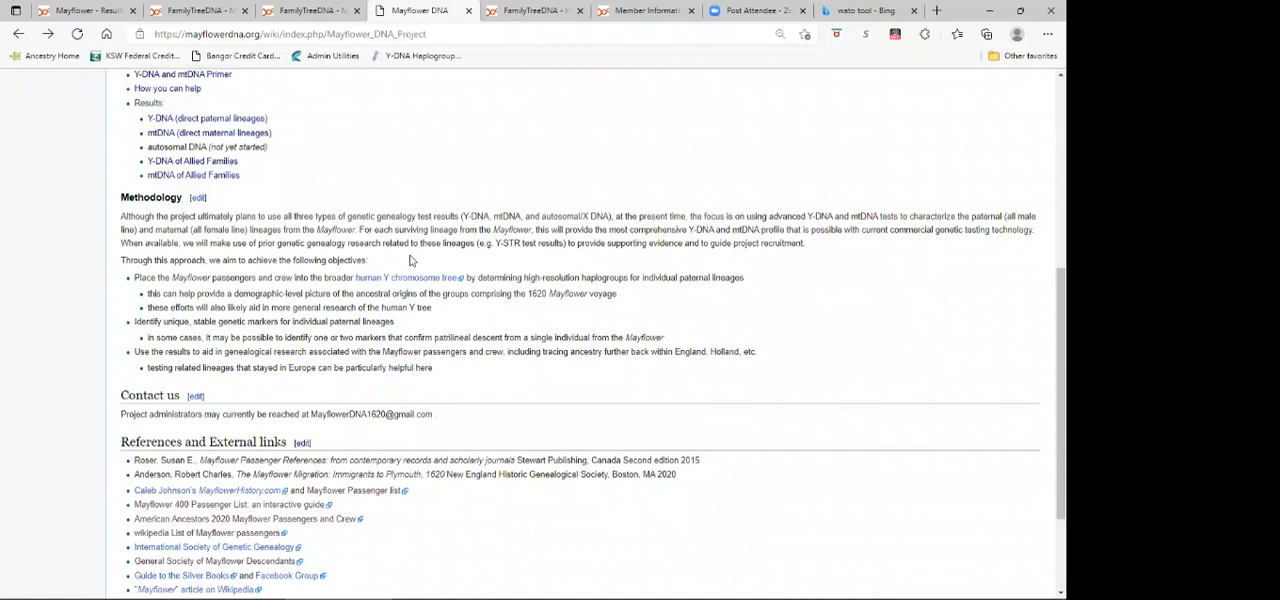